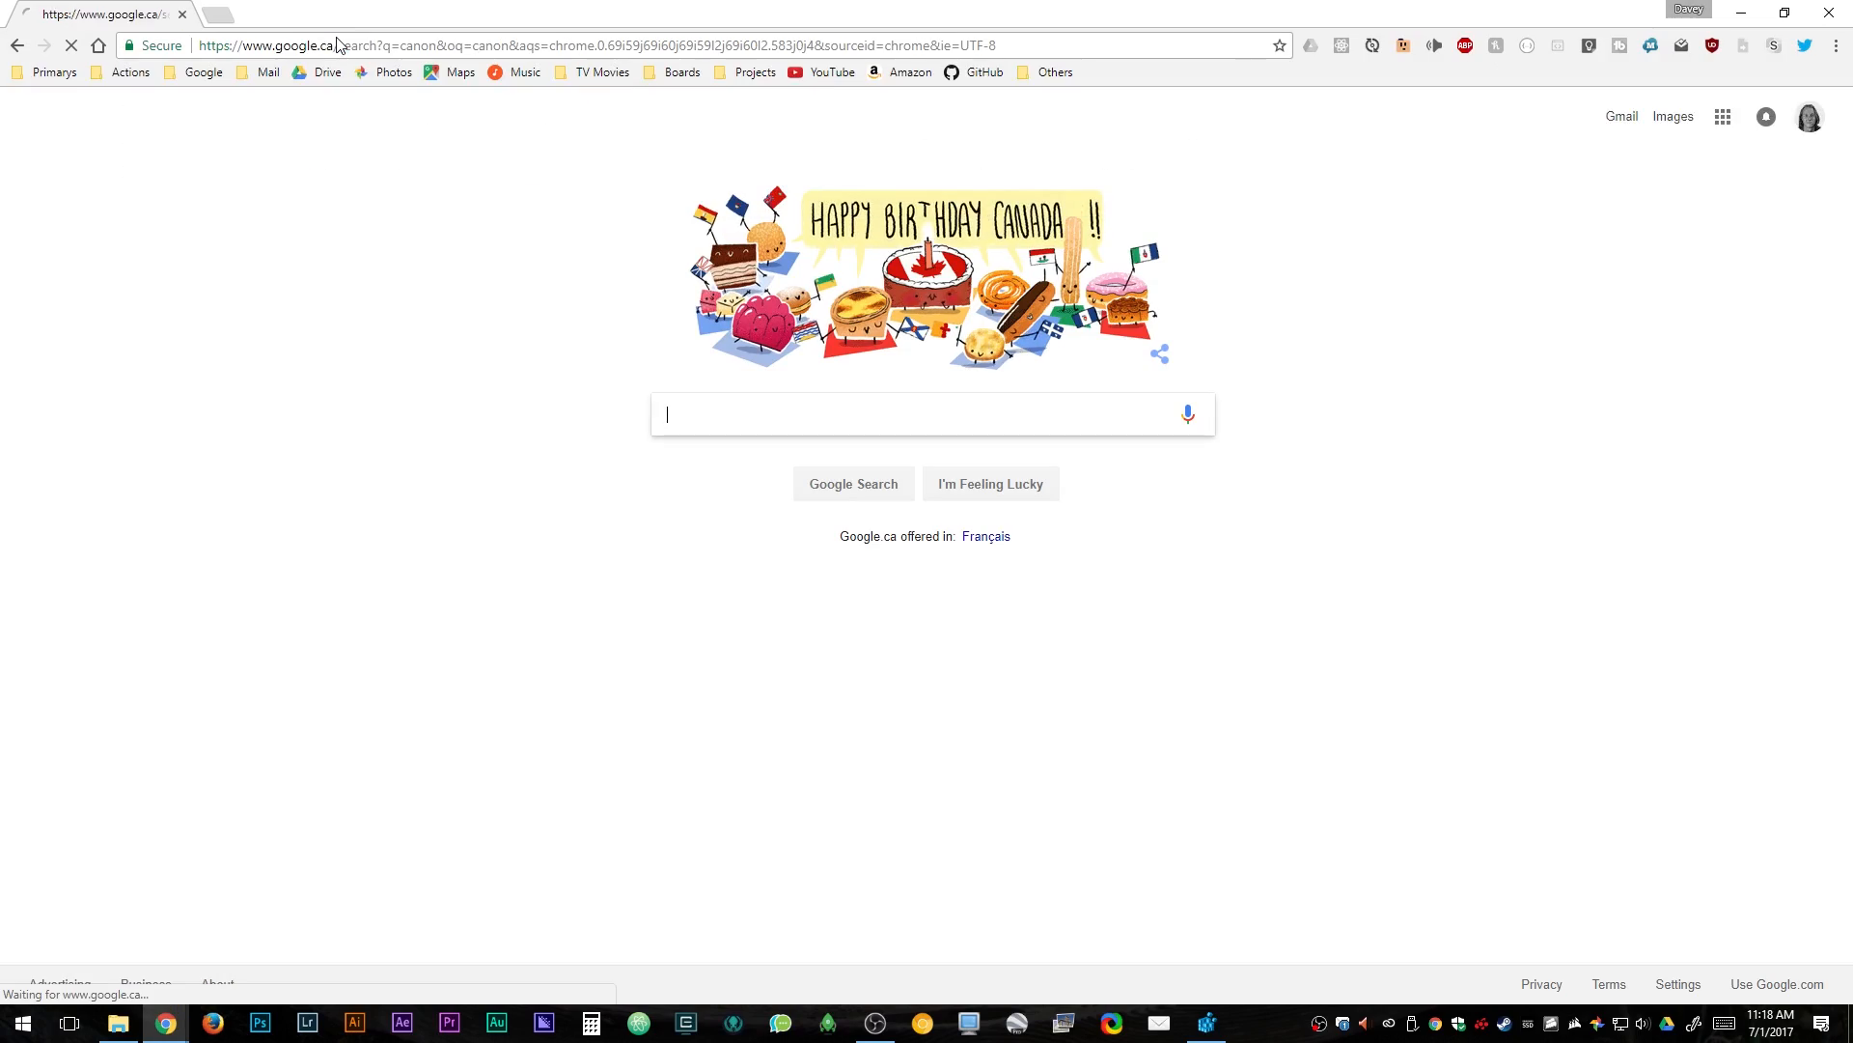
Open Canon U.S.A. Drivers & Downloads and enter 70D to select EOS 70D Video Creator Kit
left_click(231, 589)
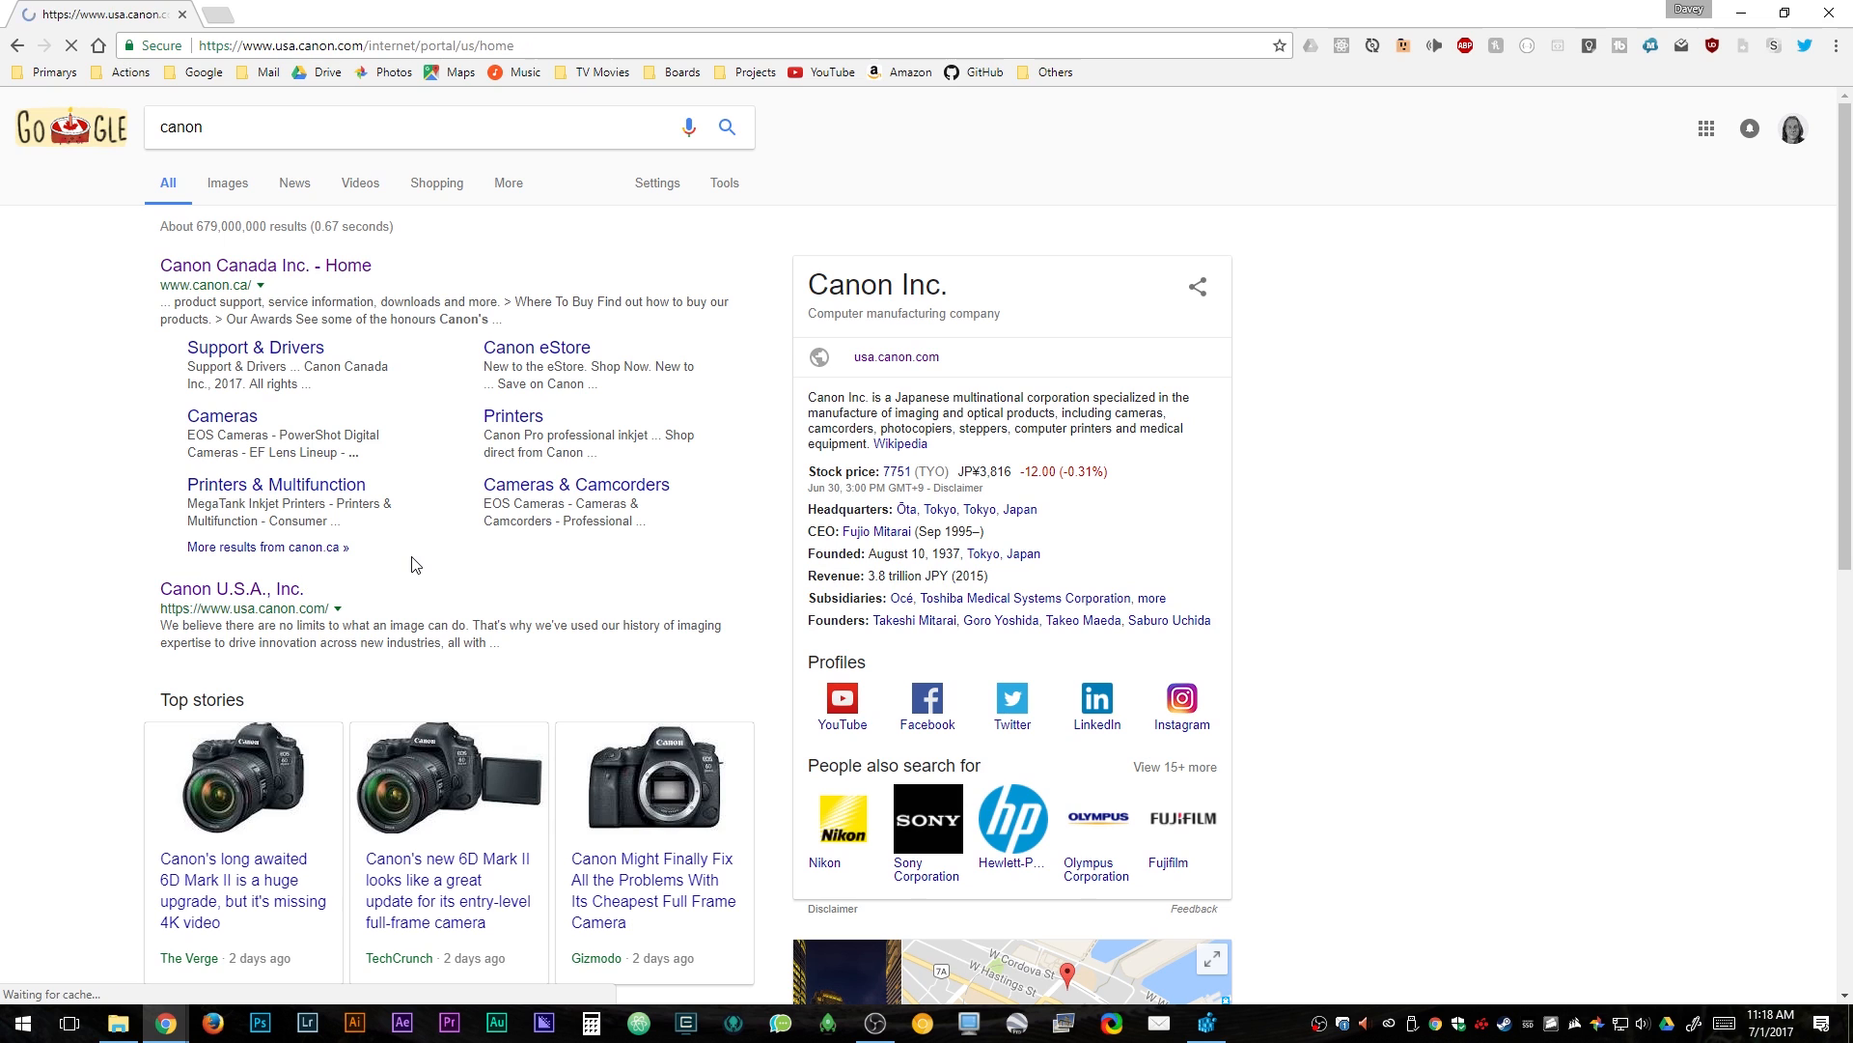
left_click(232, 589)
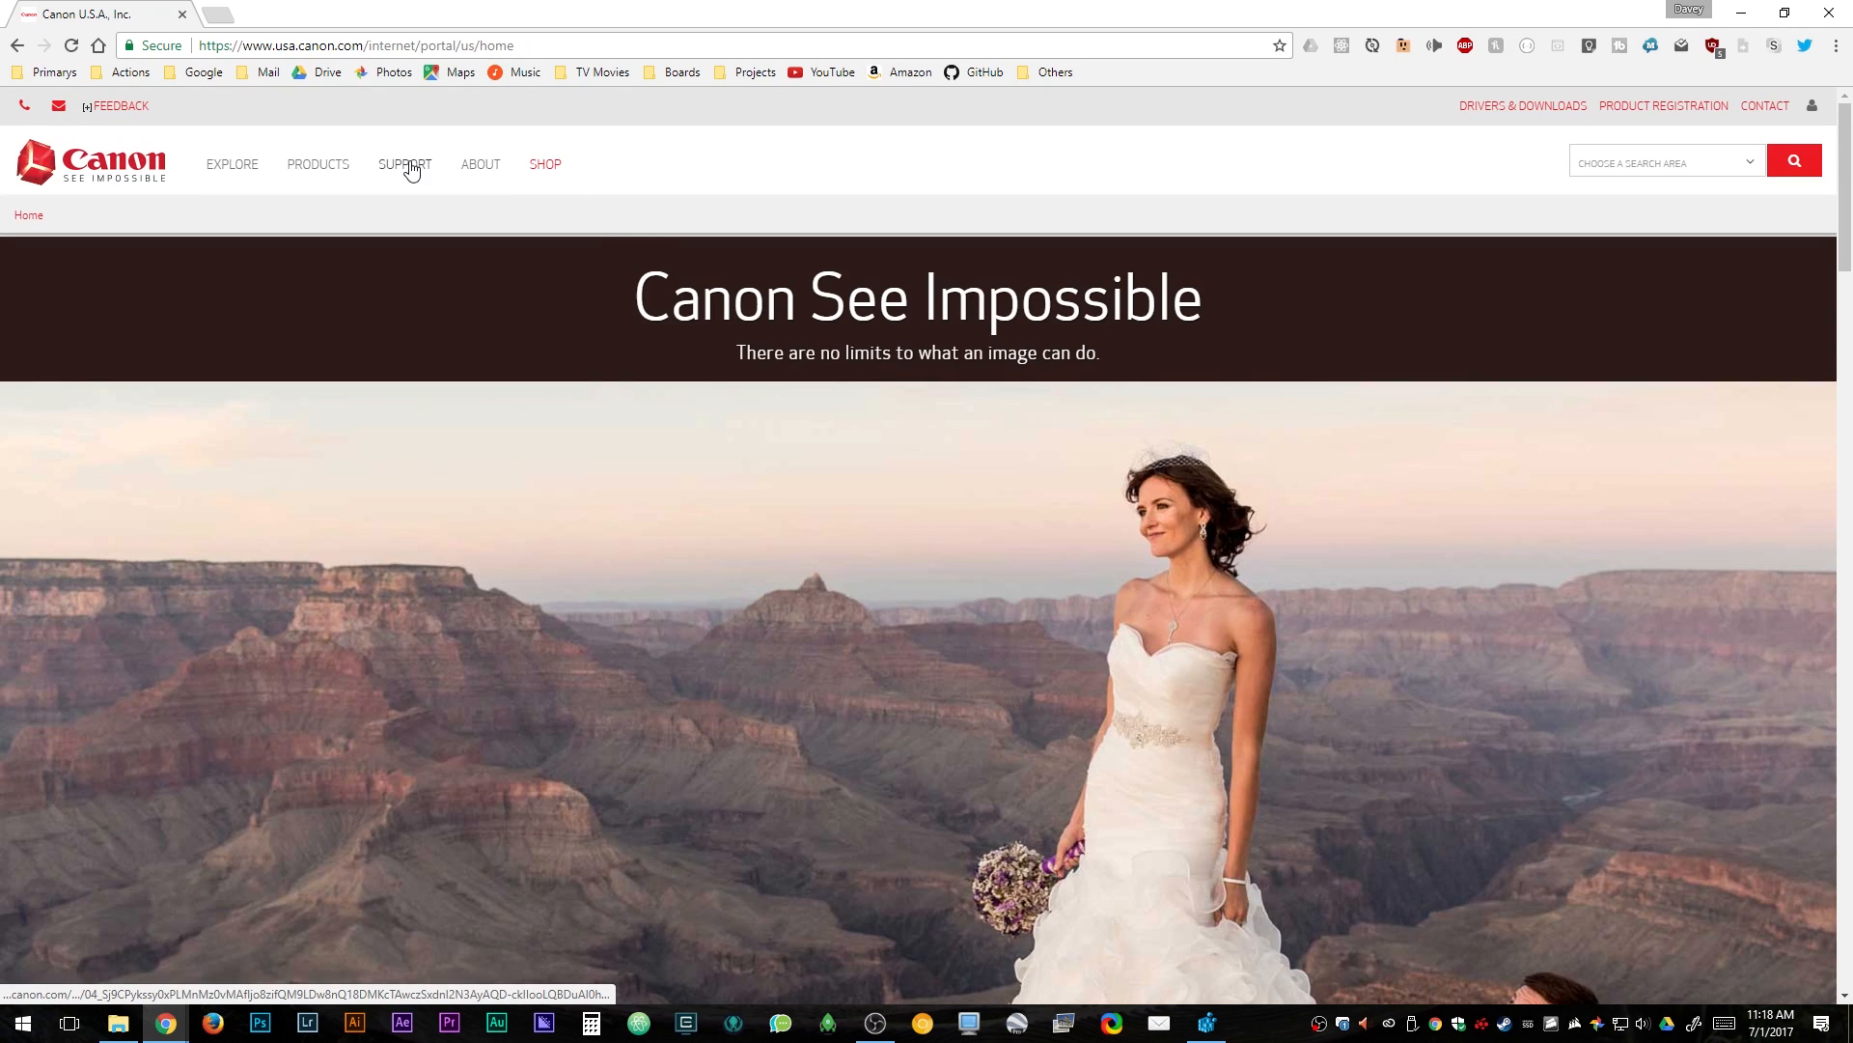
left_click(405, 164)
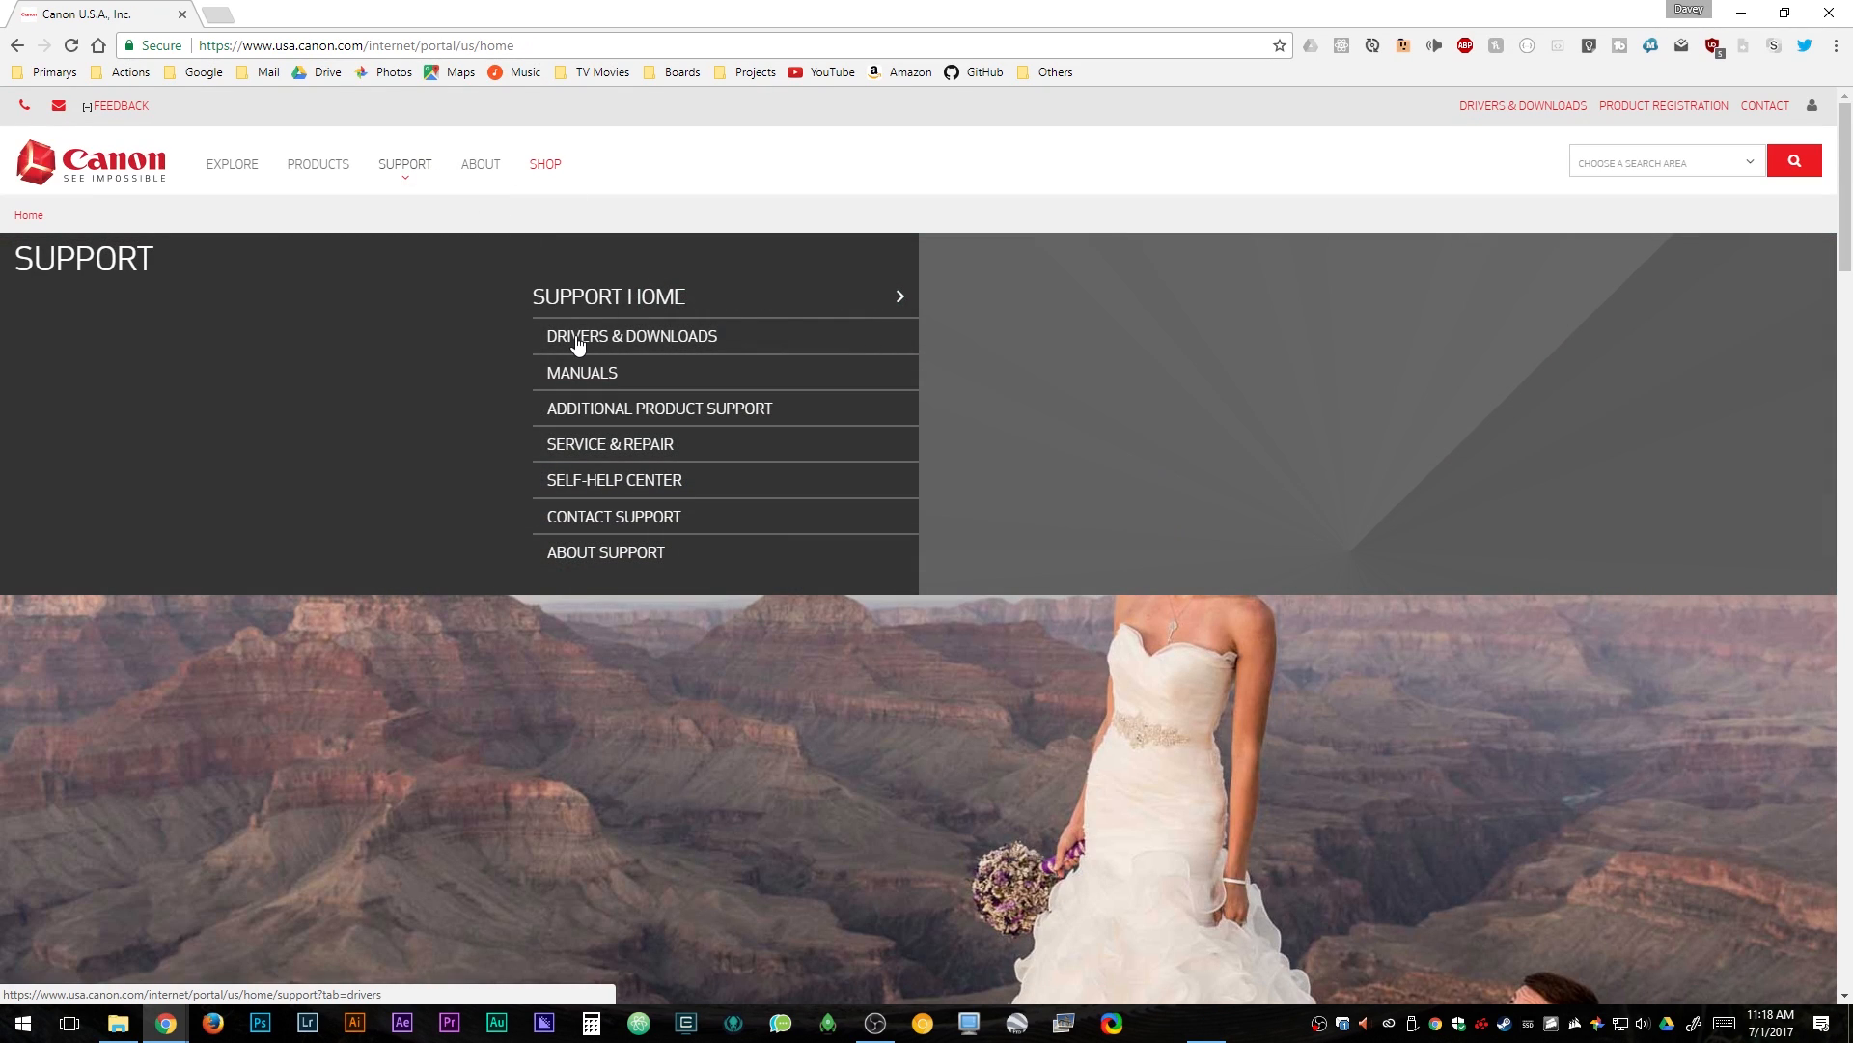
left_click(631, 336)
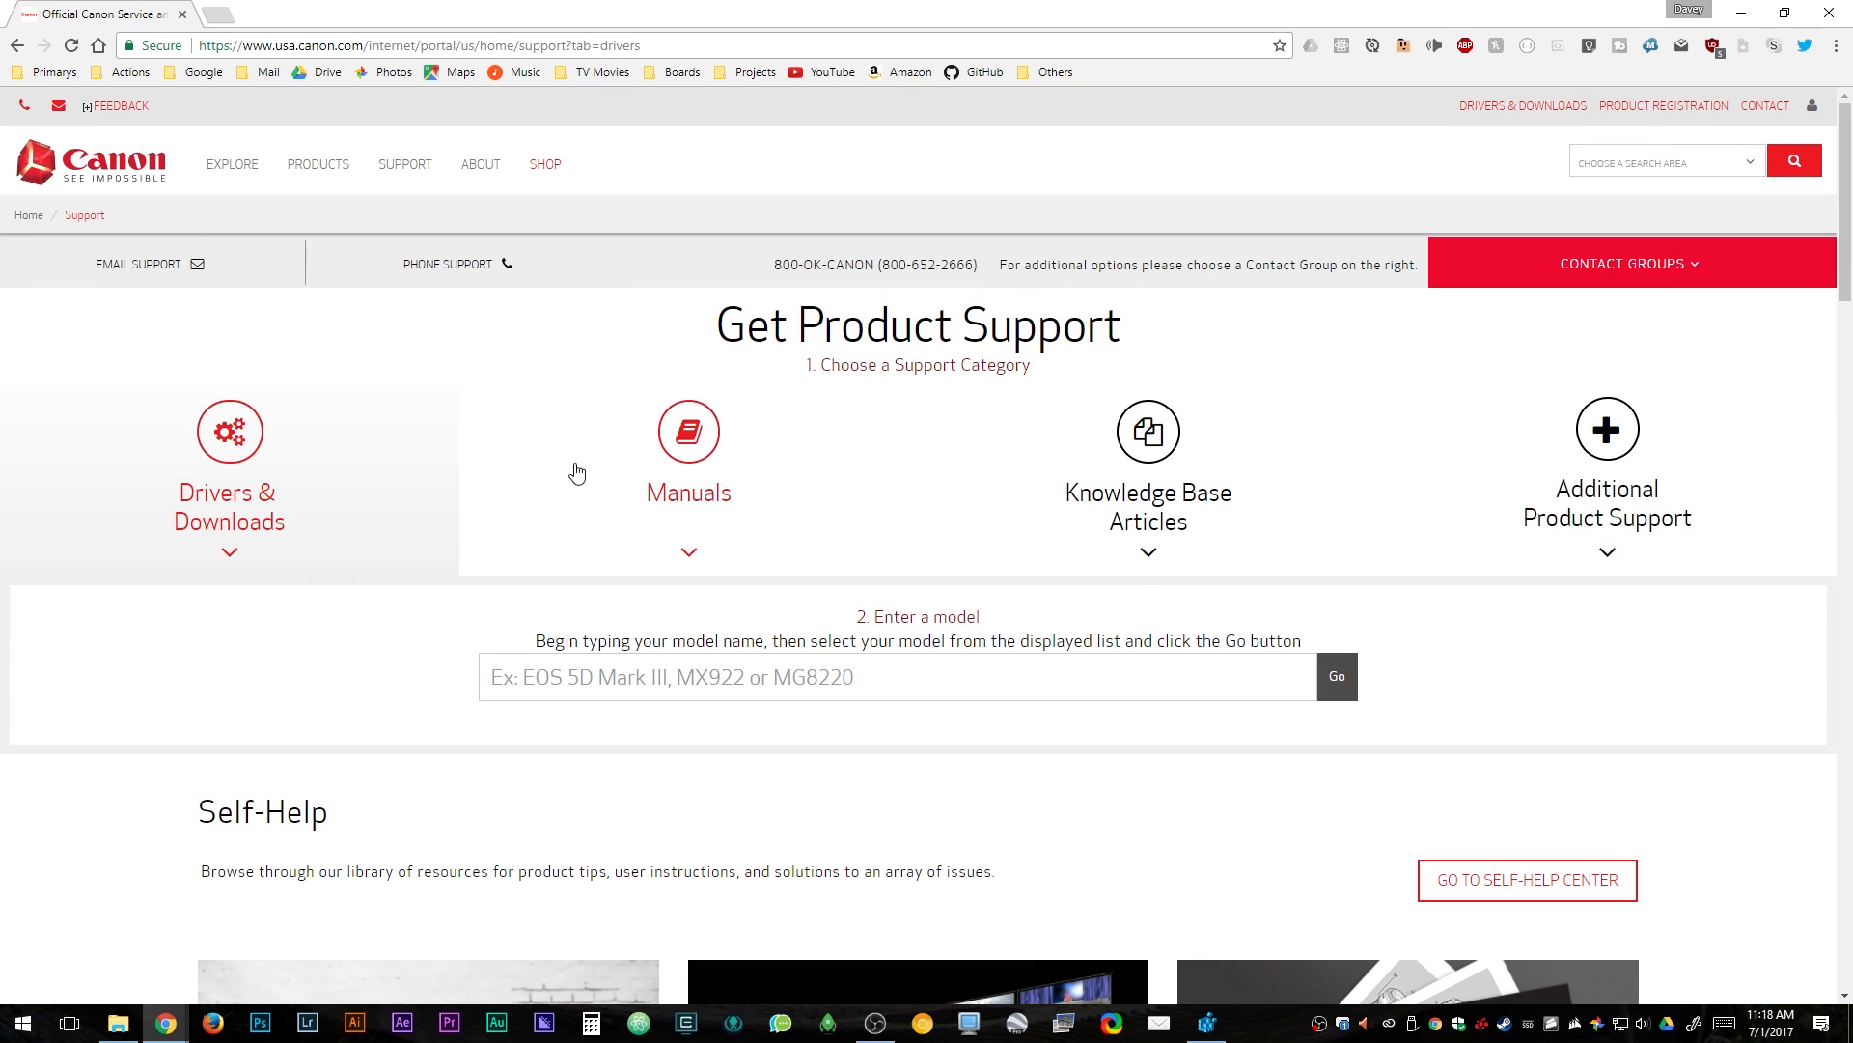
type("70")
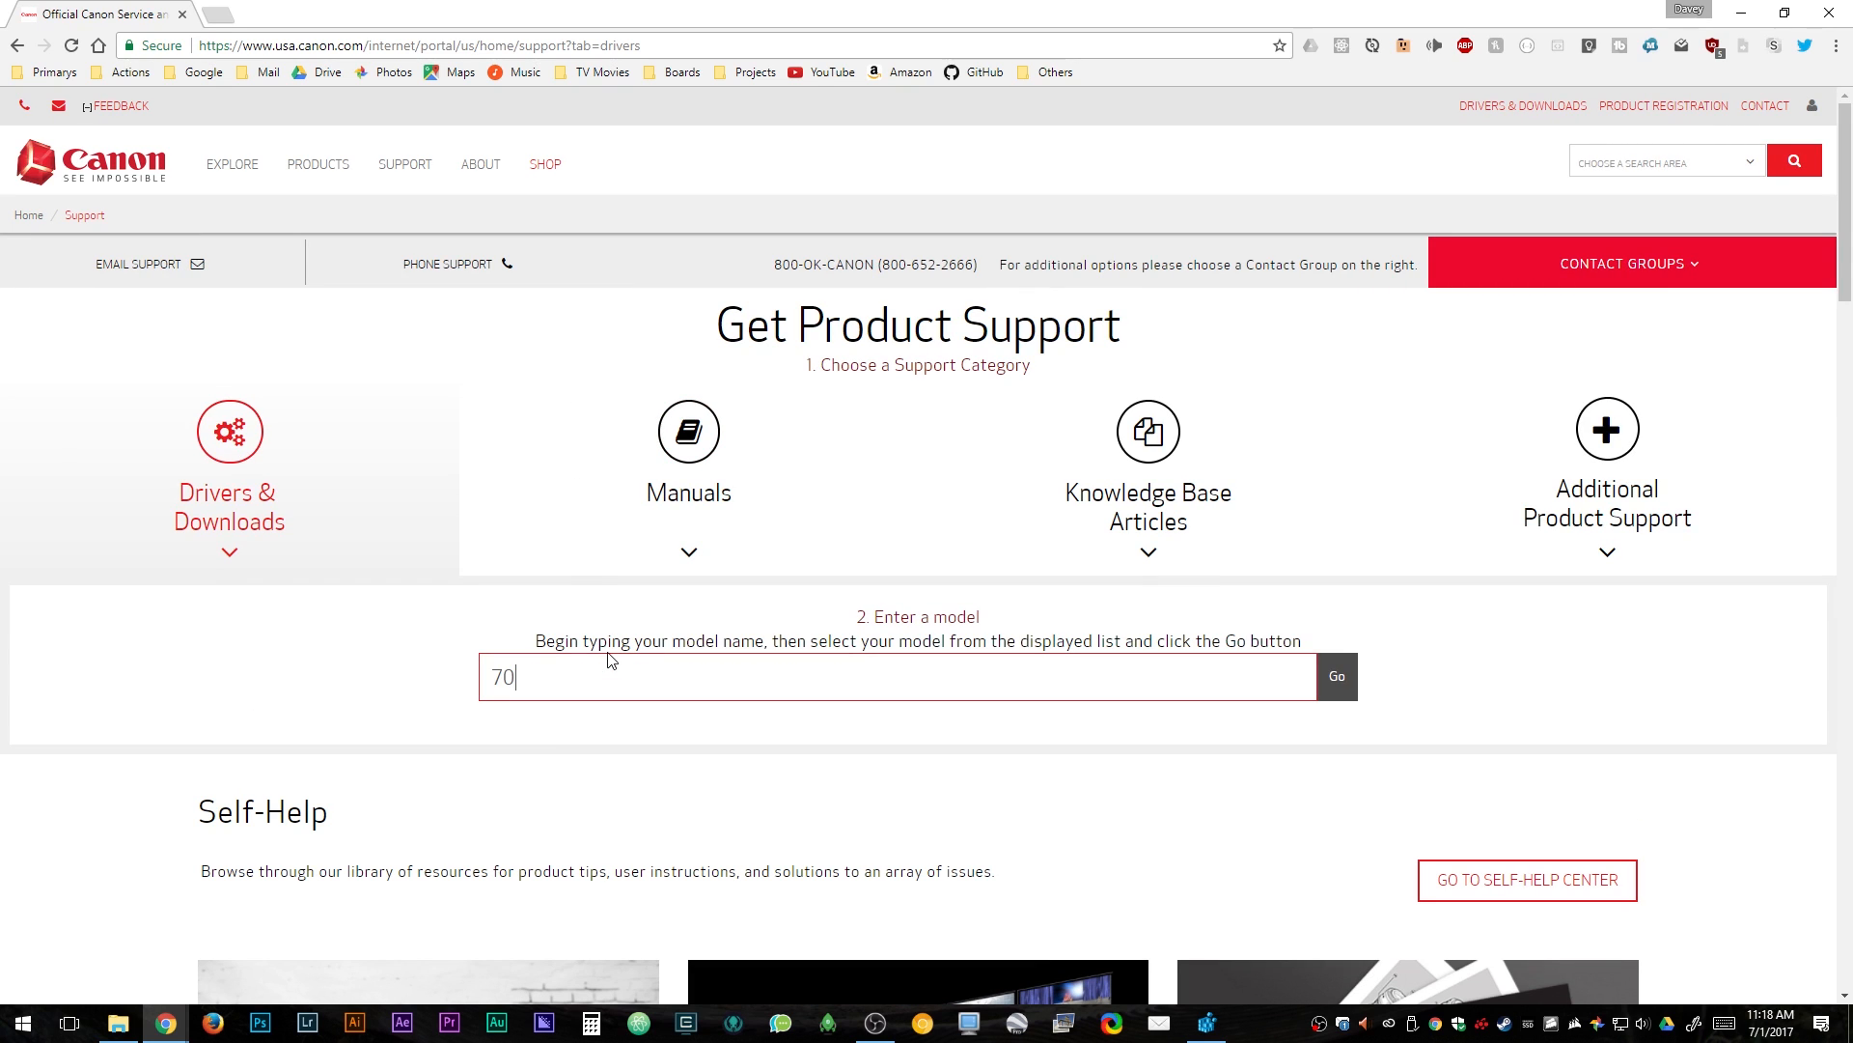
type("deo Creator Kit")
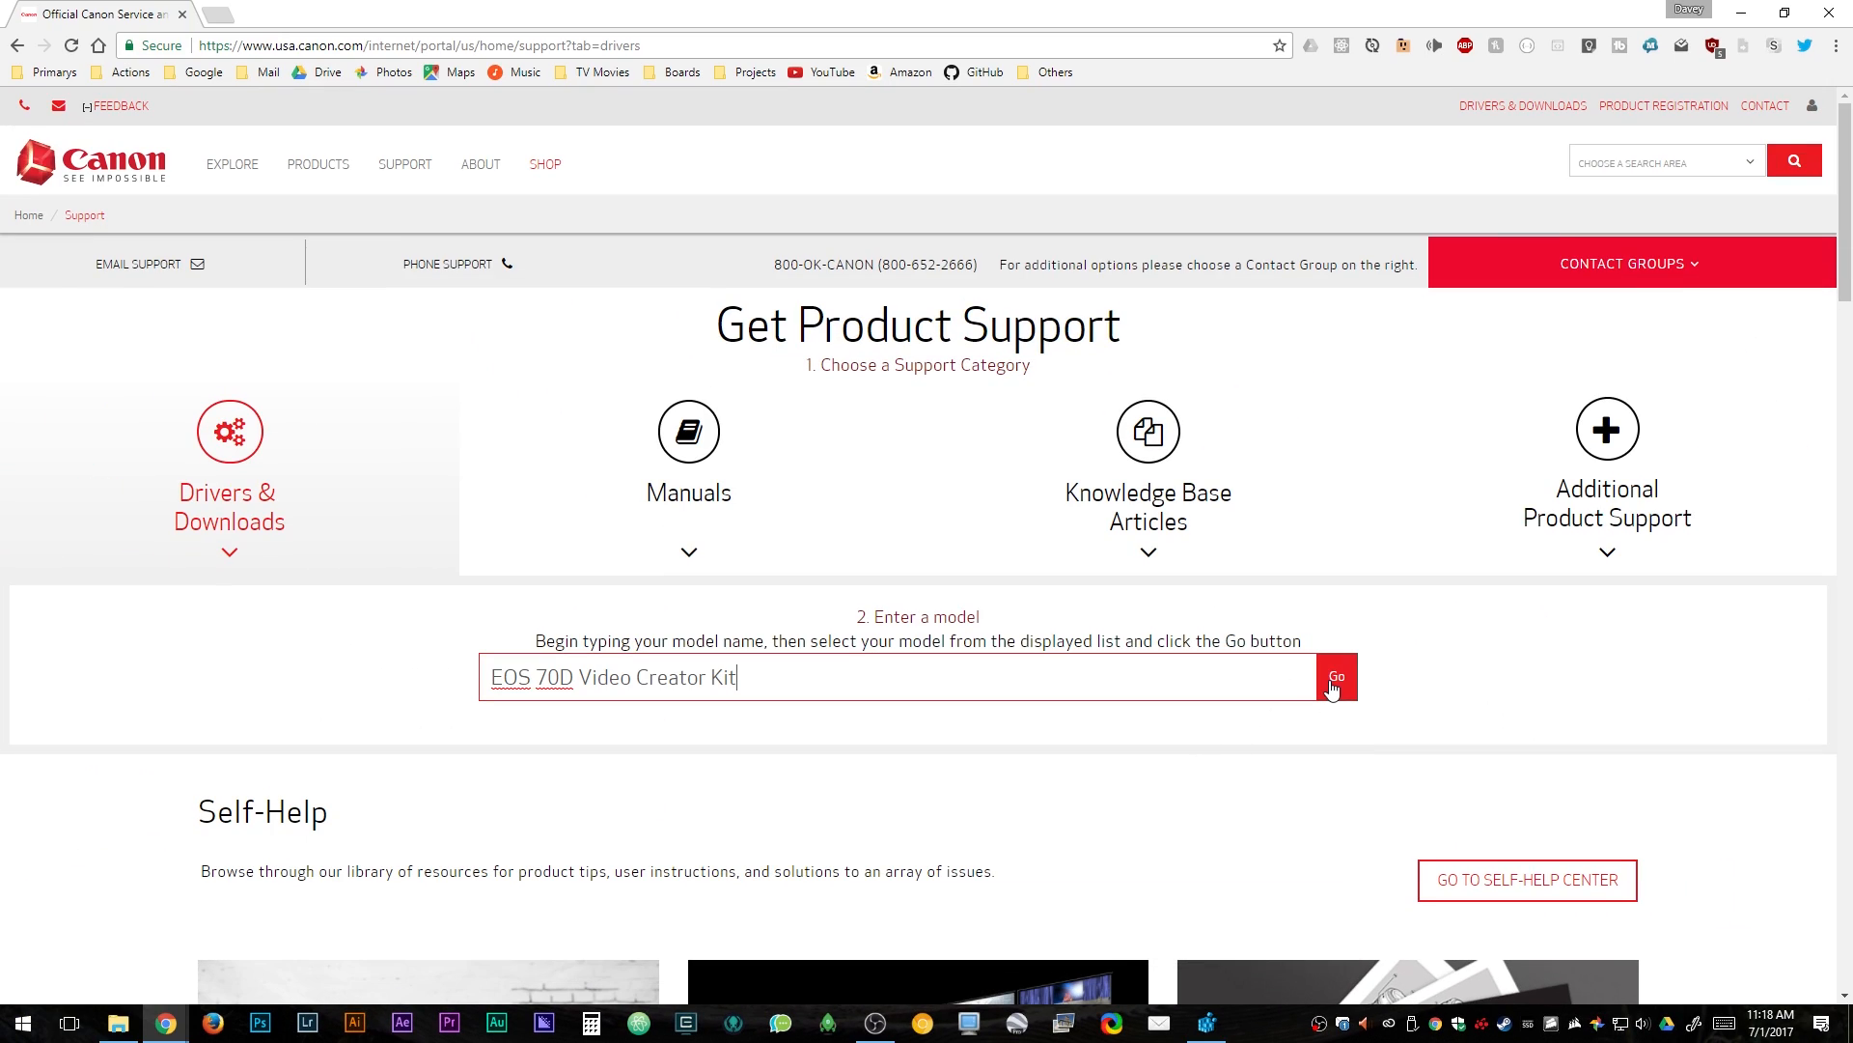
Look up the 70D kit's software and download the EOS Utility 2.14.20a Updater zip
left_click(1336, 675)
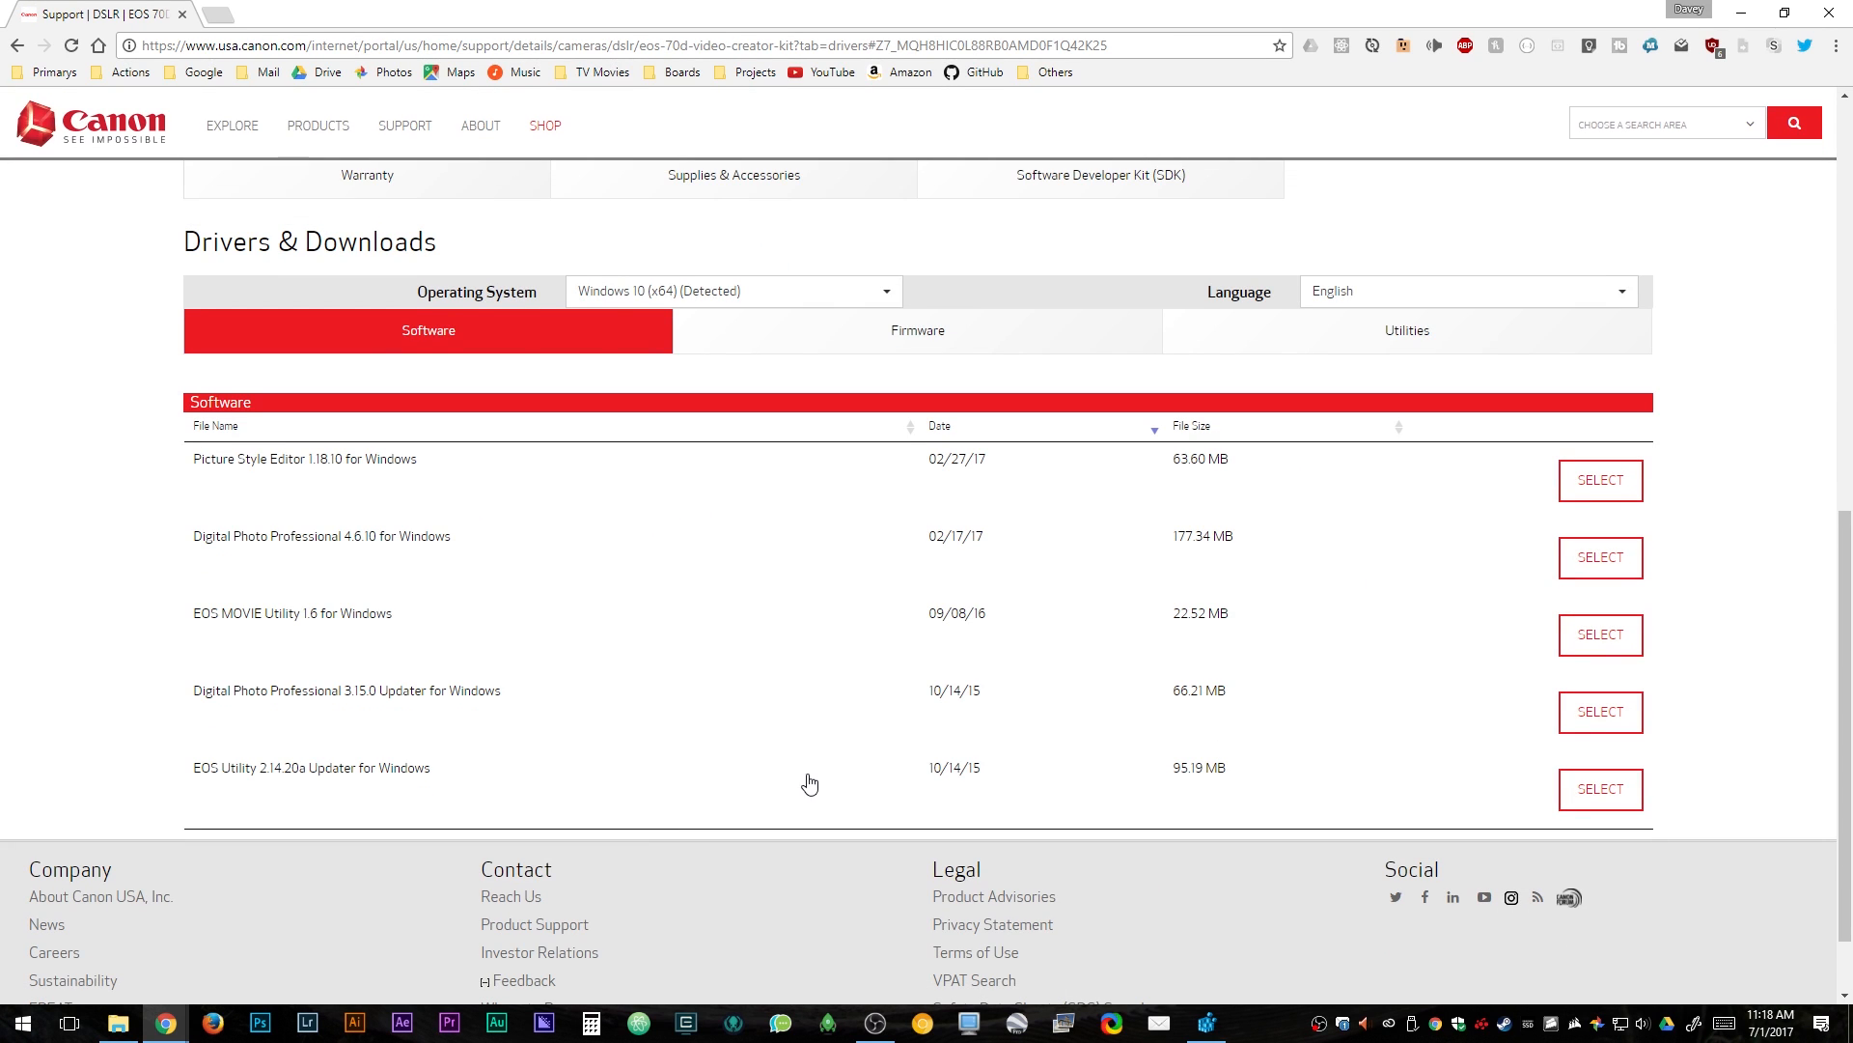
mouse_move(1601, 789)
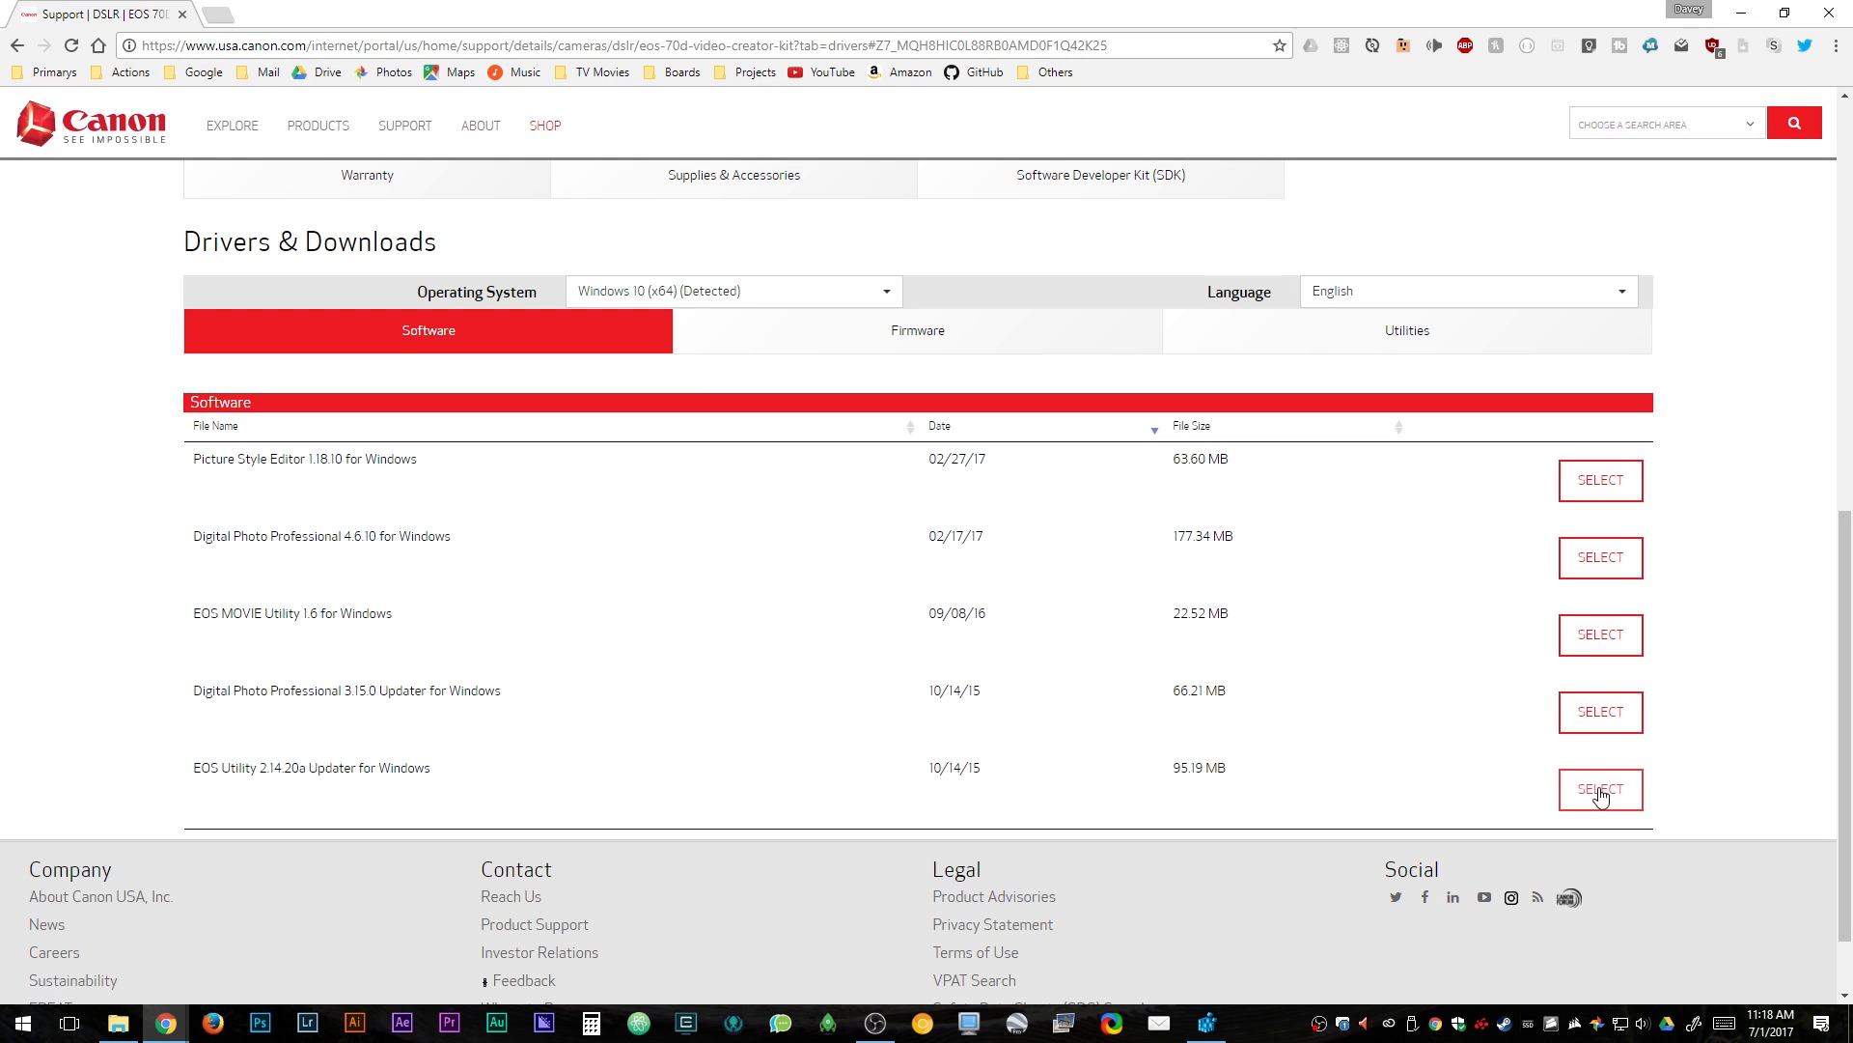
left_click(1600, 788)
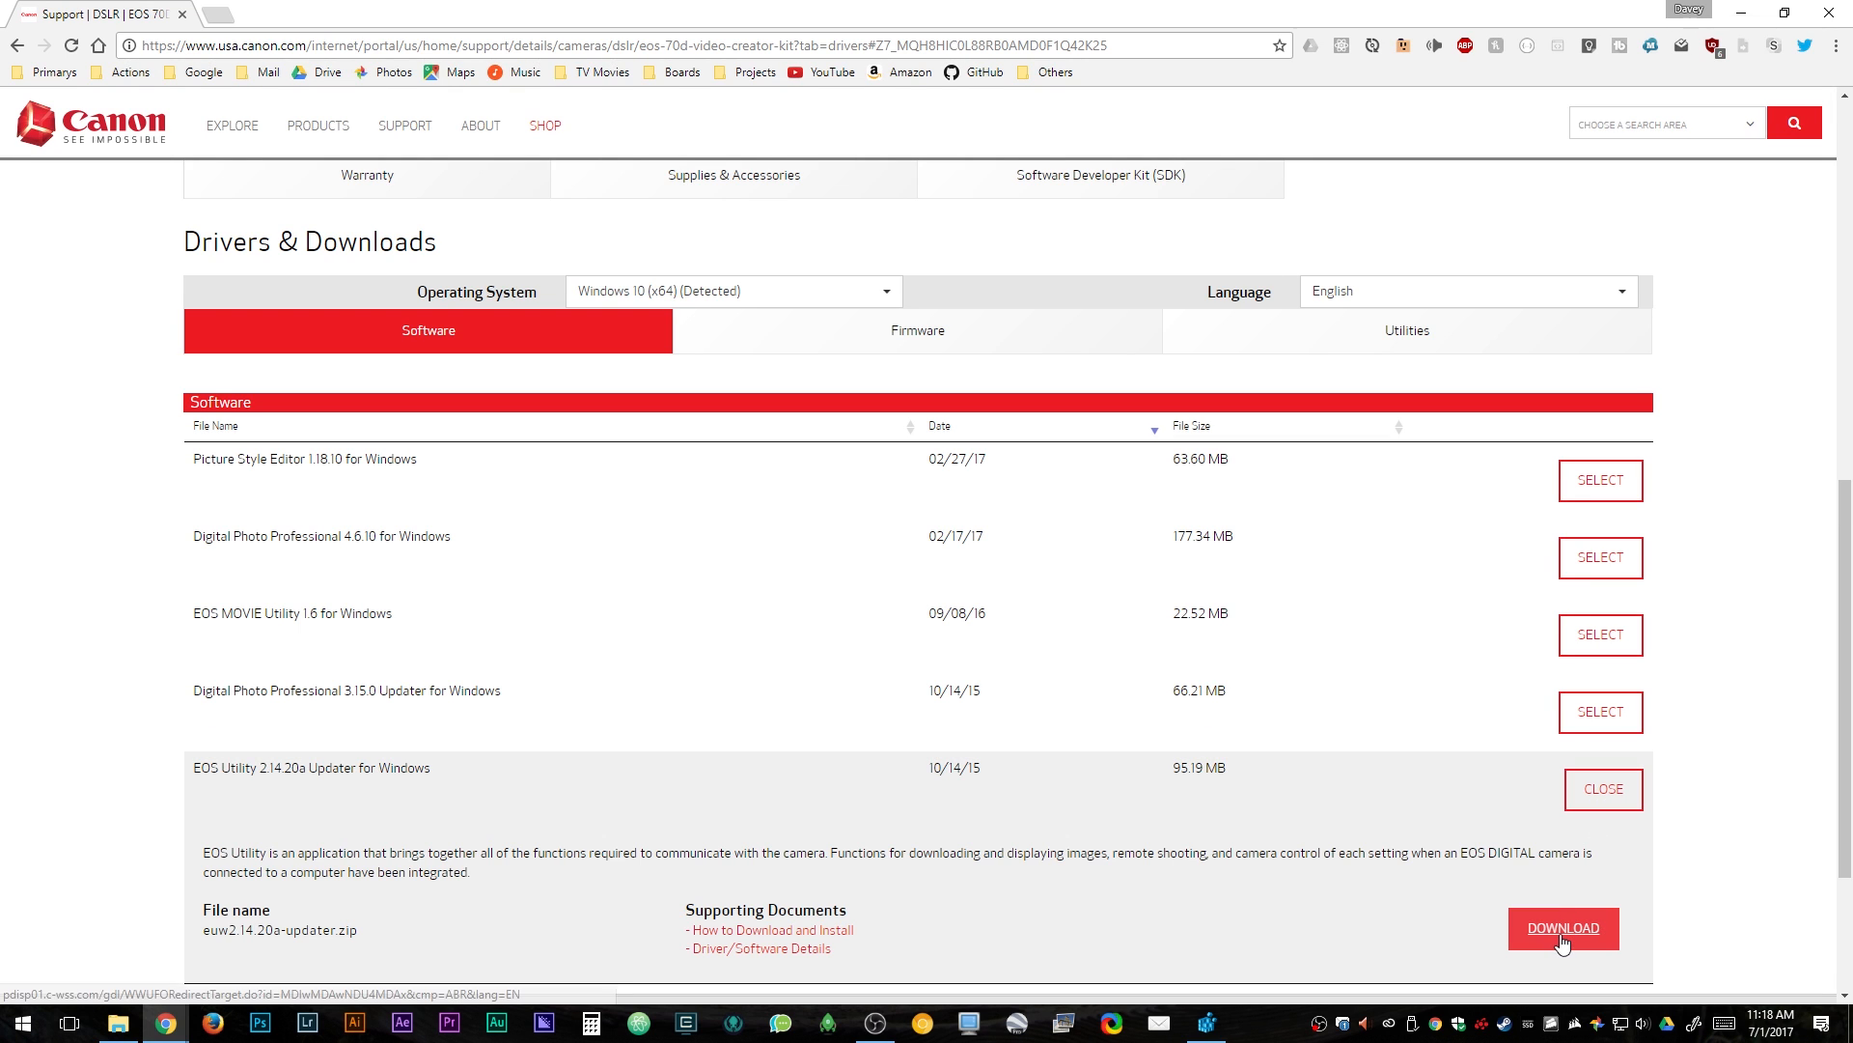
left_click(1562, 928)
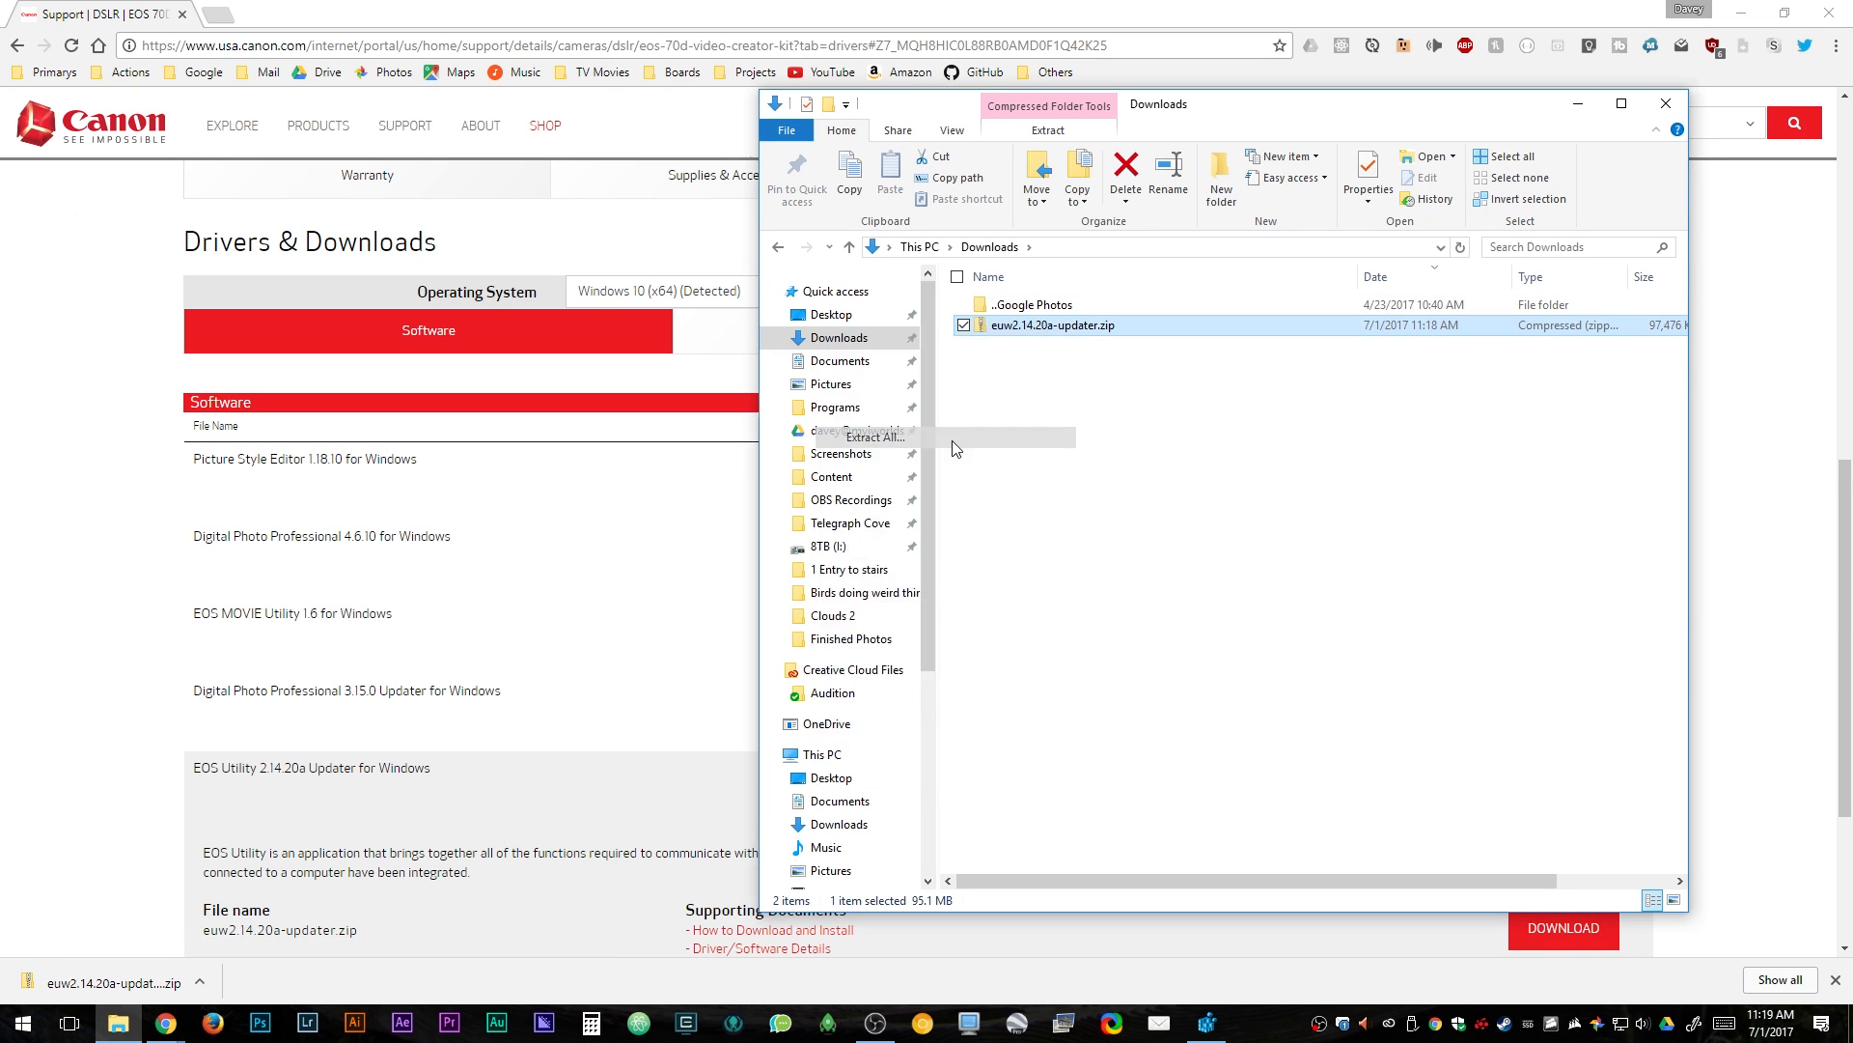
Extract euw2.14.20a-updater.zip into its suggested euw2.14.20a-updater folder
left_click(869, 437)
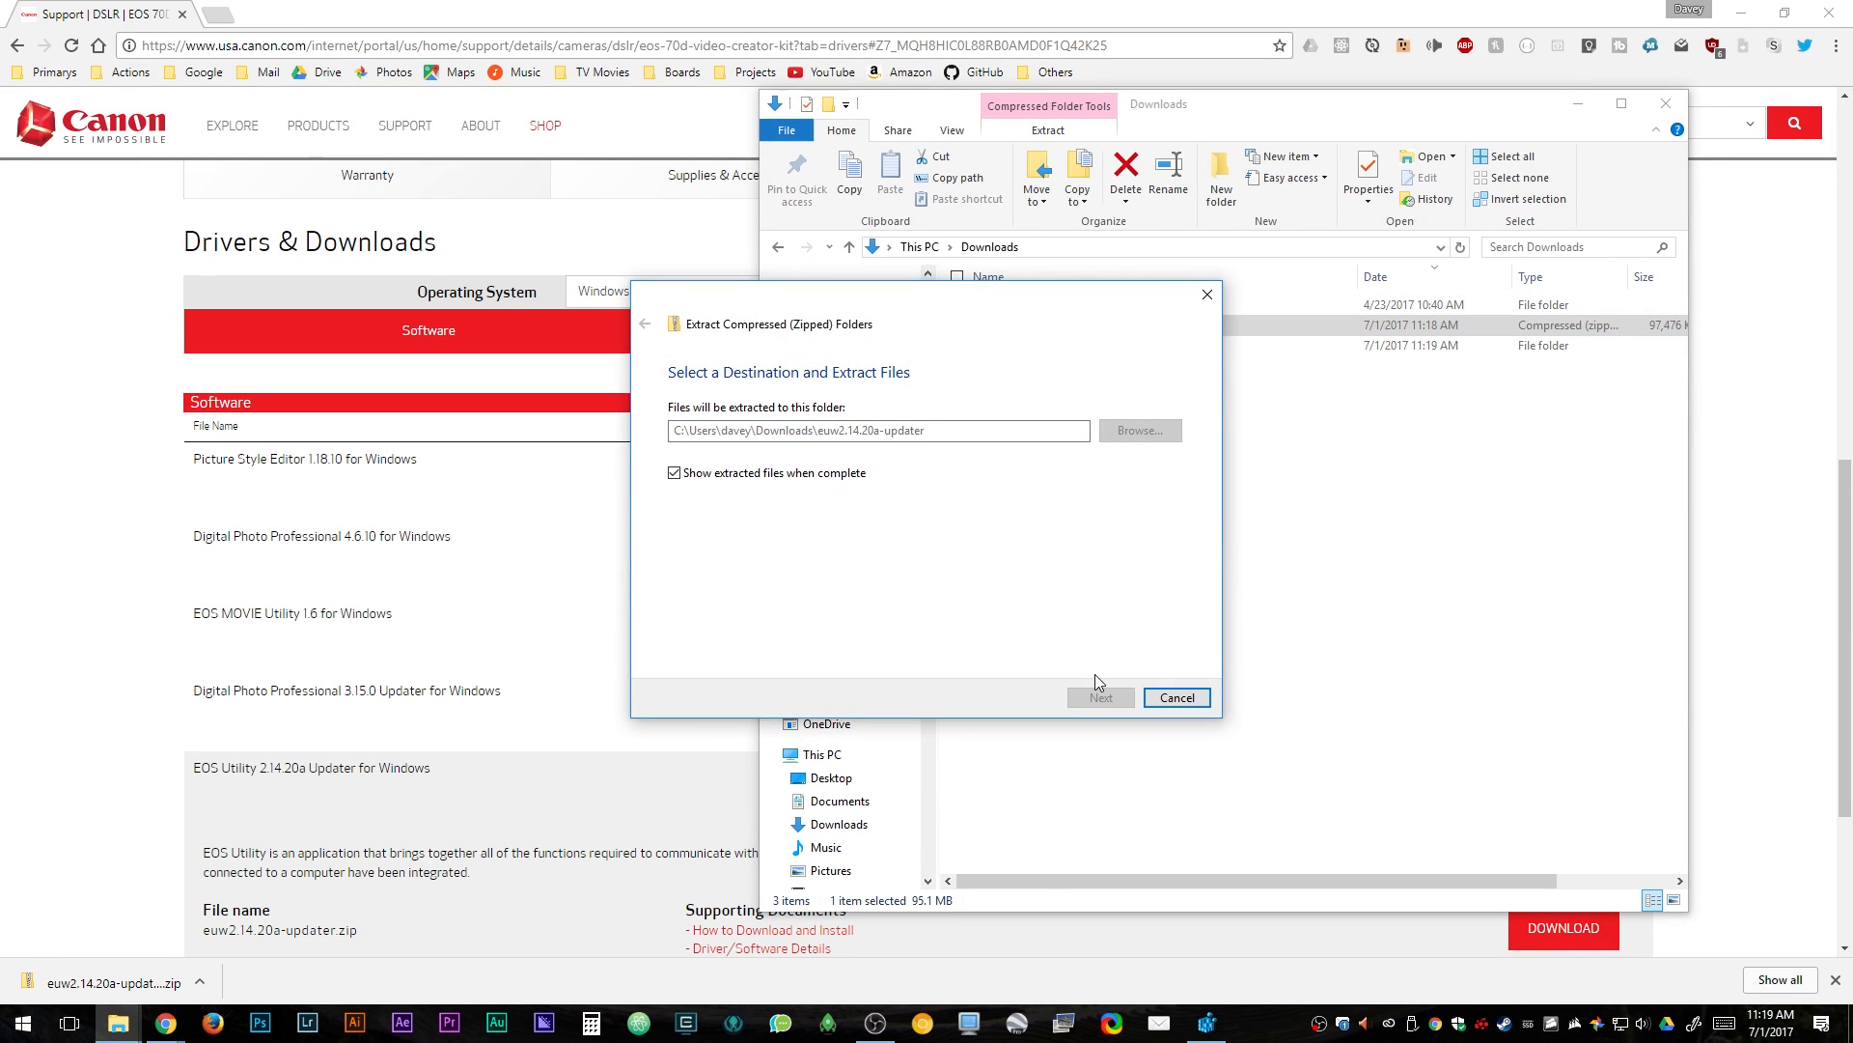
left_click(1099, 696)
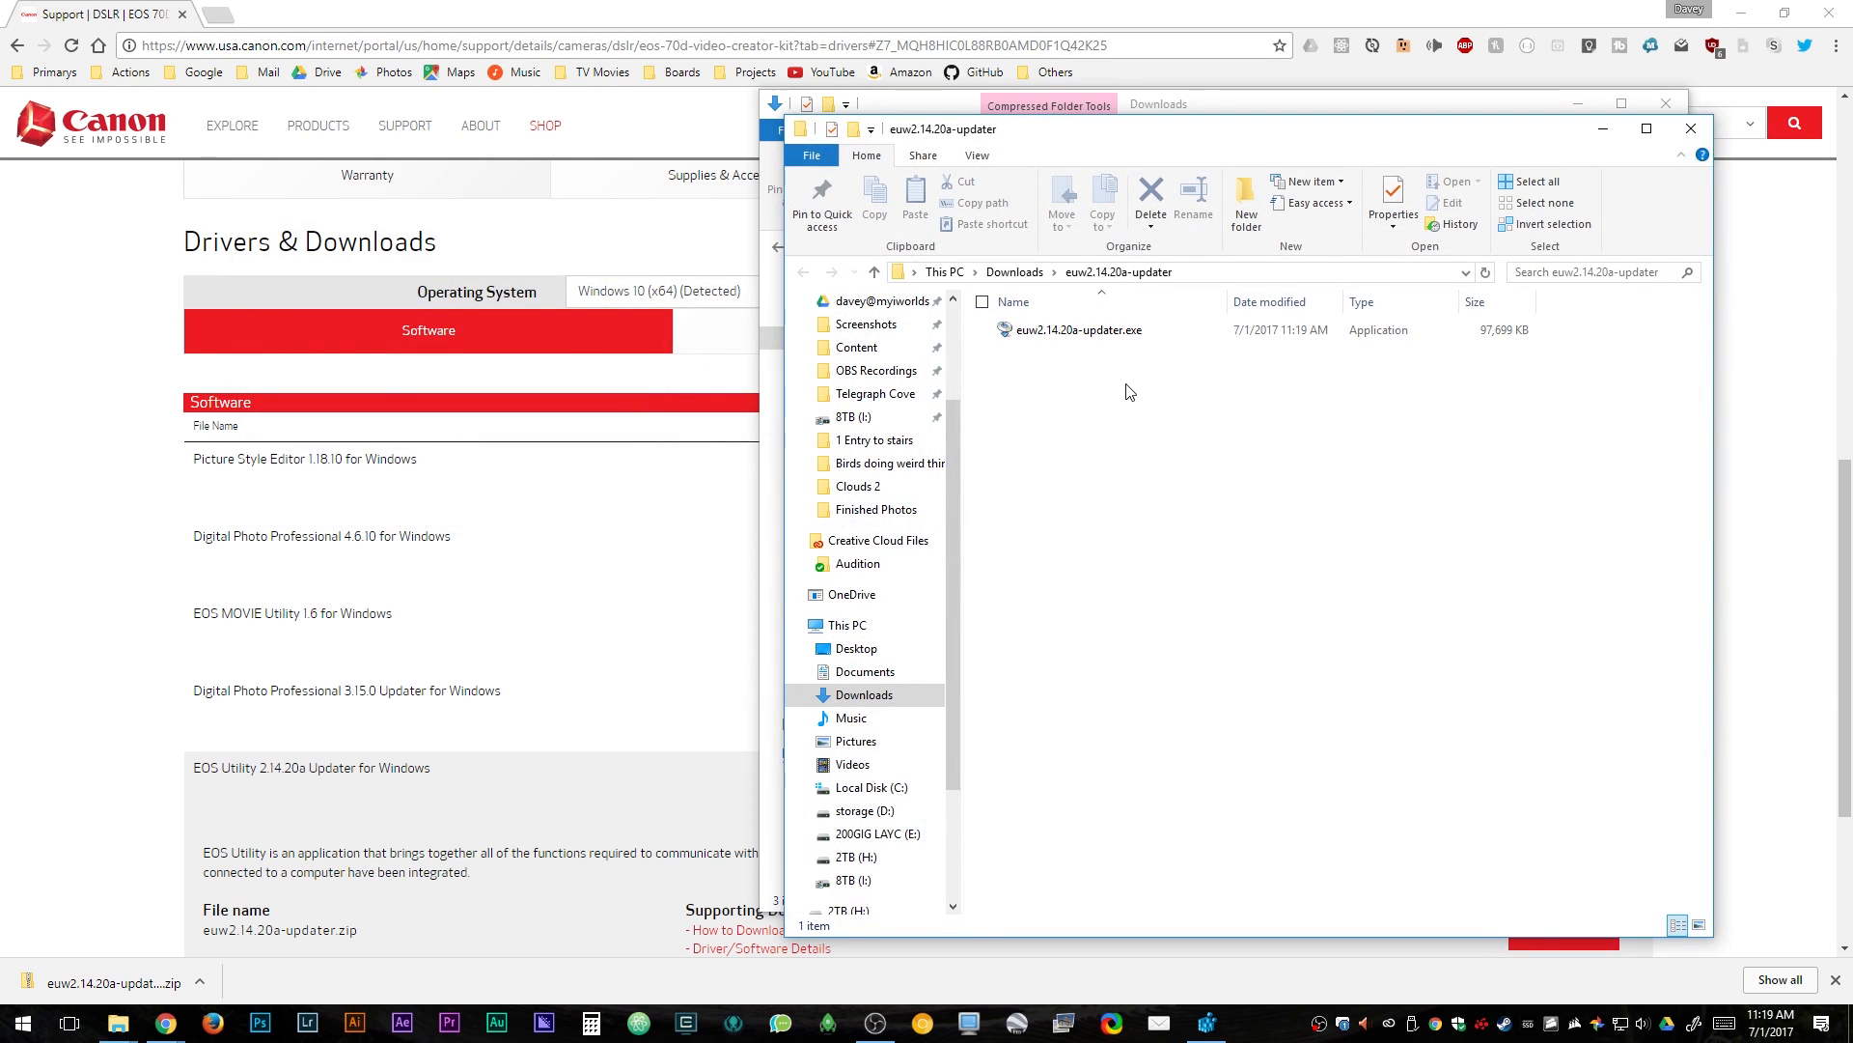
left_click(1075, 331)
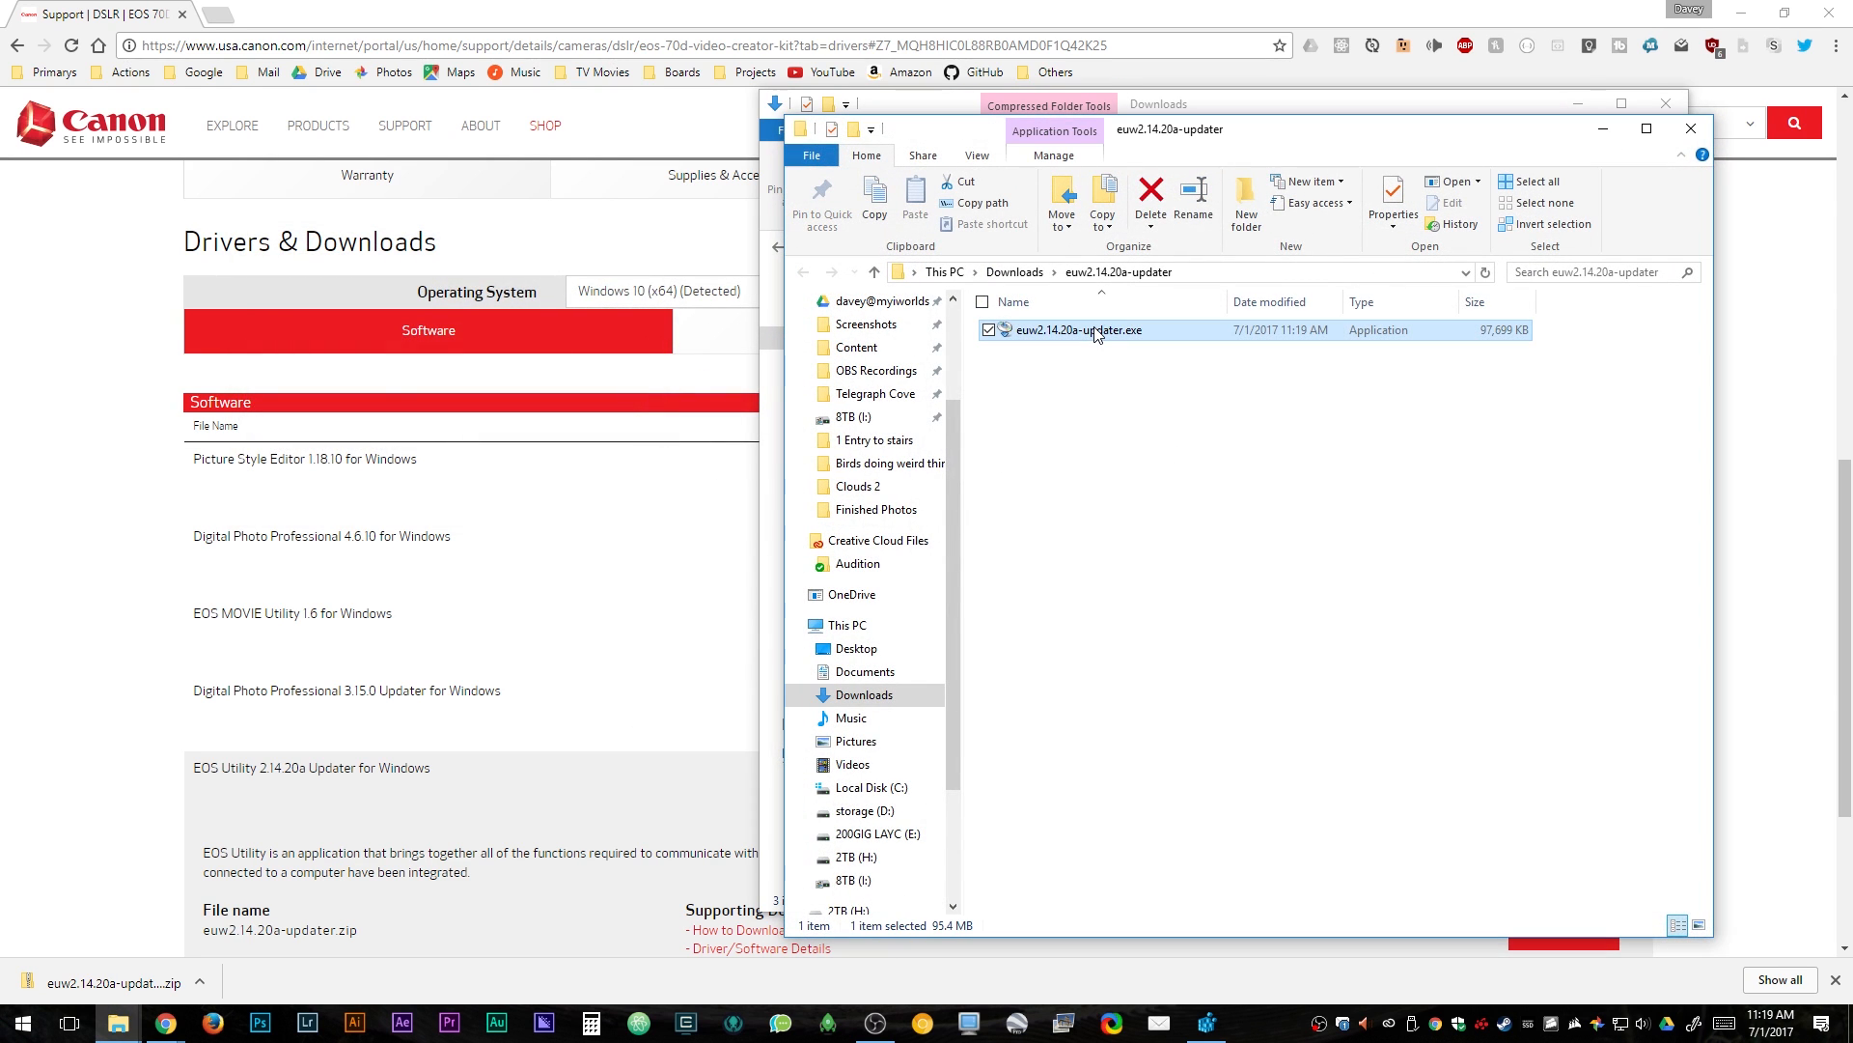
double_click(1077, 330)
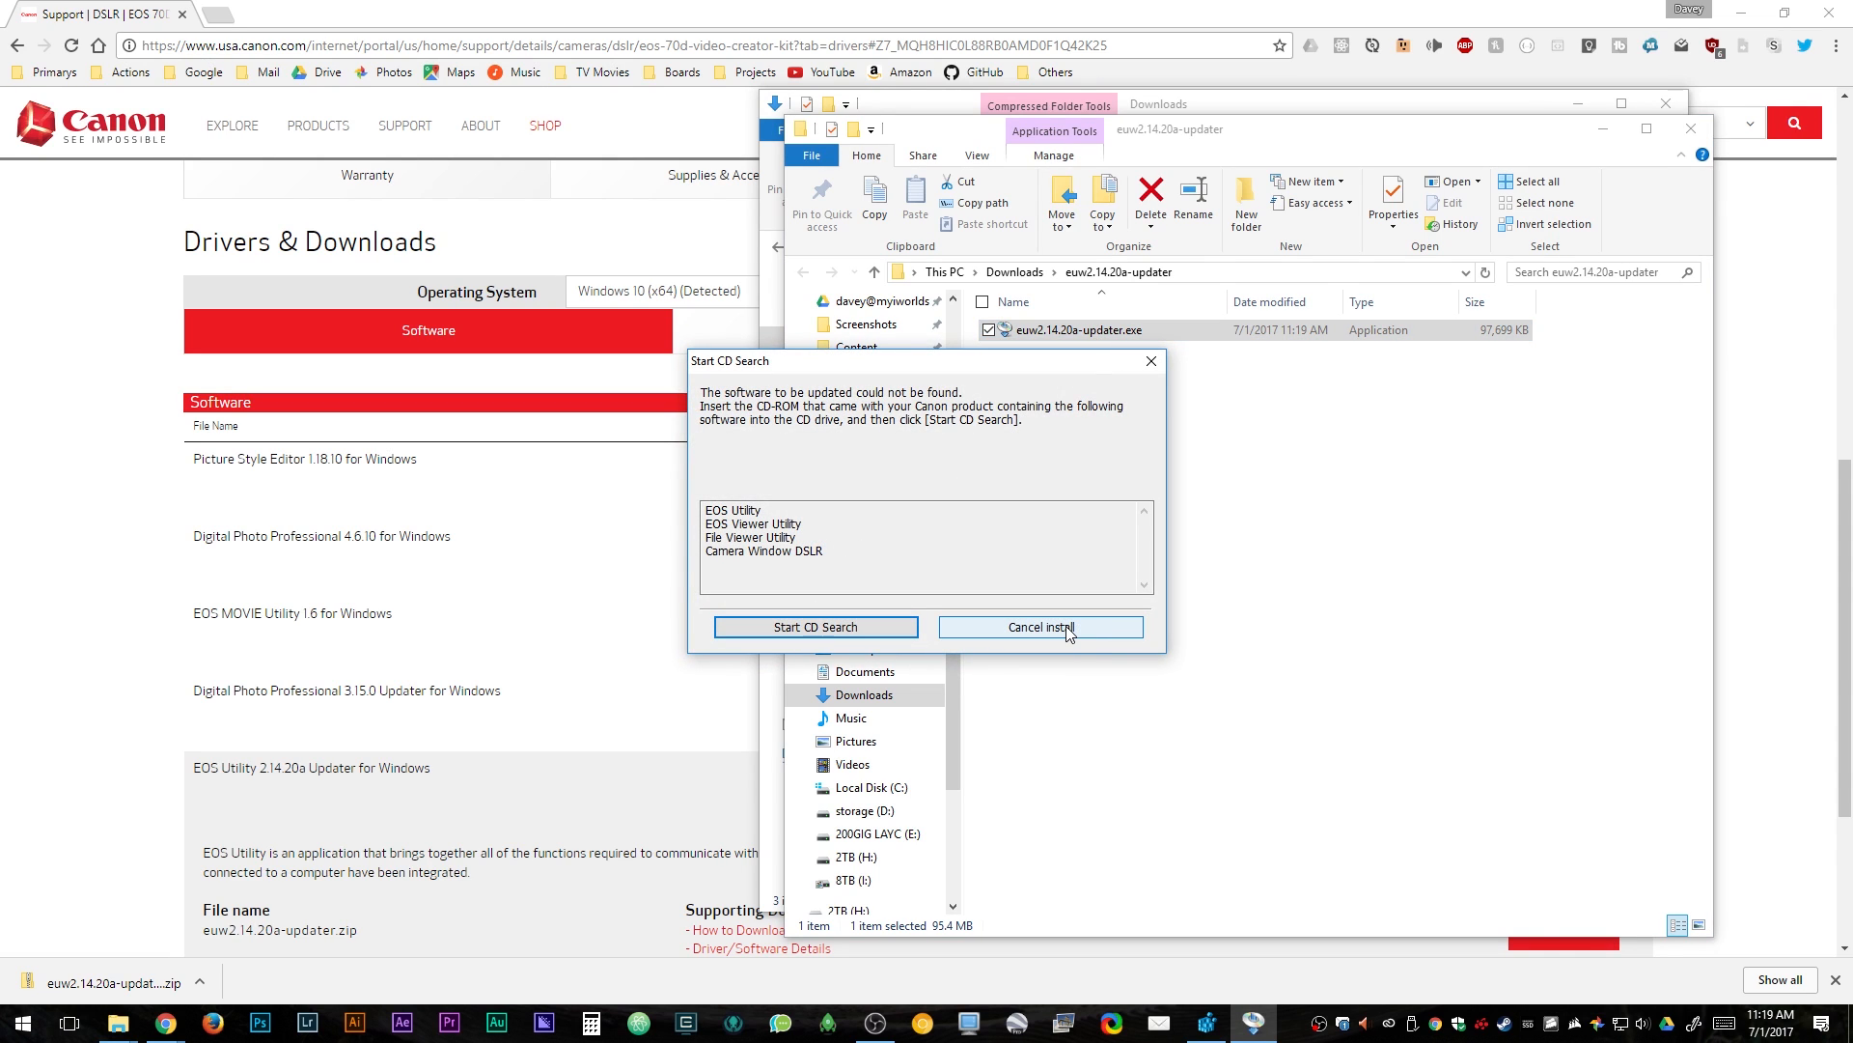
left_click(1039, 627)
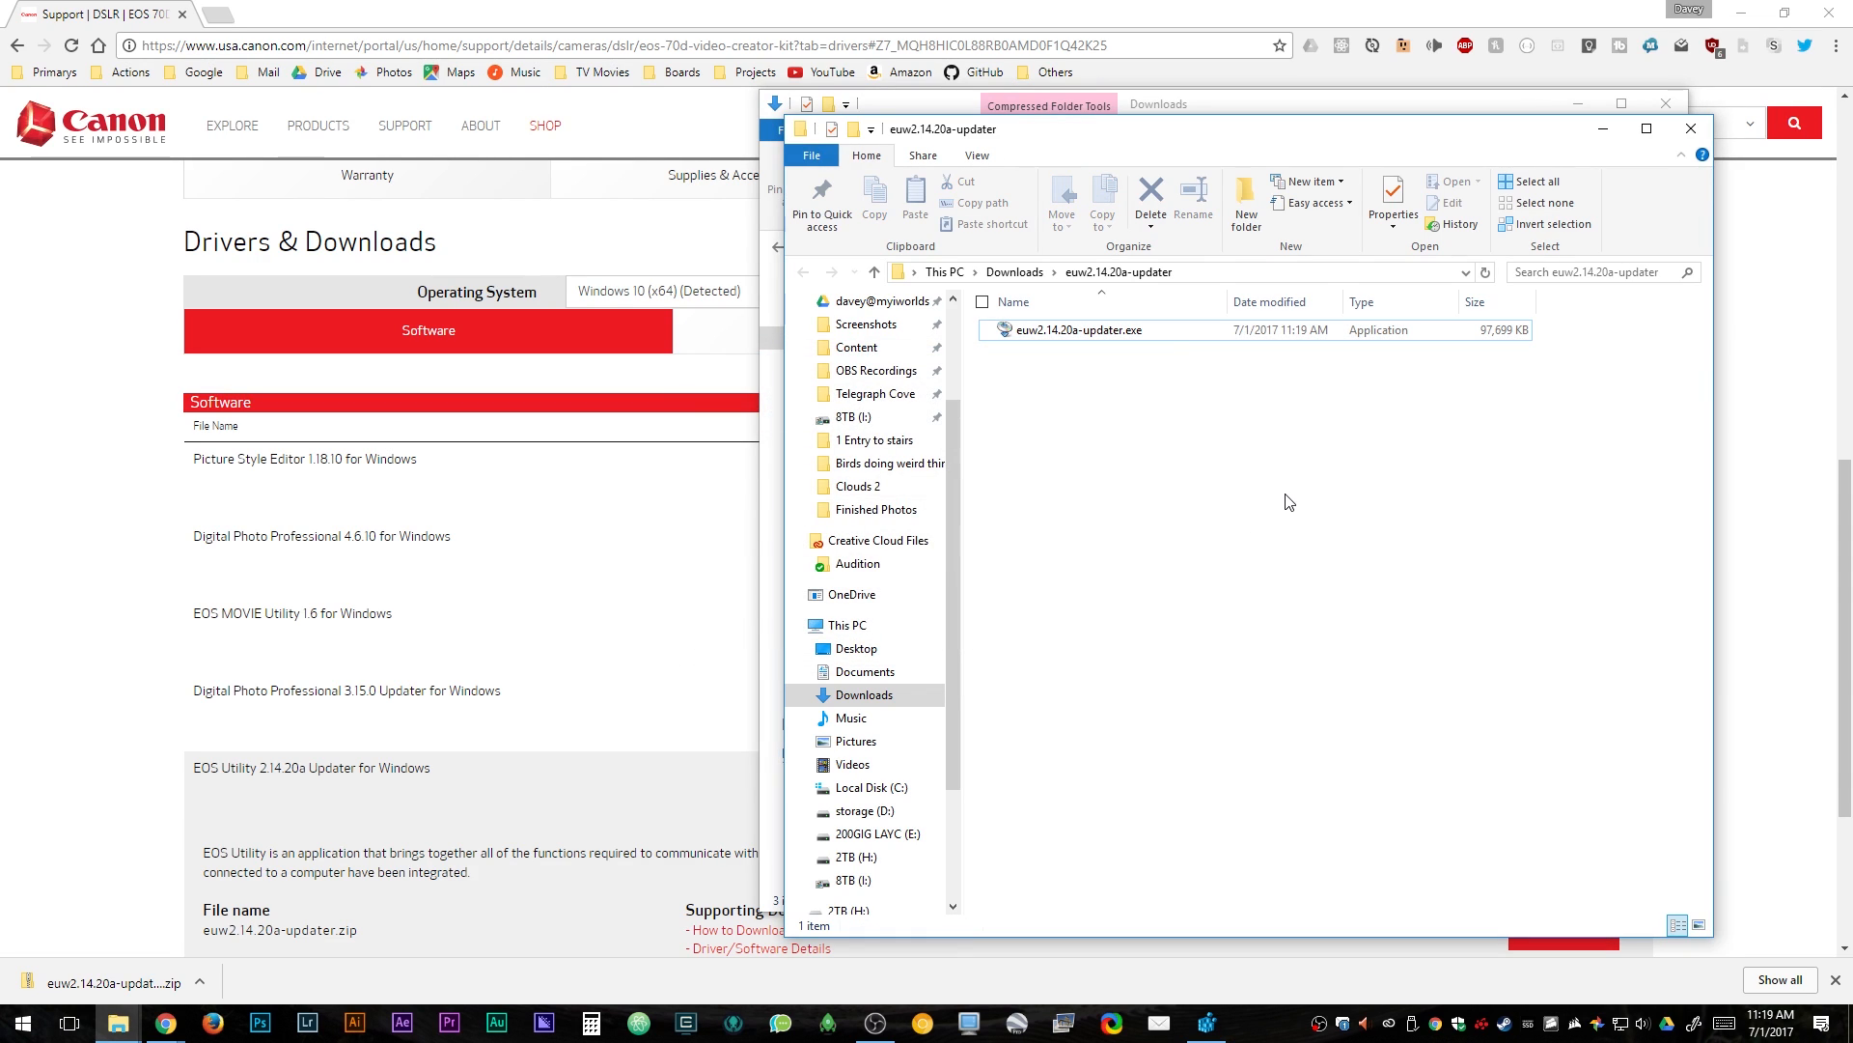
Search the Start menu for regedit and launch Registry Editor
left_click(19, 1021)
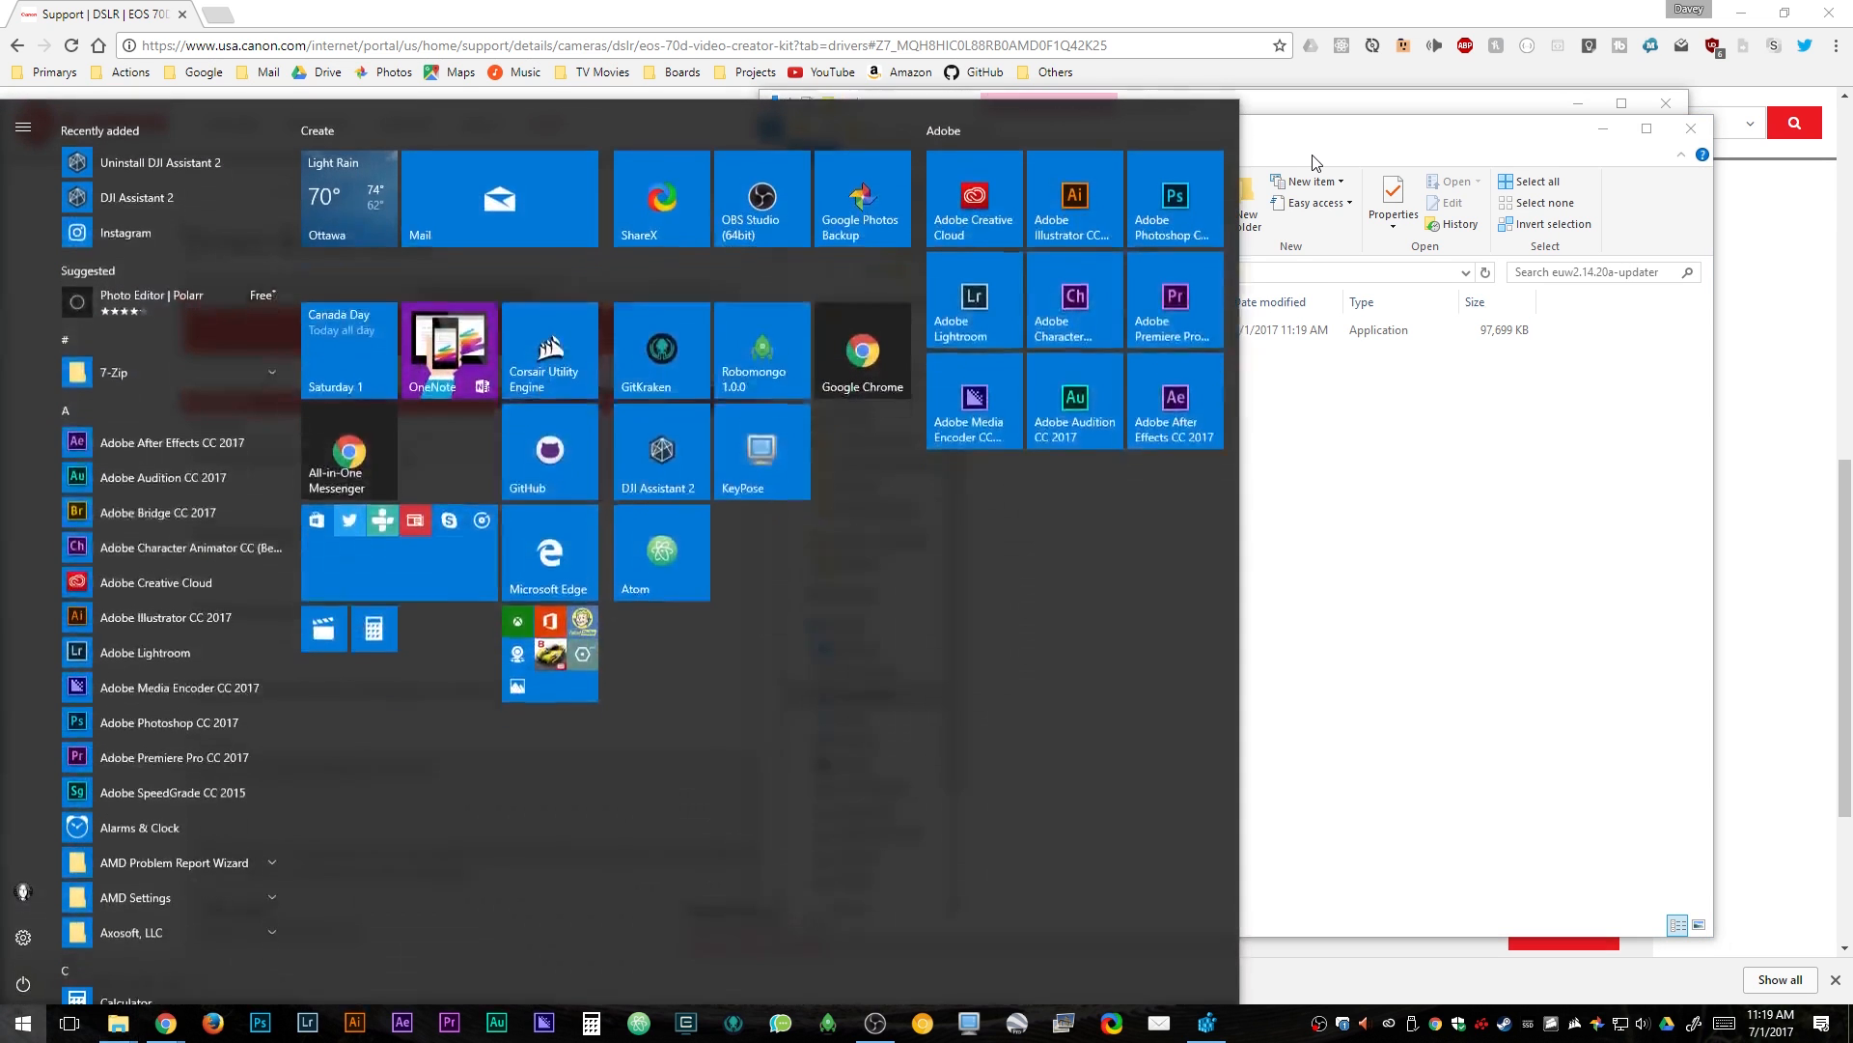
type("regedit")
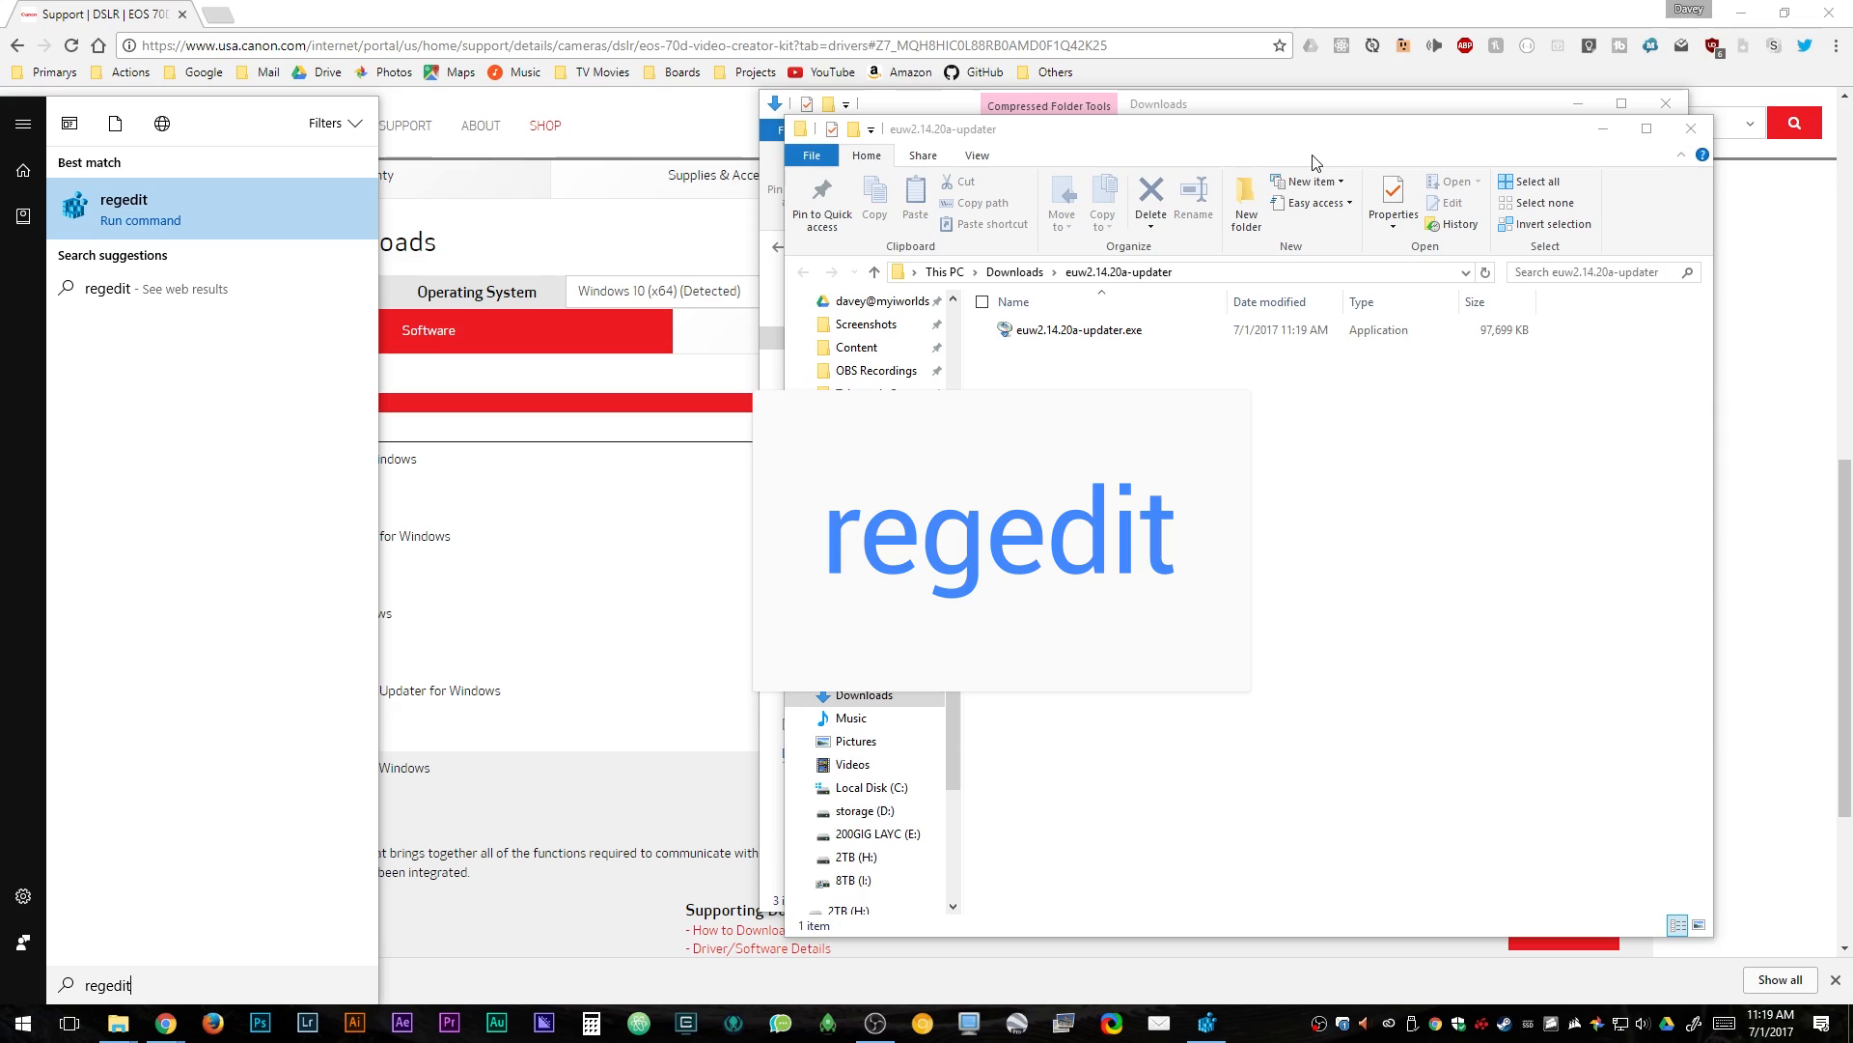
left_click(122, 199)
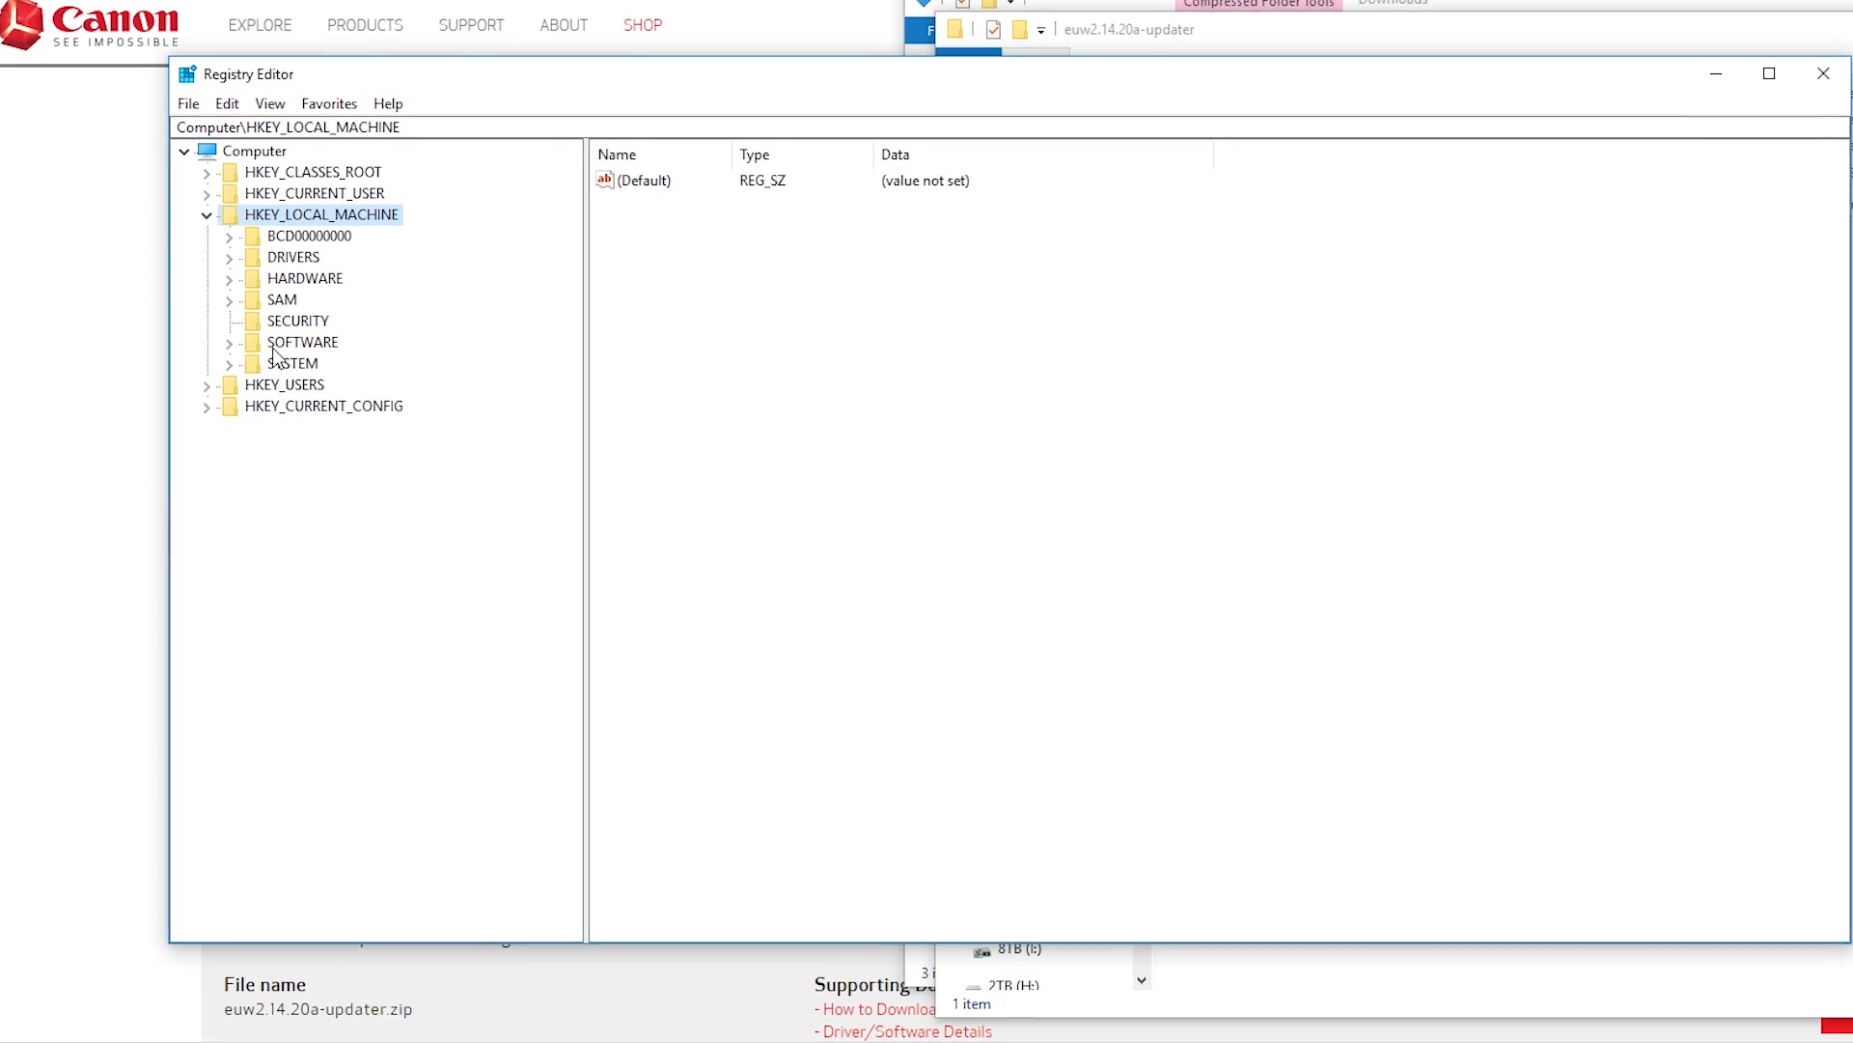
Expand SOFTWARE, scroll to WOW6432Node and bring up its New key menu
left_click(228, 342)
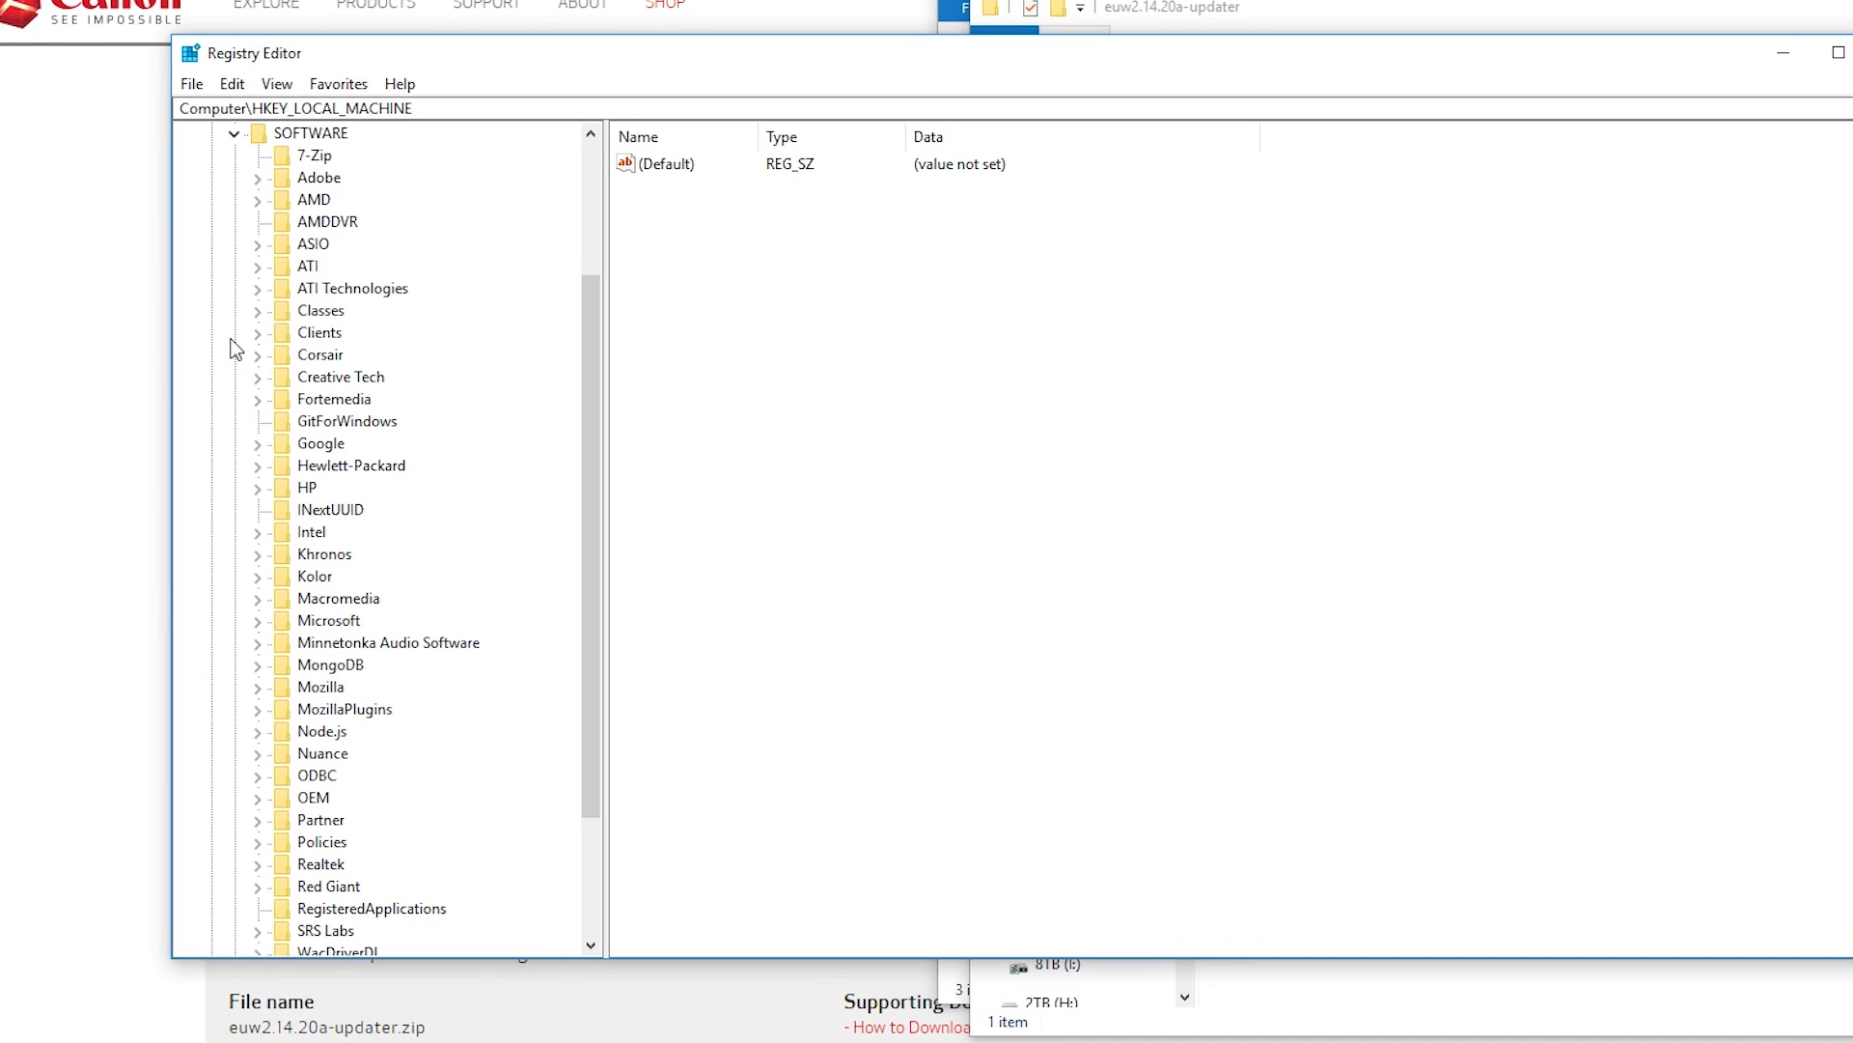
scroll("down", 3)
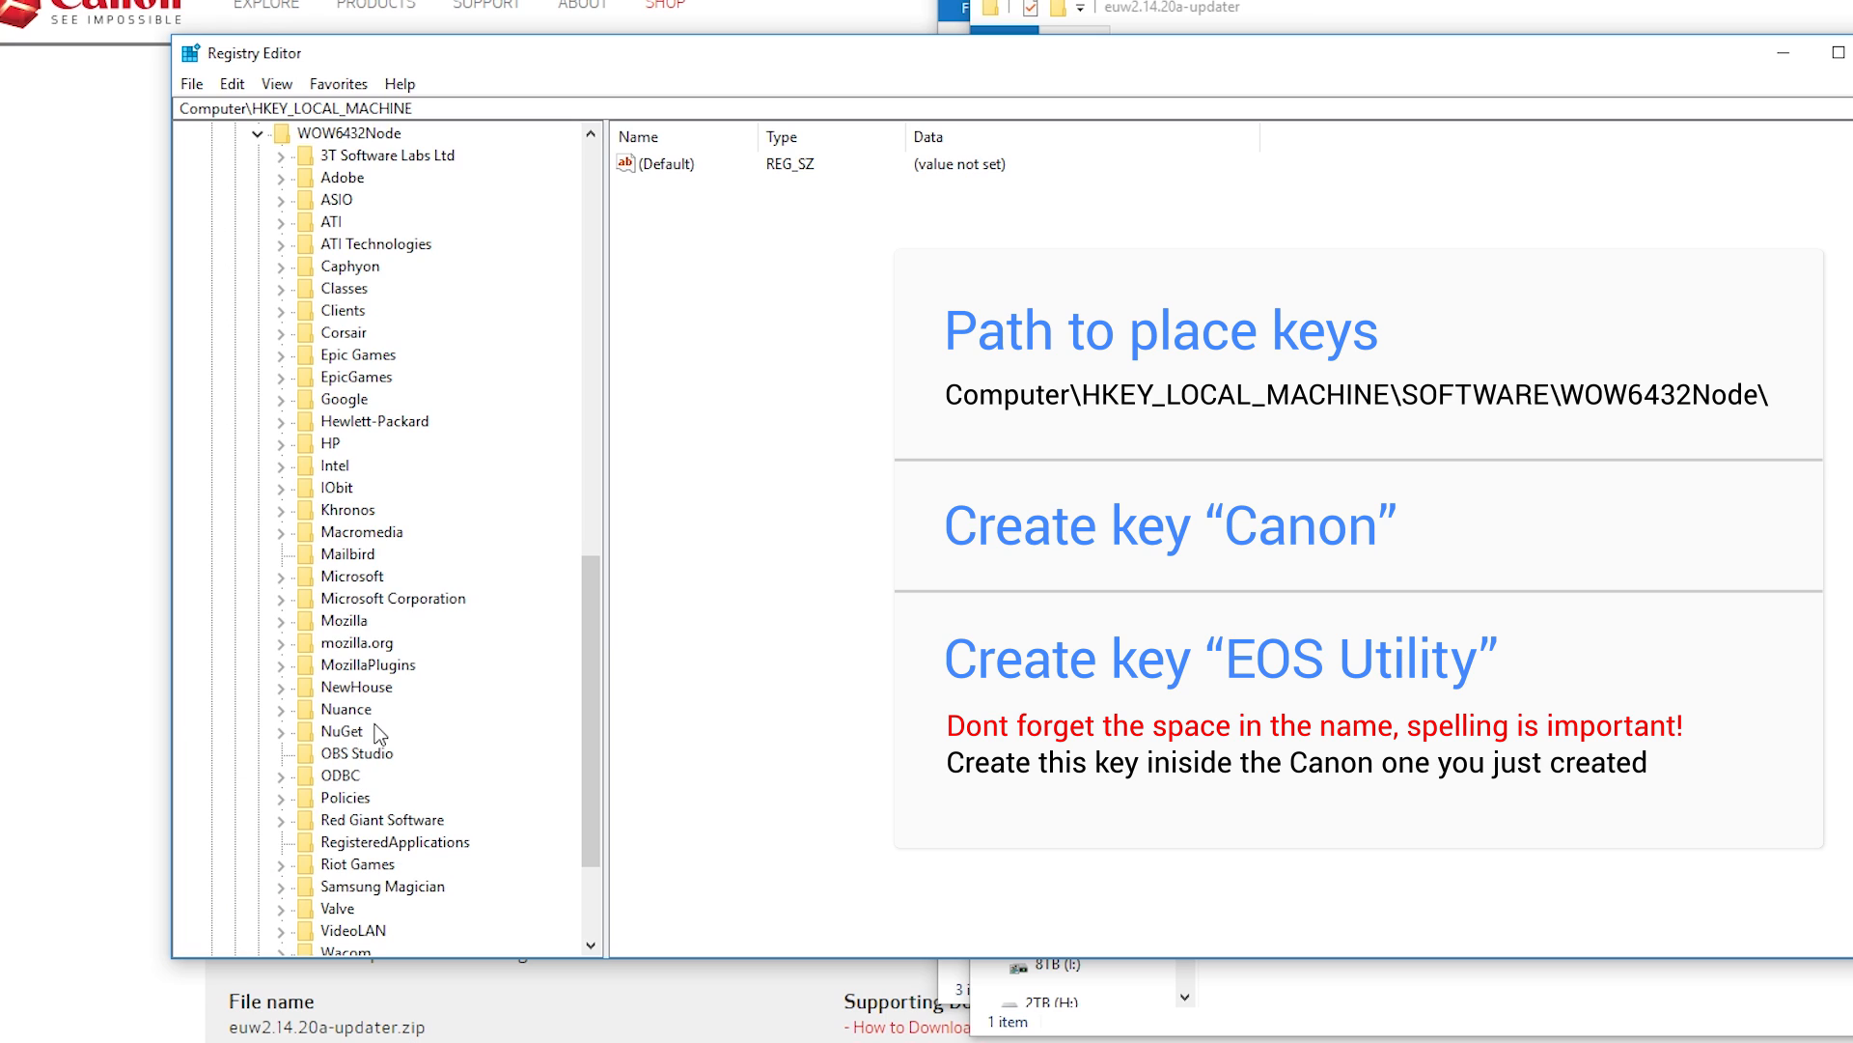
scroll("down", 3)
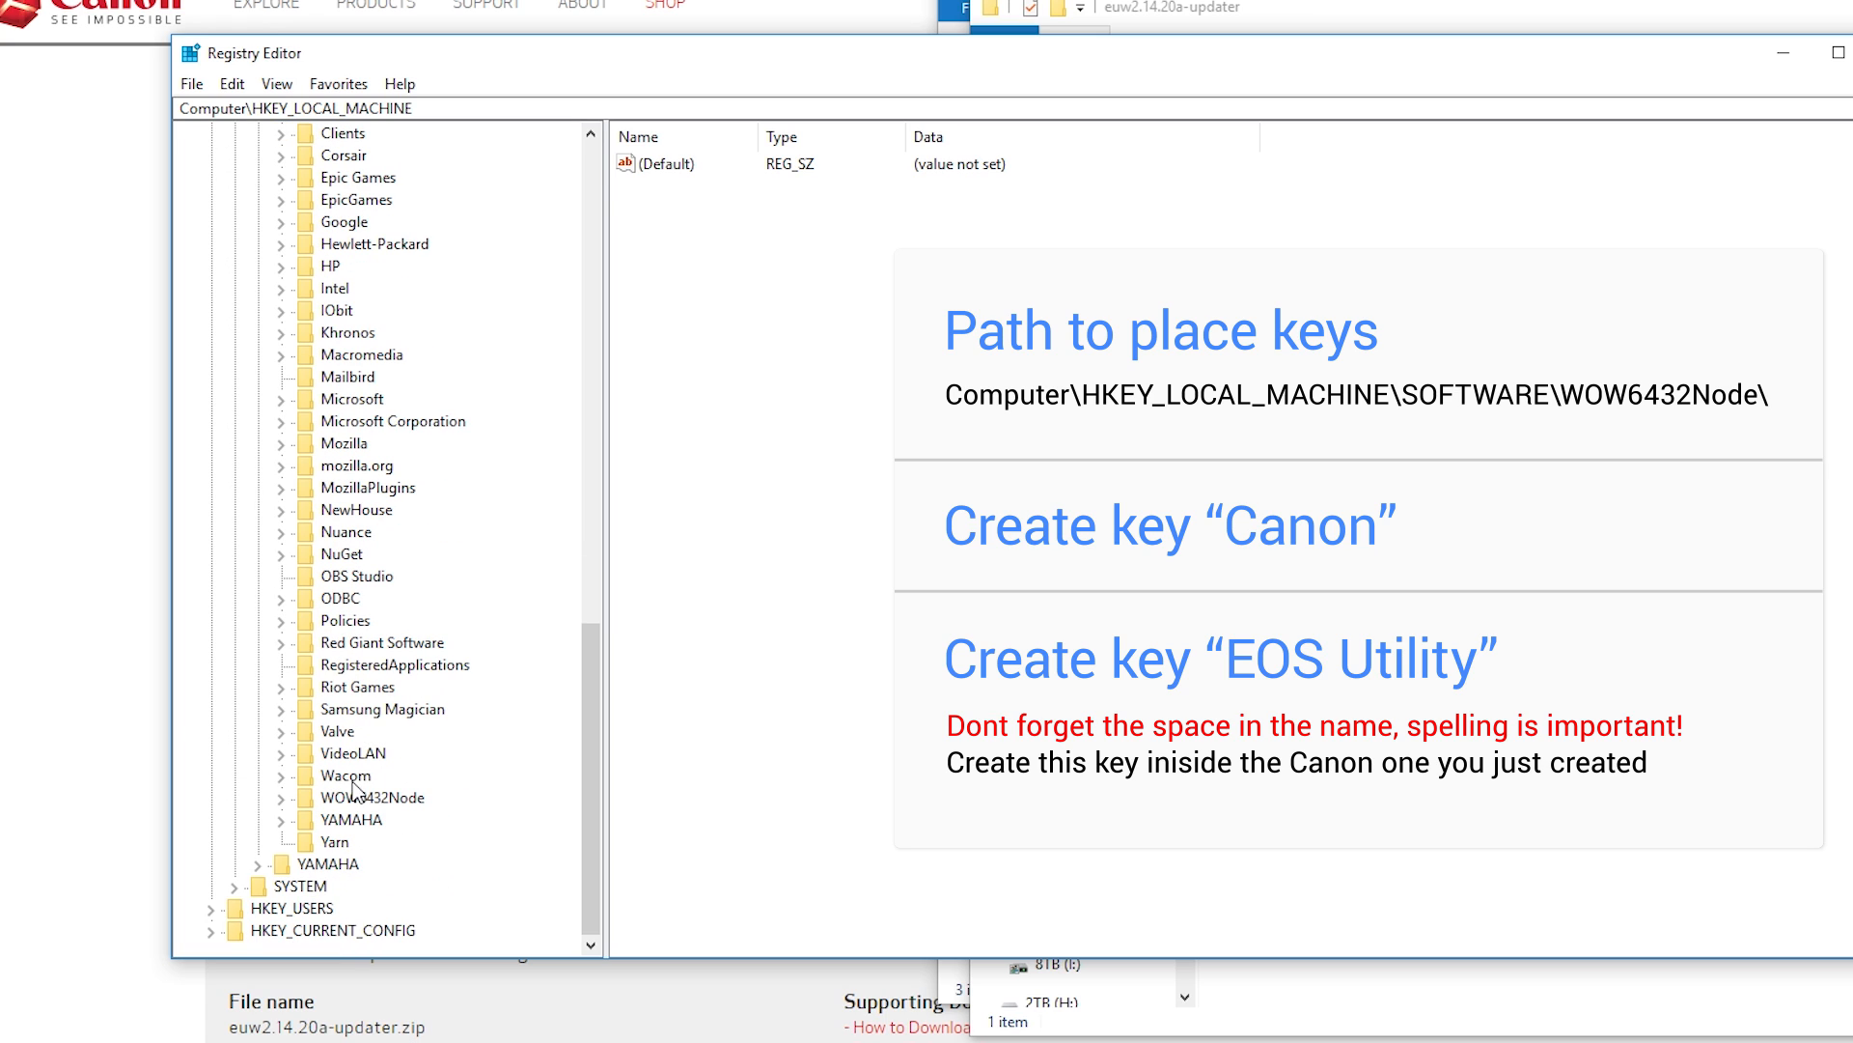
mouse_move(298, 812)
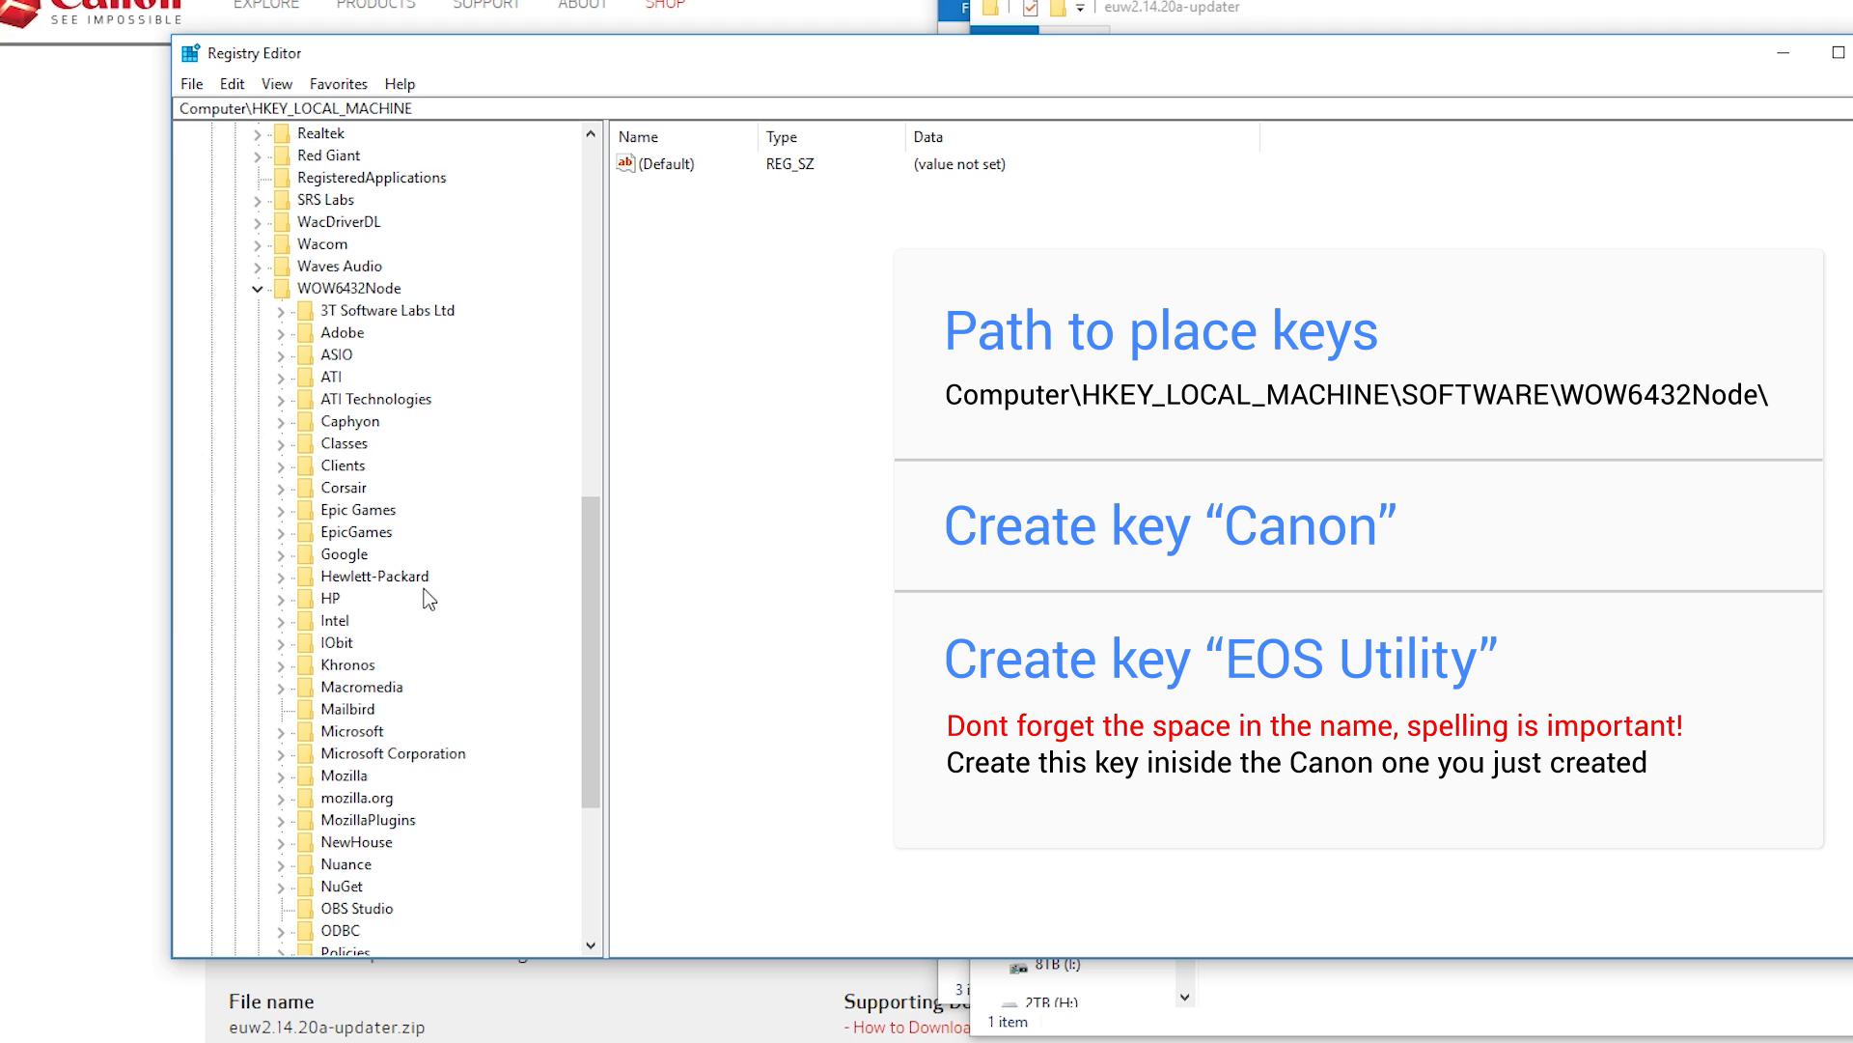
right_click(348, 288)
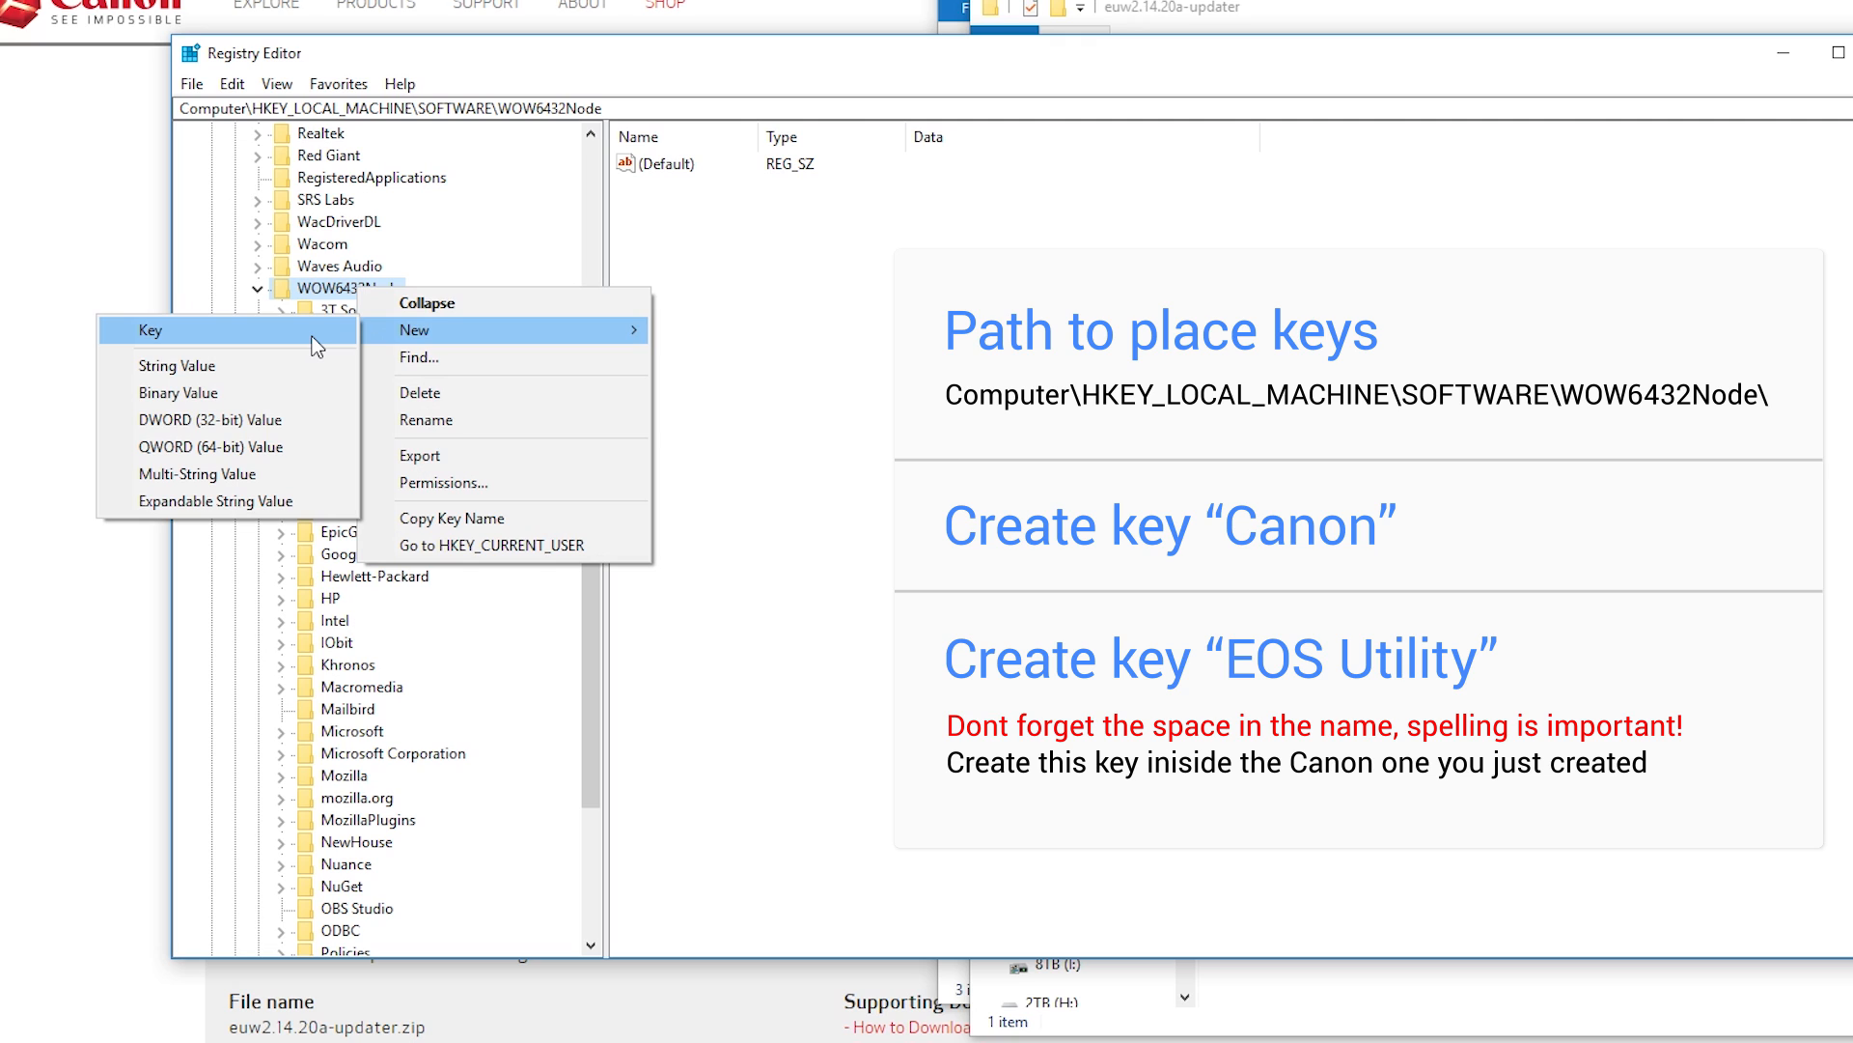
Create key 'Canon' under WOW6432Node with subkey 'EOS Utility', then return to File Explorer
left_click(151, 330)
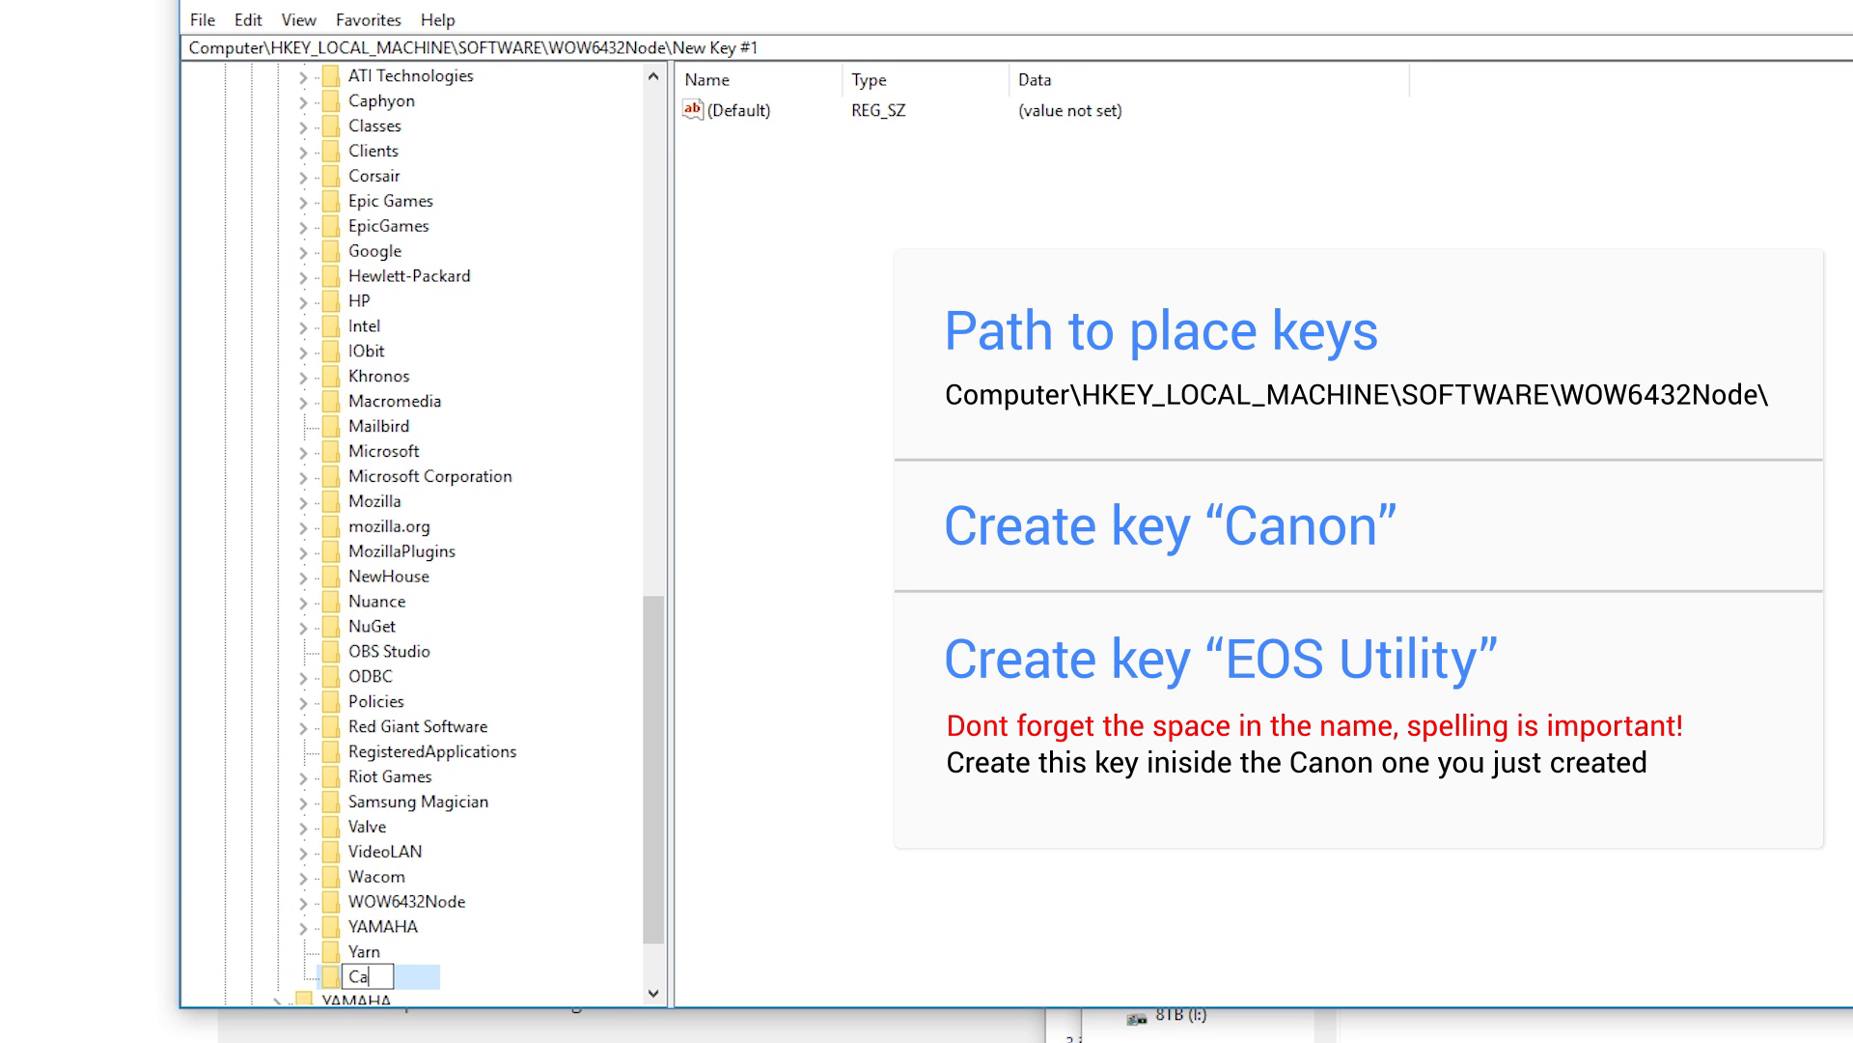
key("Return")
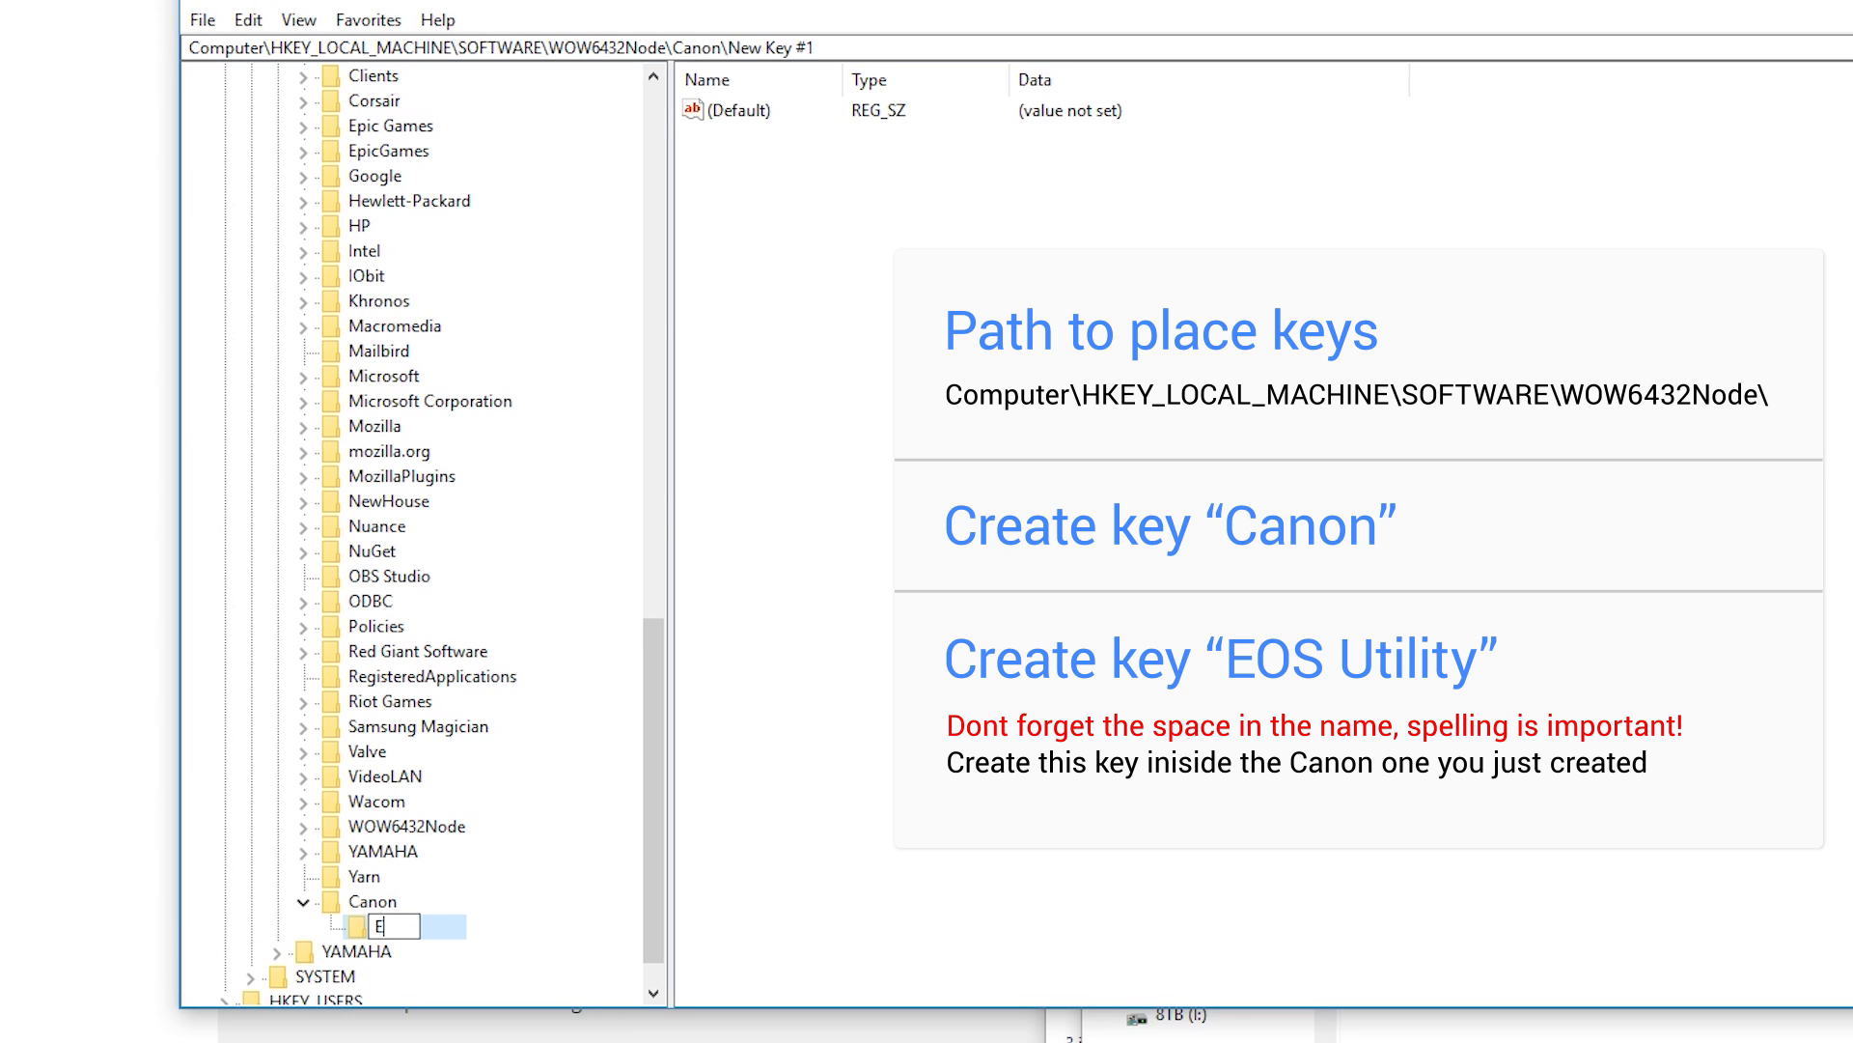
type("EOS Utili")
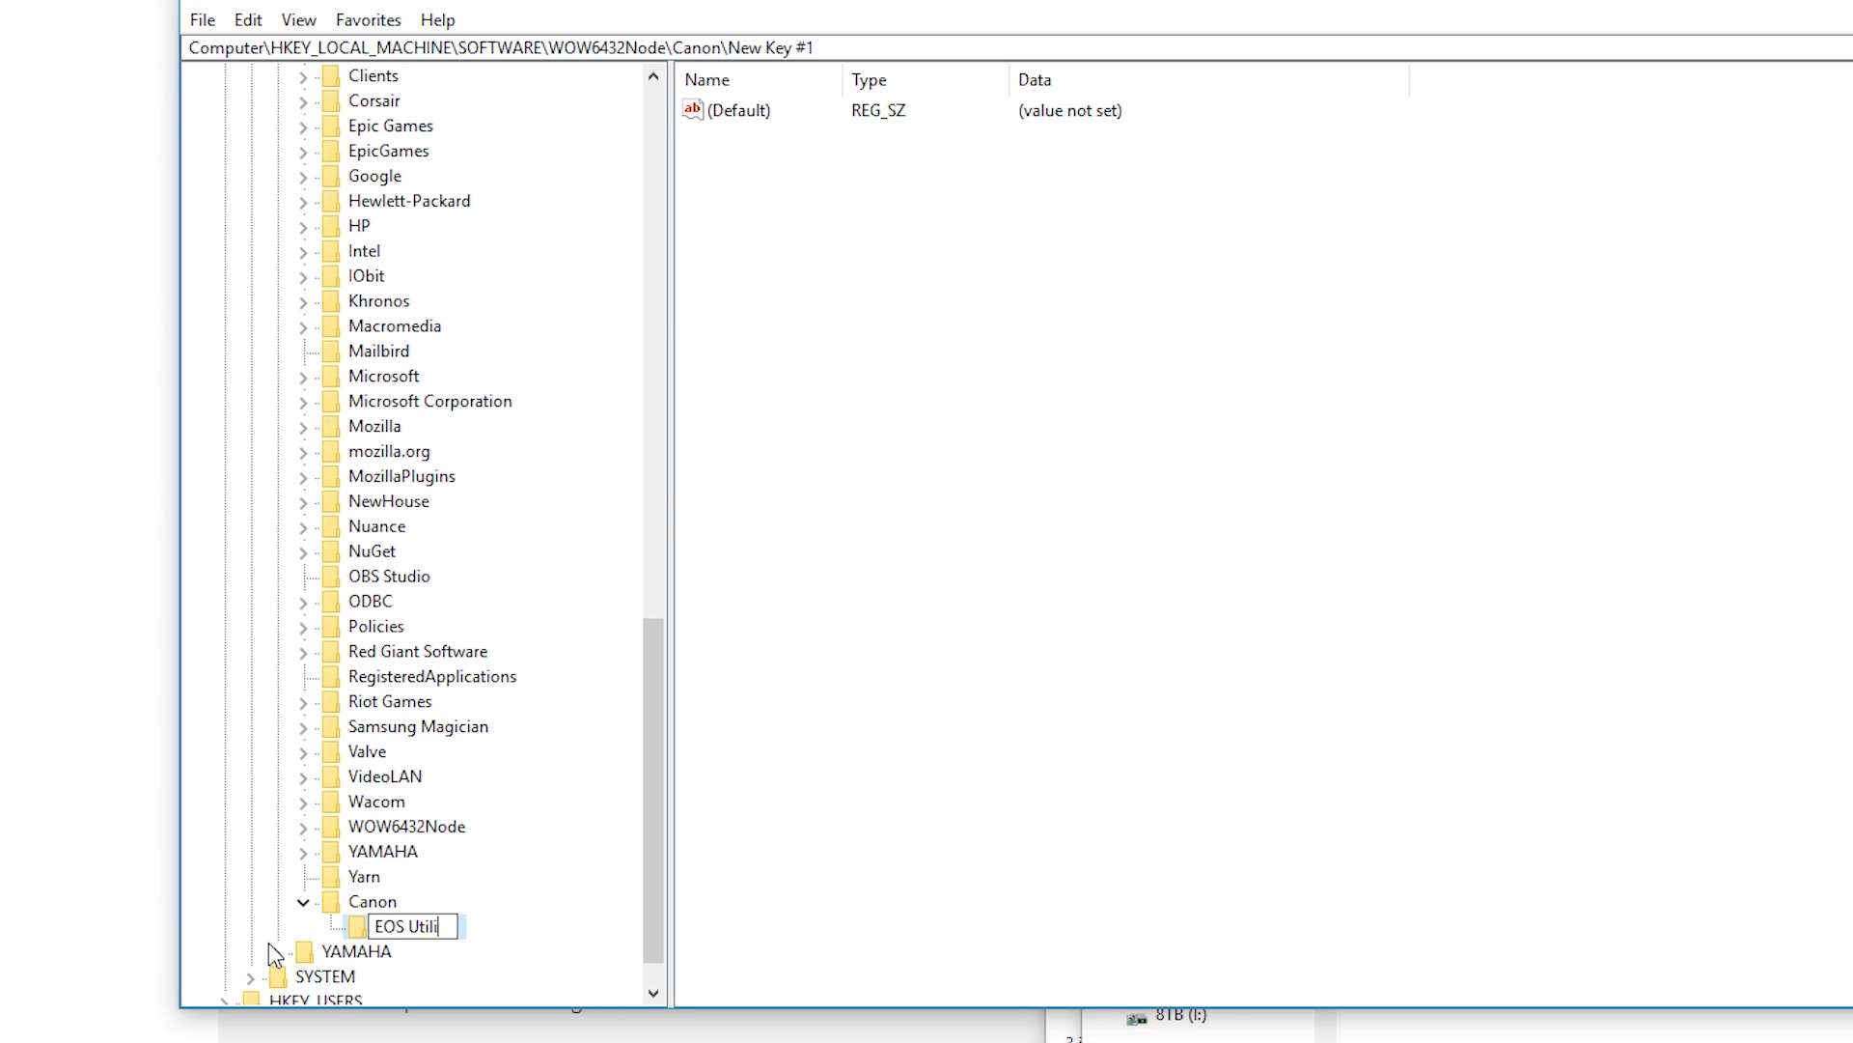
key("Return")
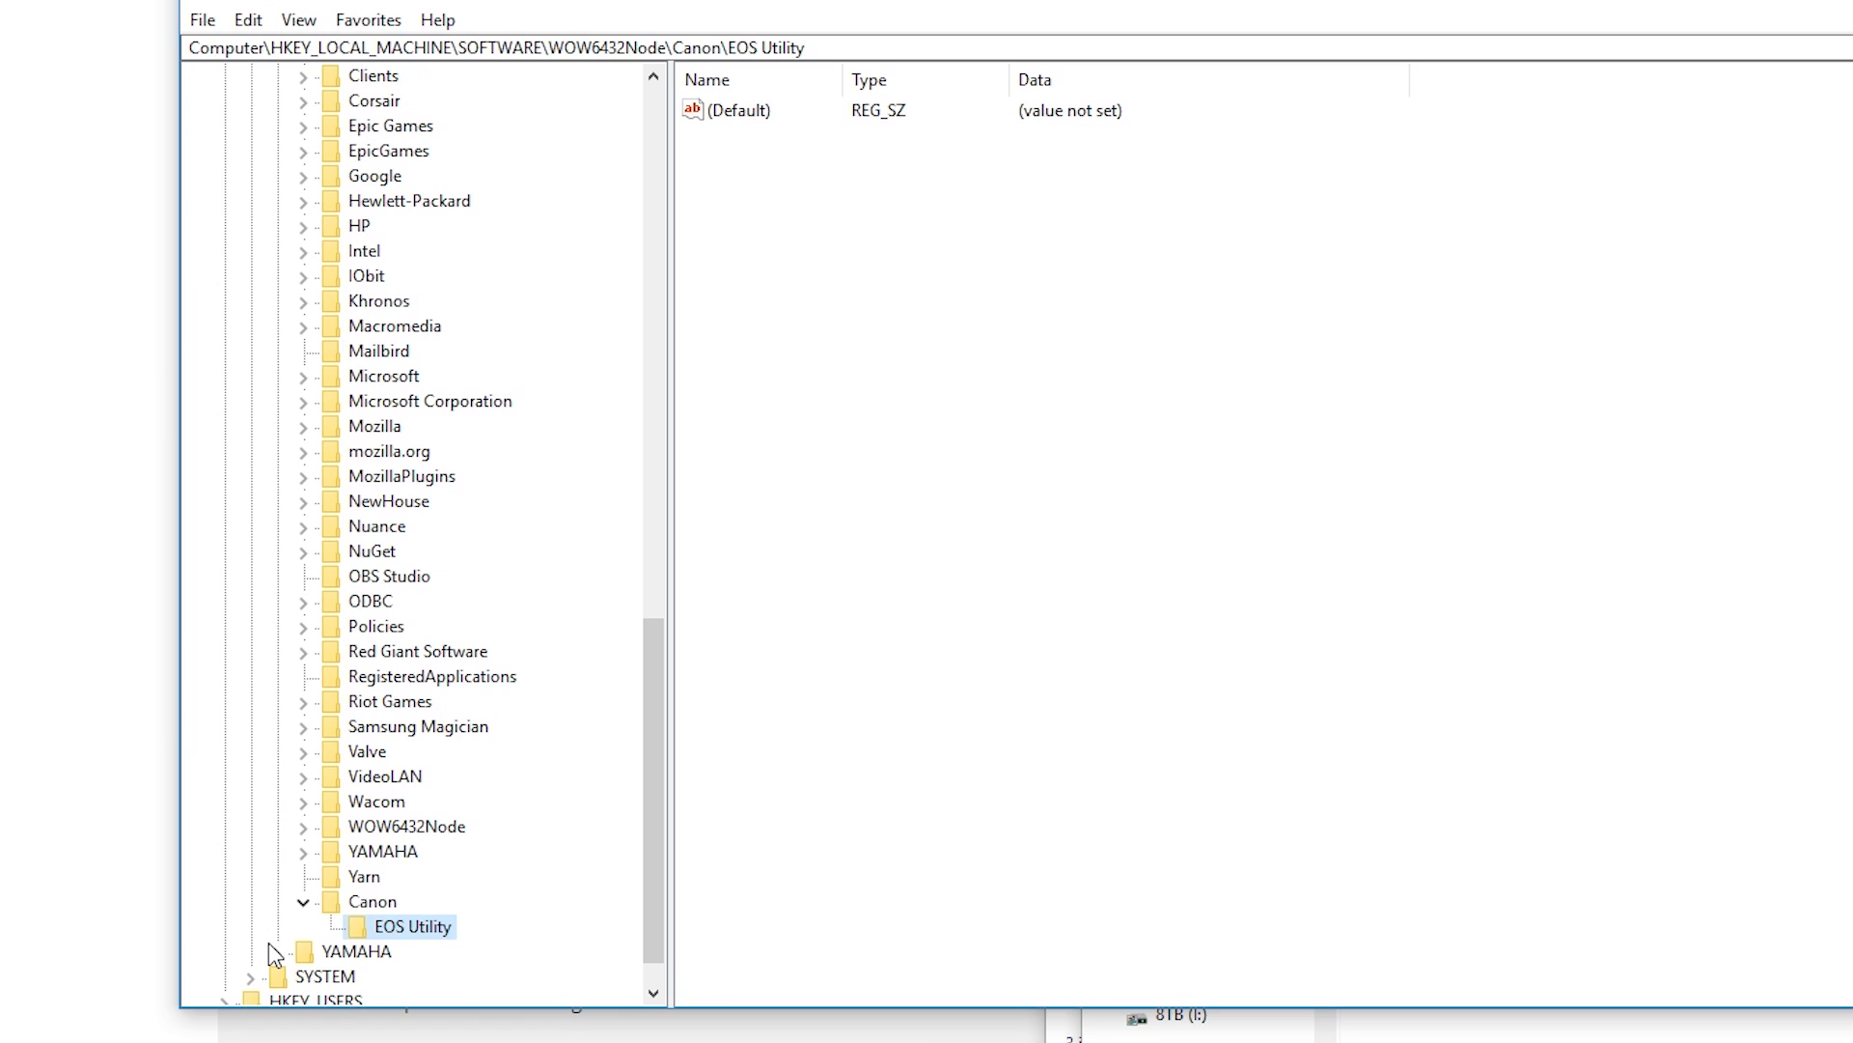
left_click(1465, 165)
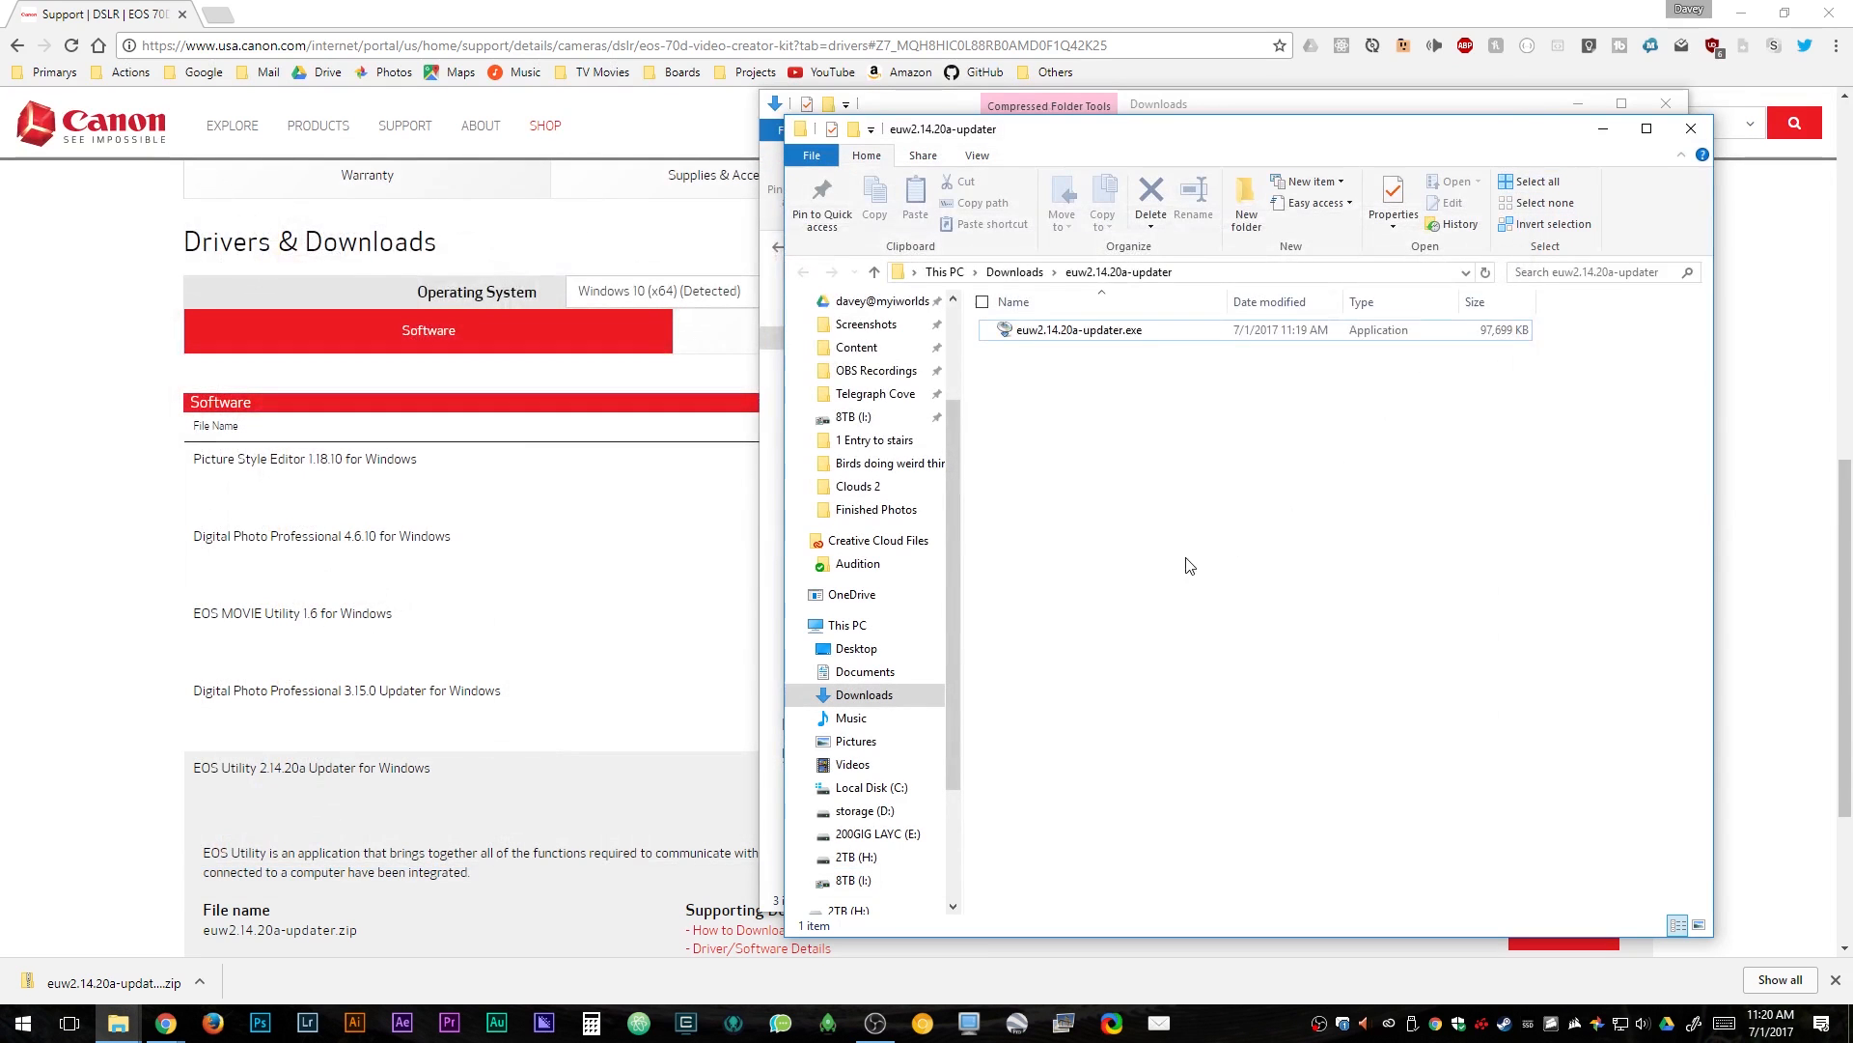
Run the EOS Digital Updater in English, install the three EOS programs and finish
double_click(1075, 330)
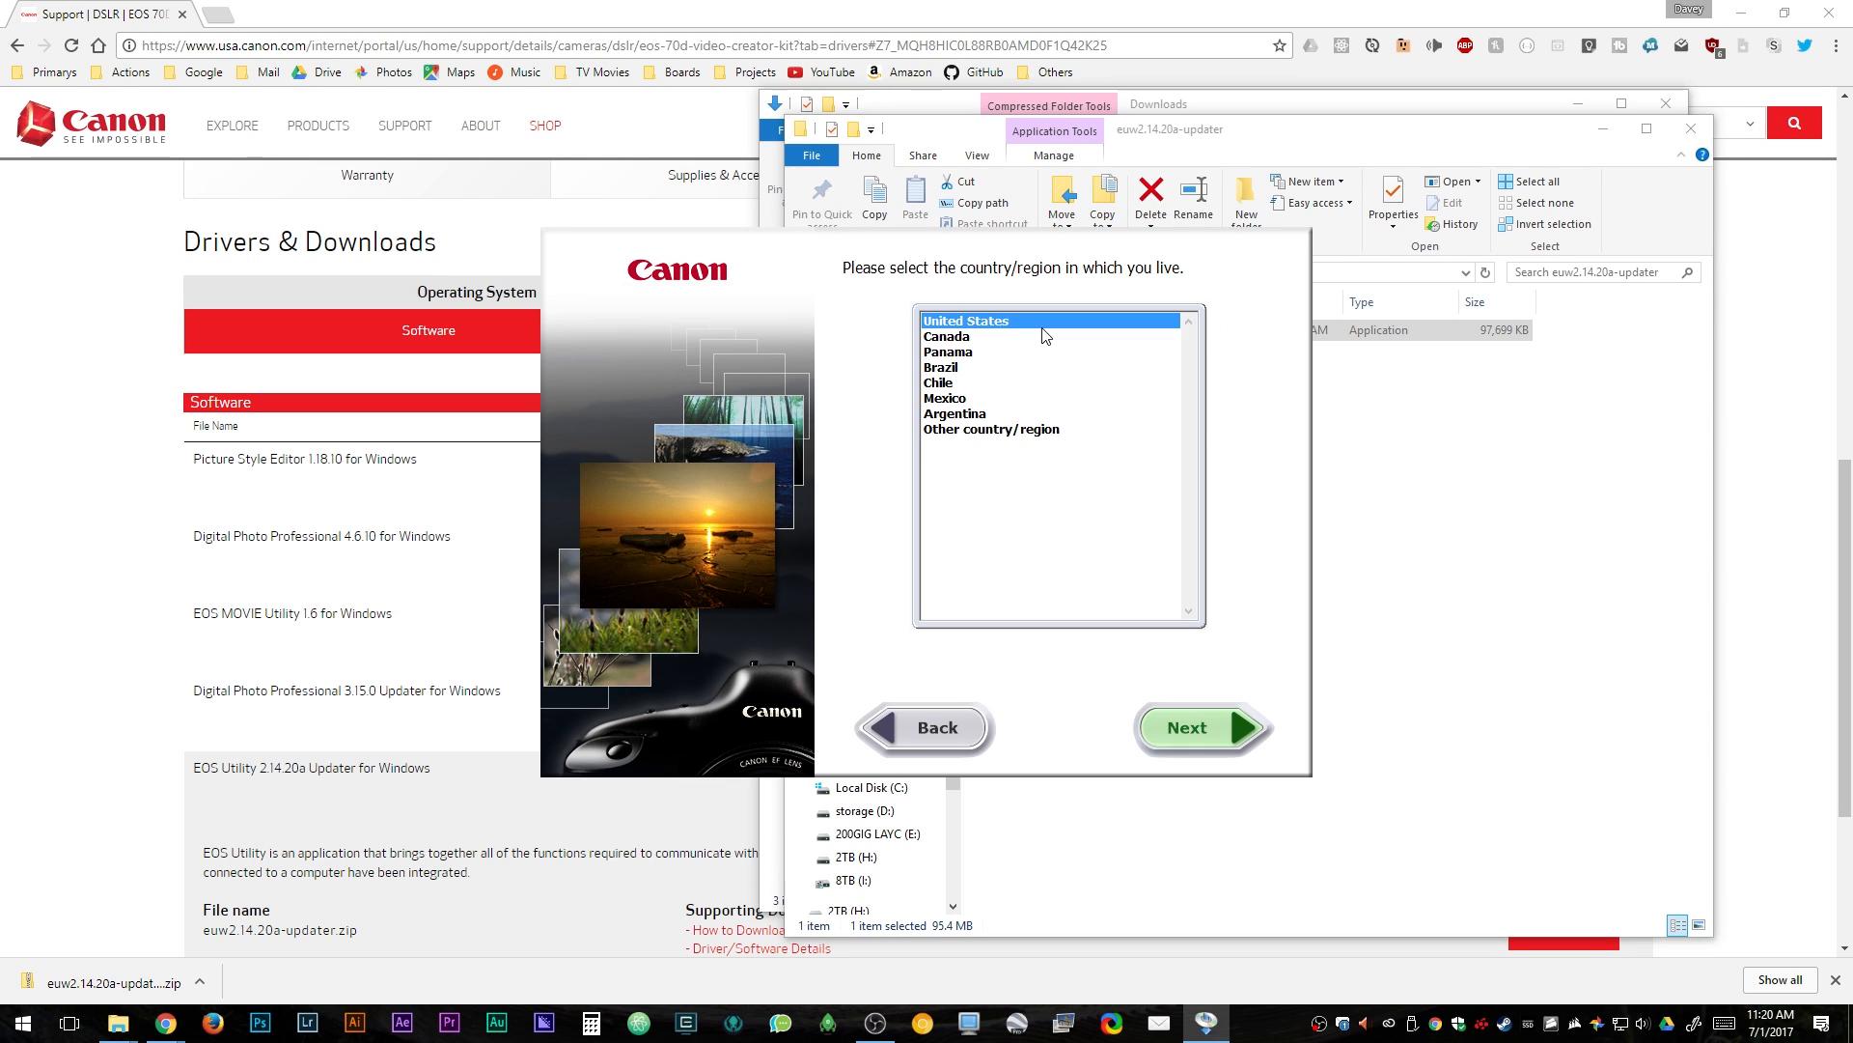
left_click(1201, 727)
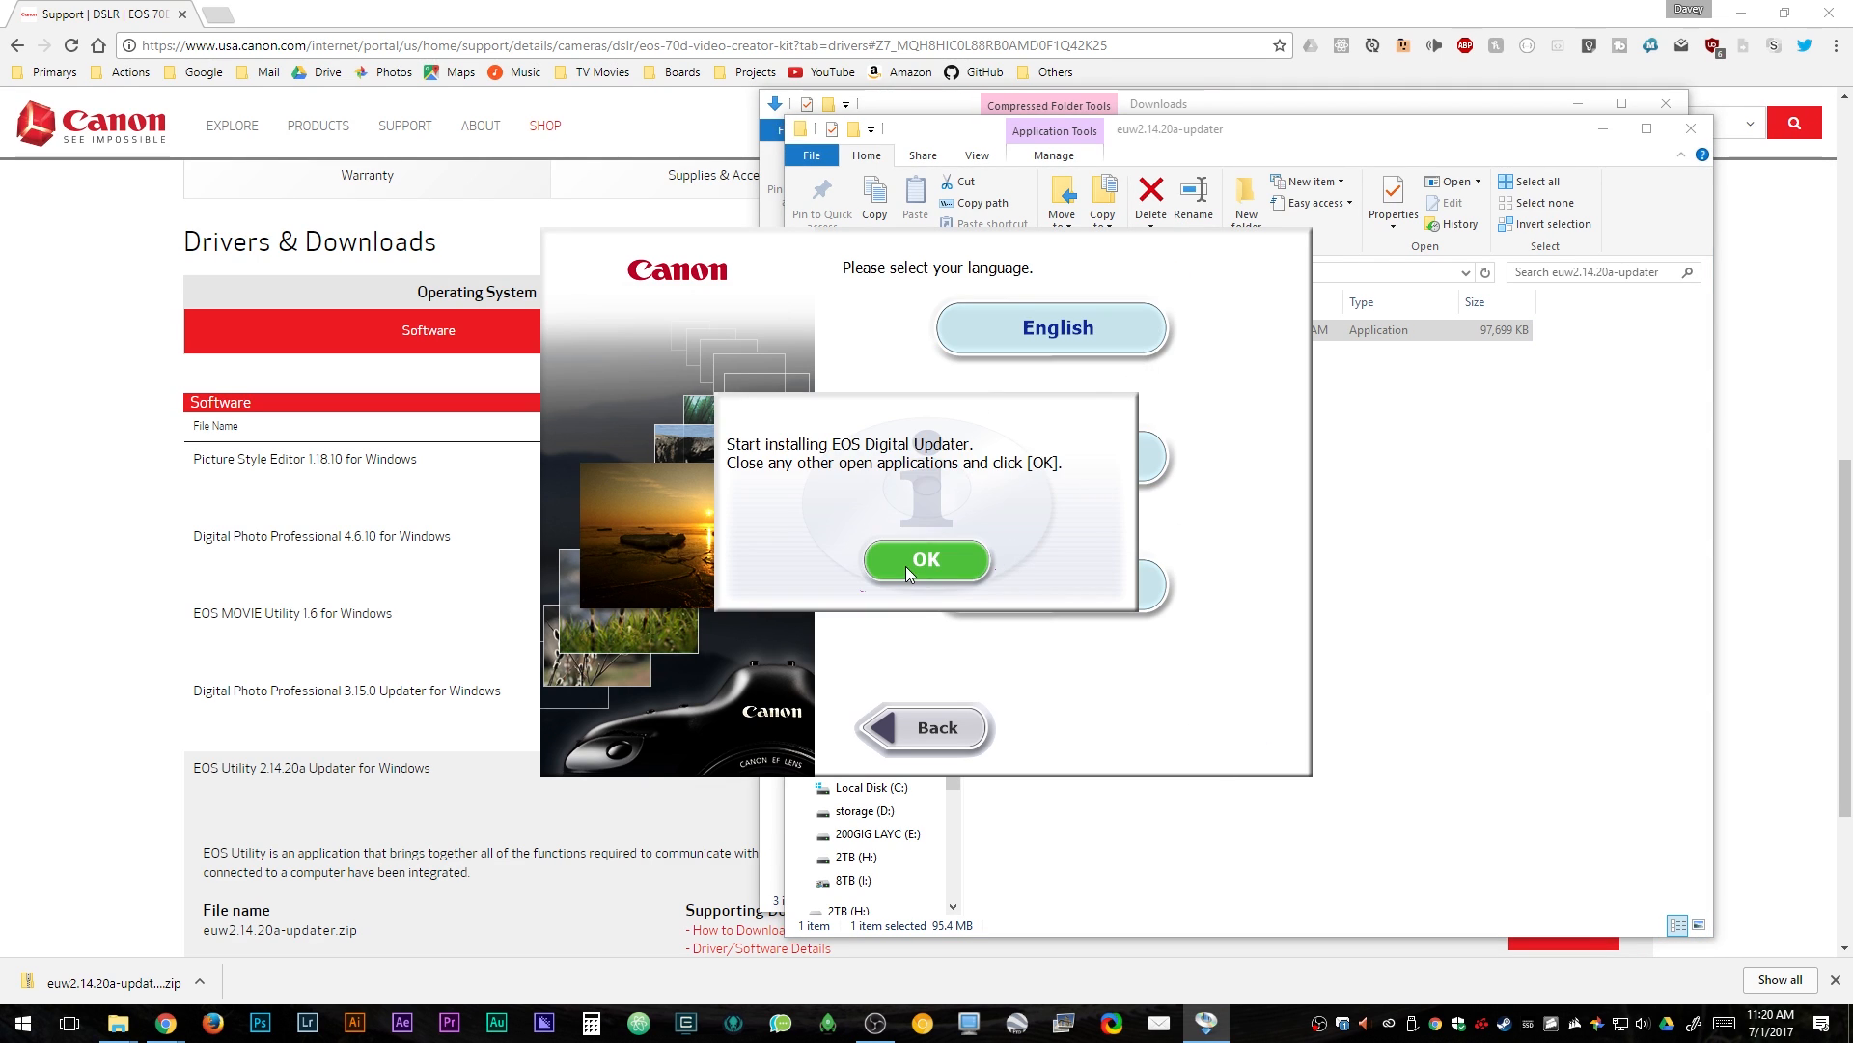
left_click(926, 559)
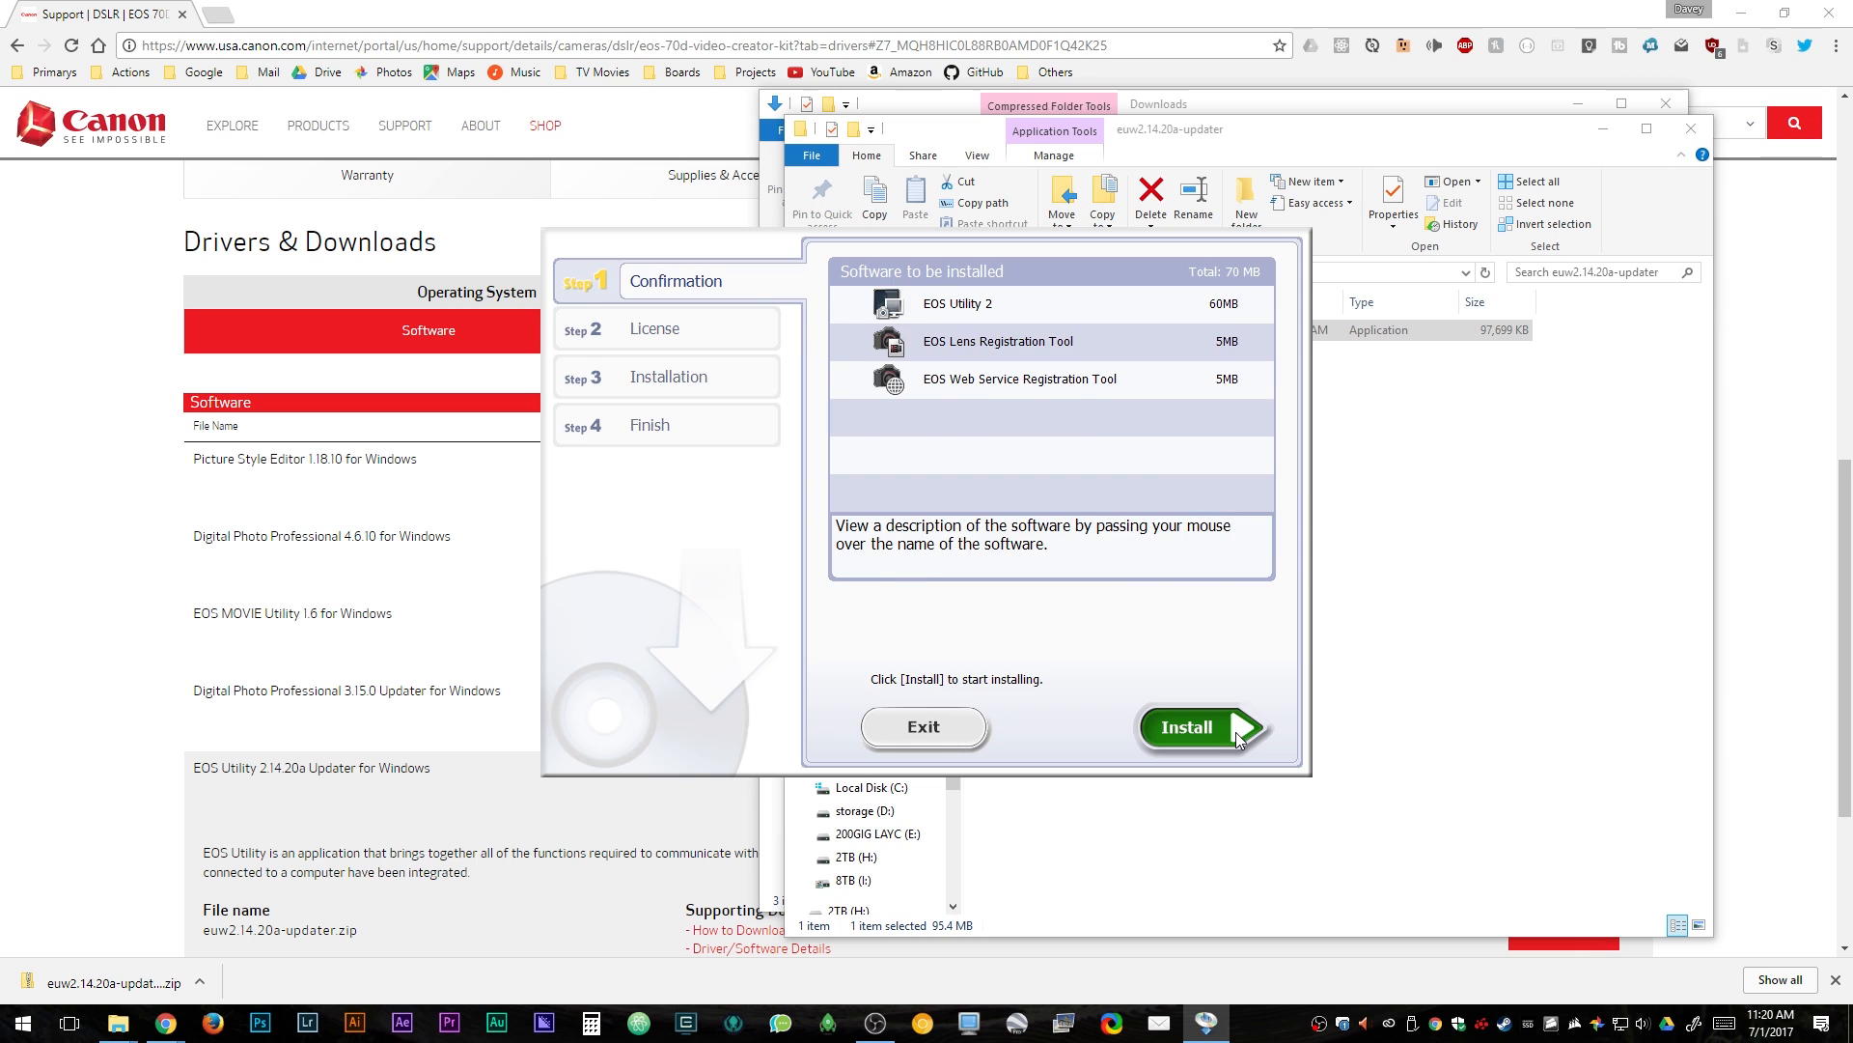
left_click(1187, 727)
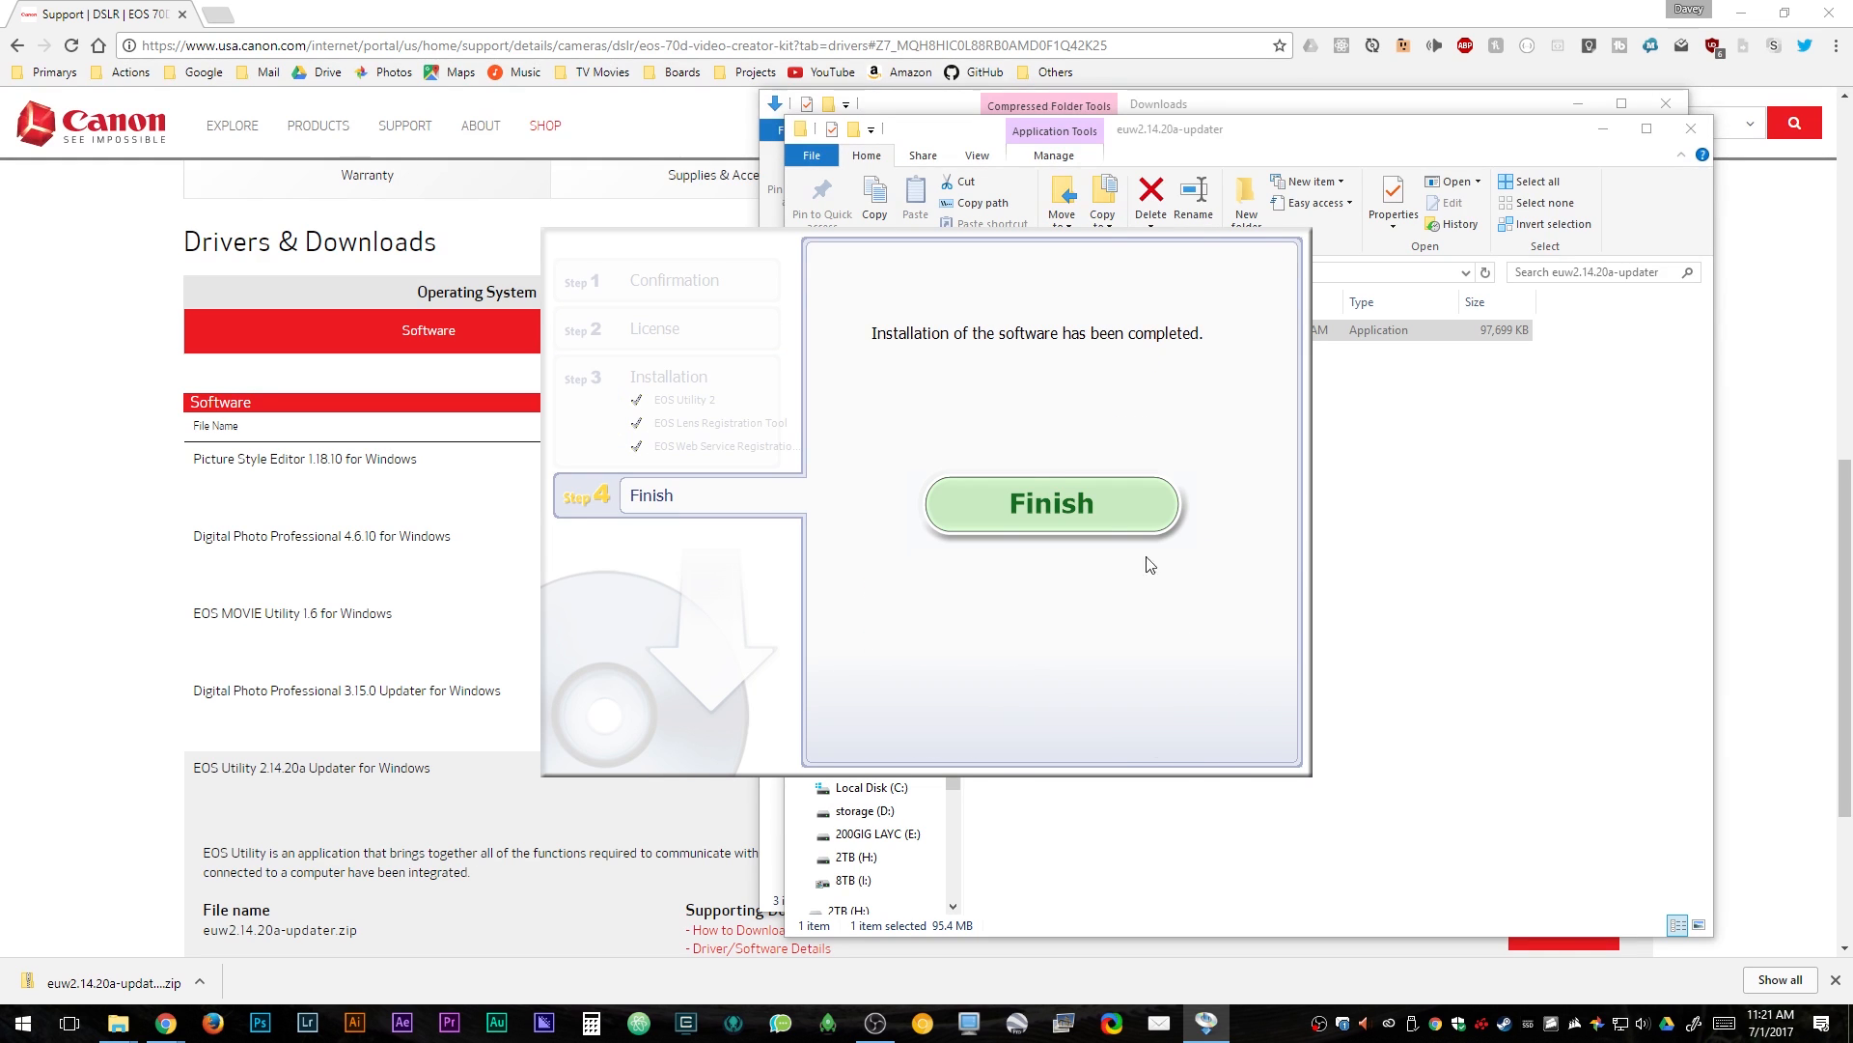
left_click(1049, 501)
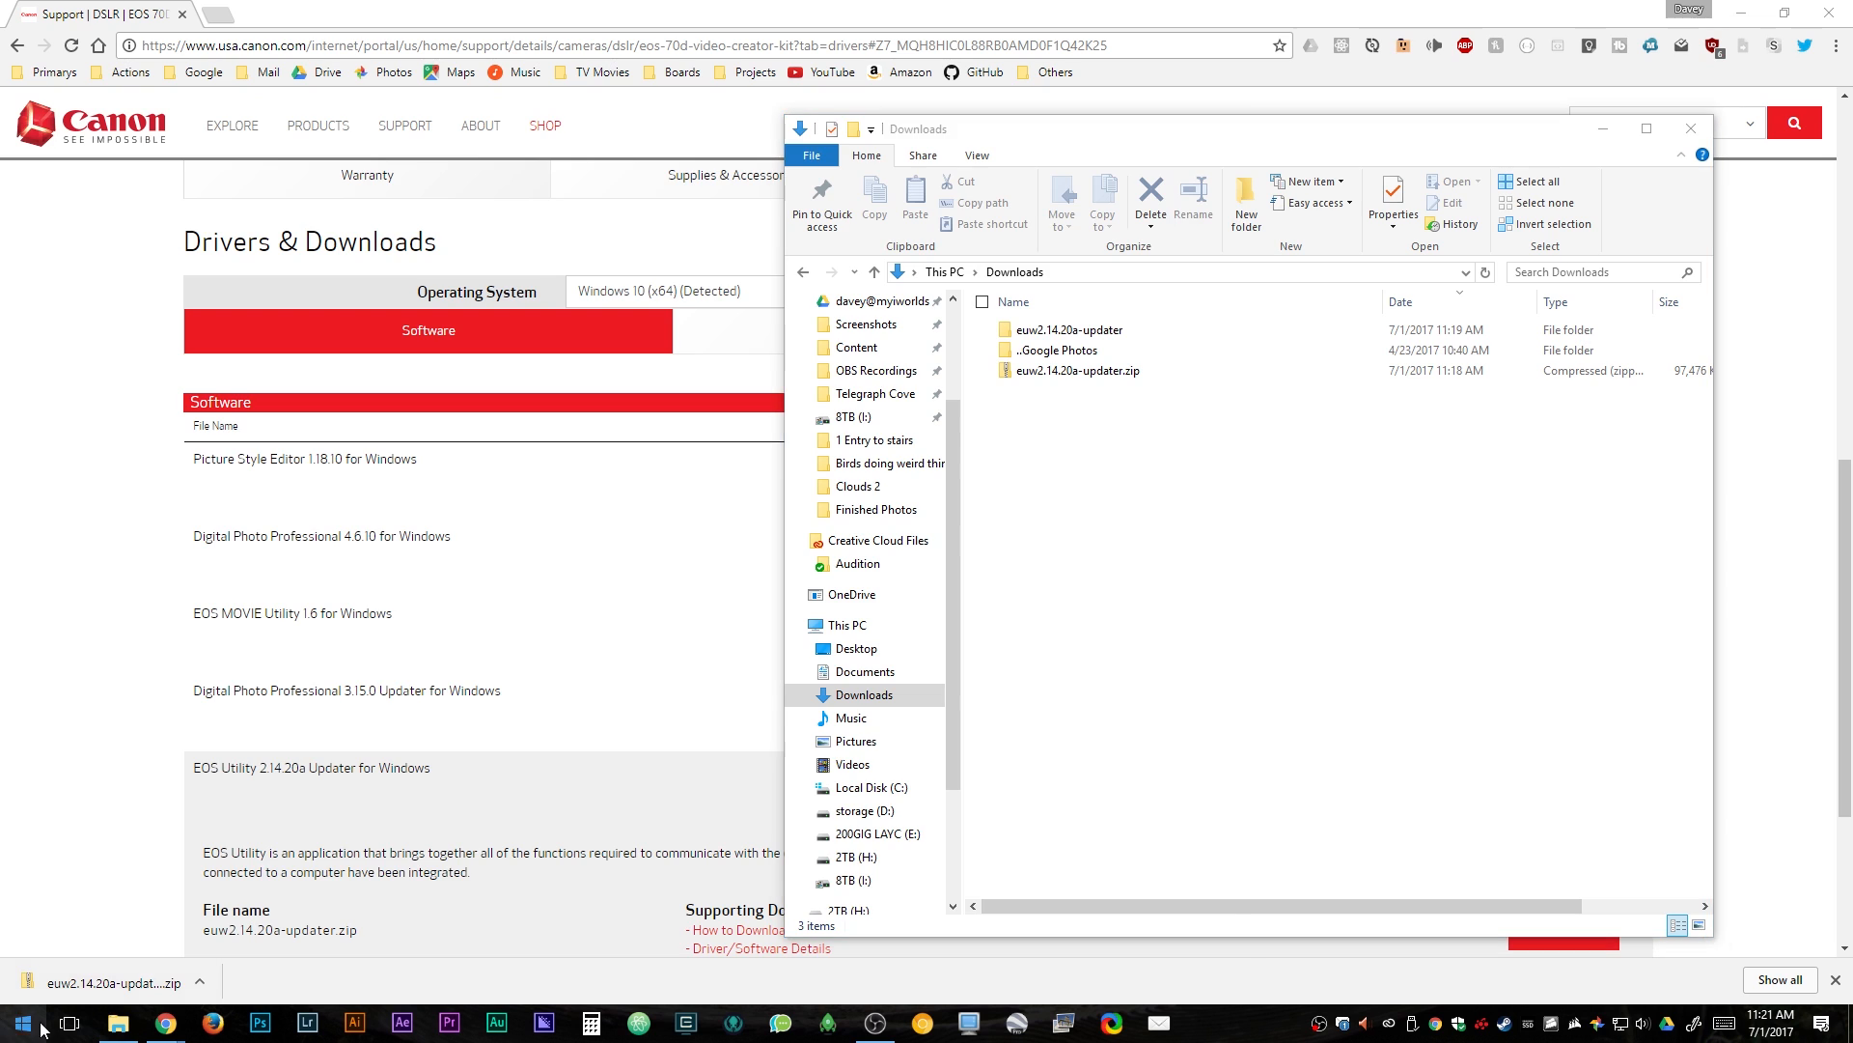
Launch EOS Utility 2 from the Start menu's Recently added list
left_click(15, 1021)
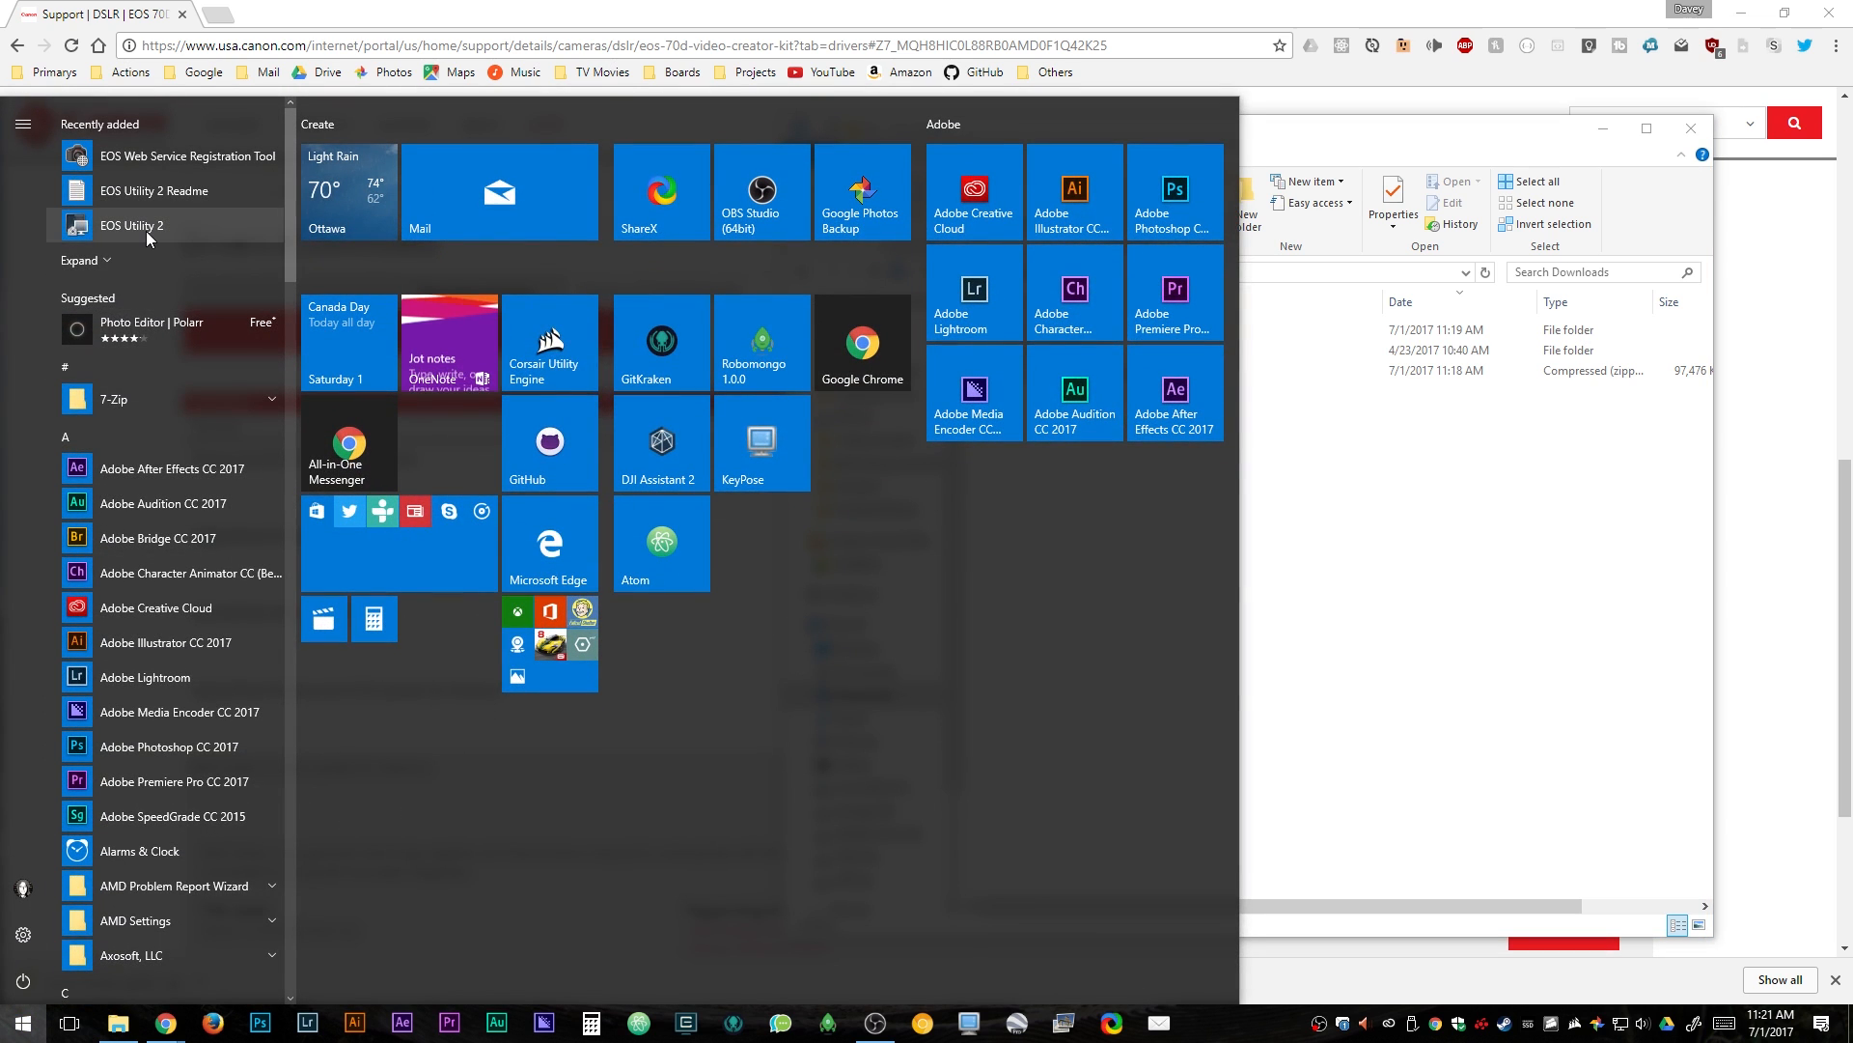
left_click(132, 225)
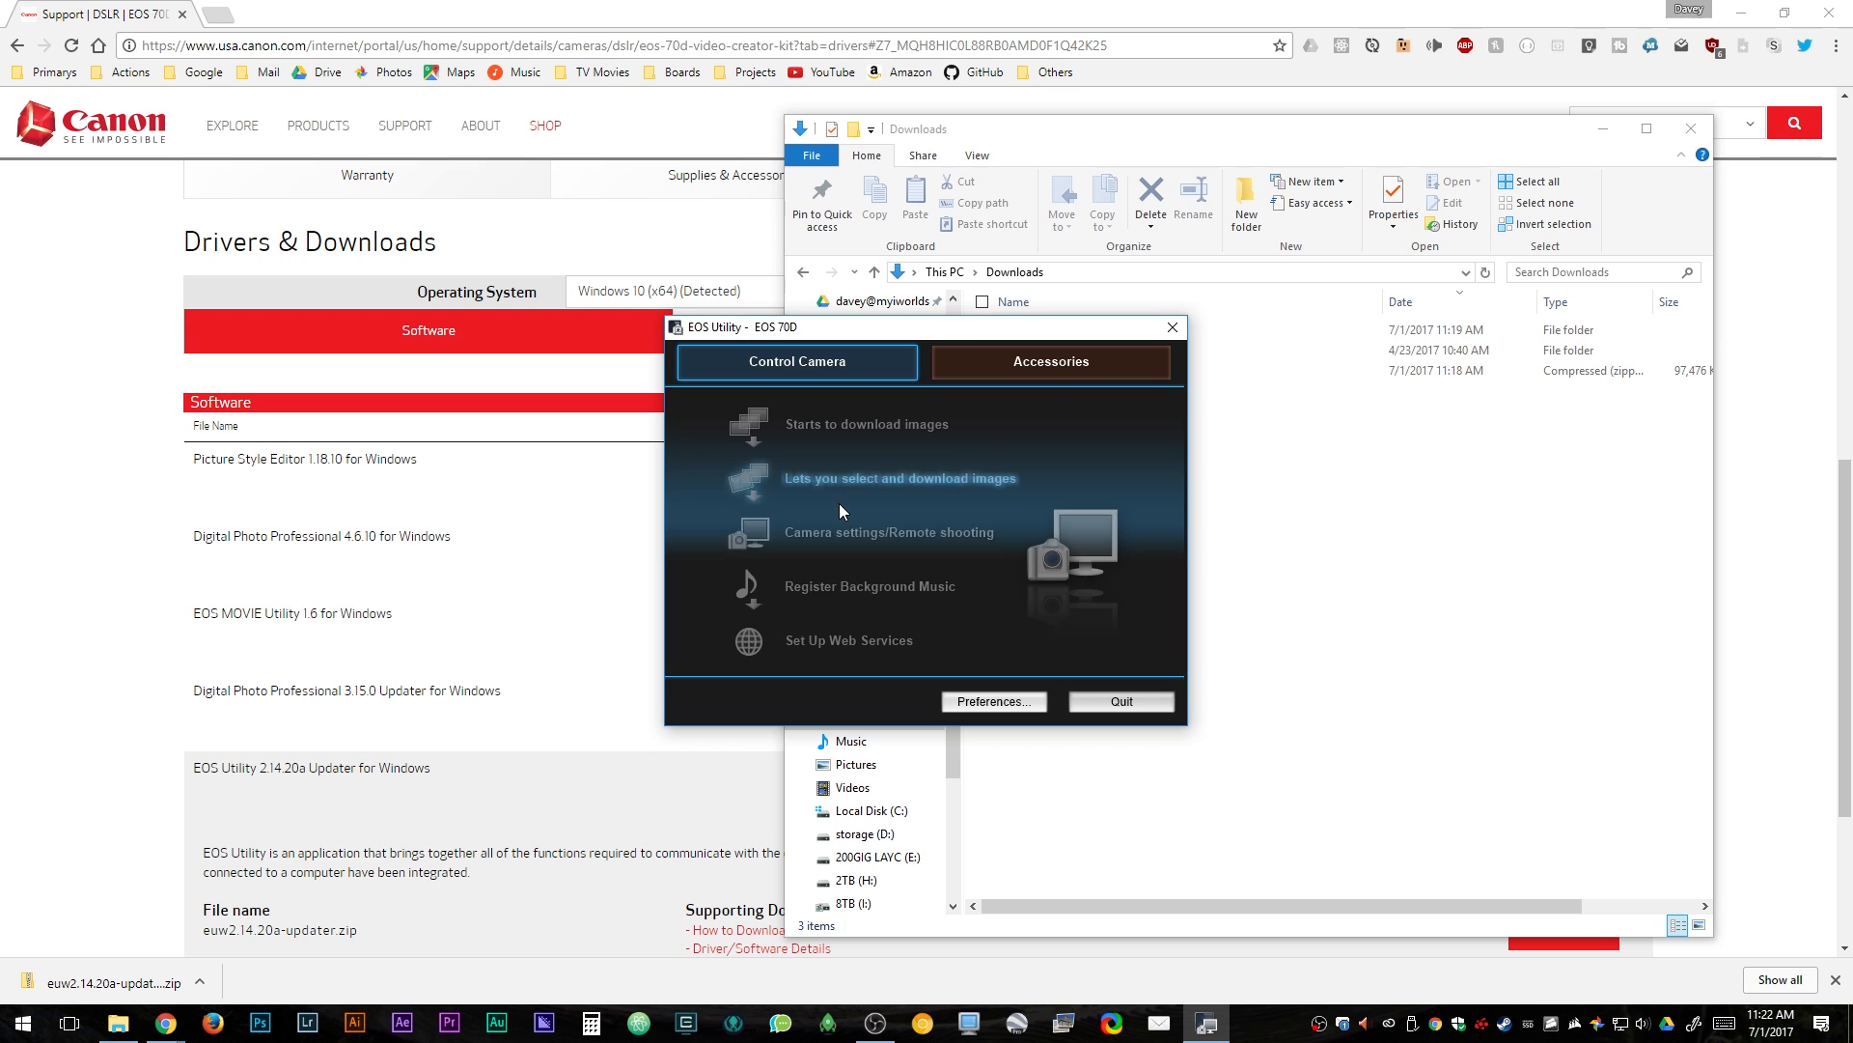
mouse_move(889, 532)
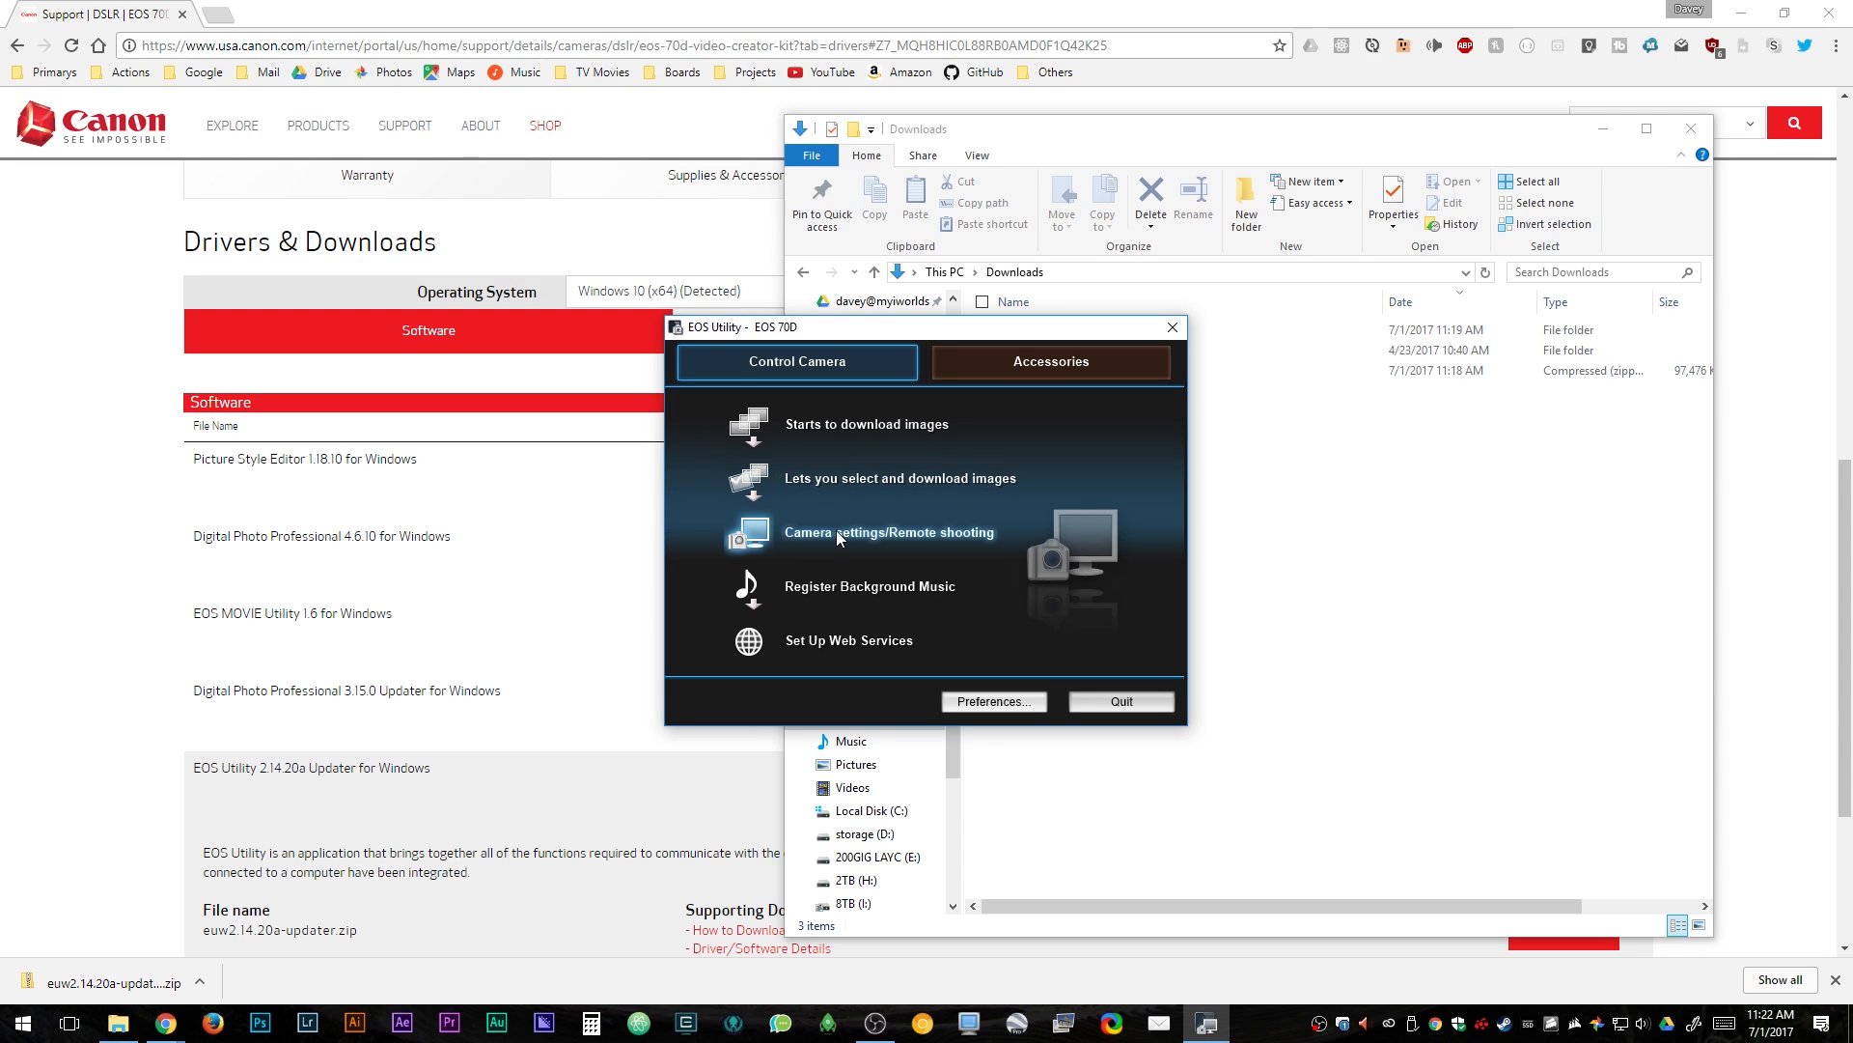
mouse_move(1831, 711)
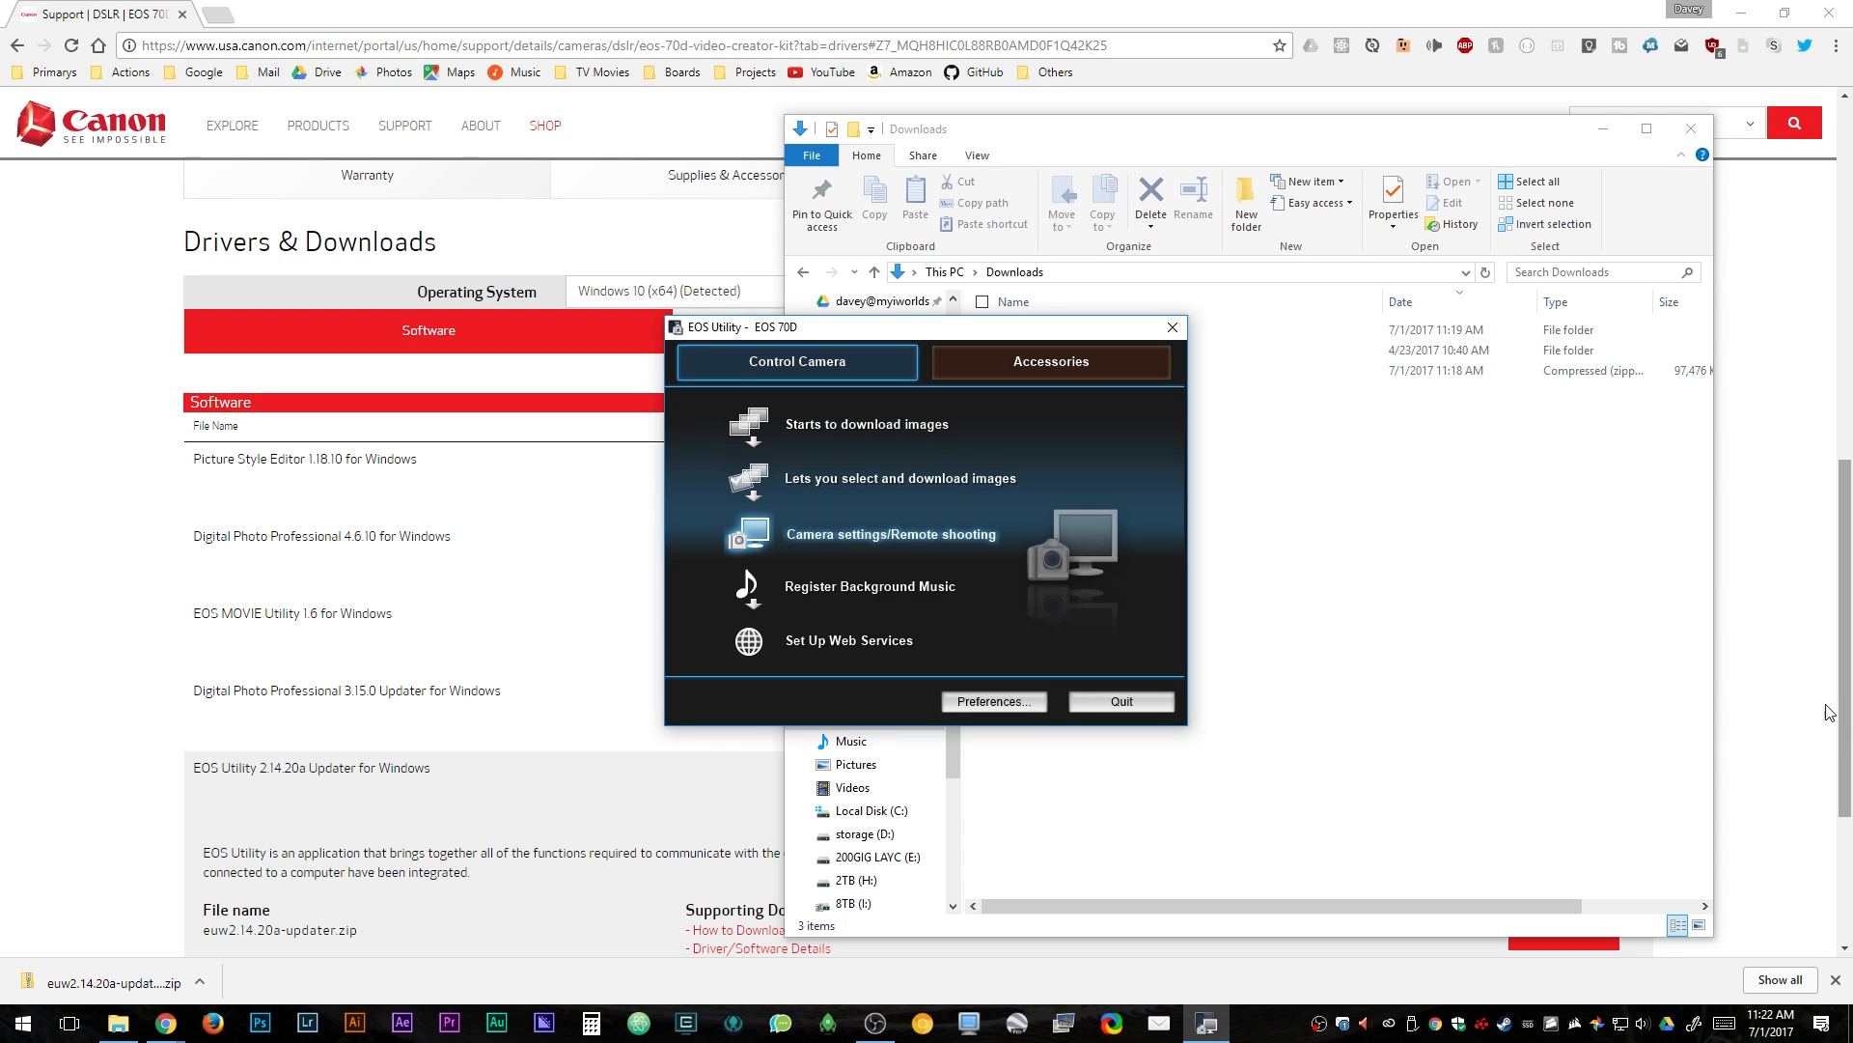
Choose Camera settings/Remote shooting in EOS Utility for the EOS 70D
left_click(891, 534)
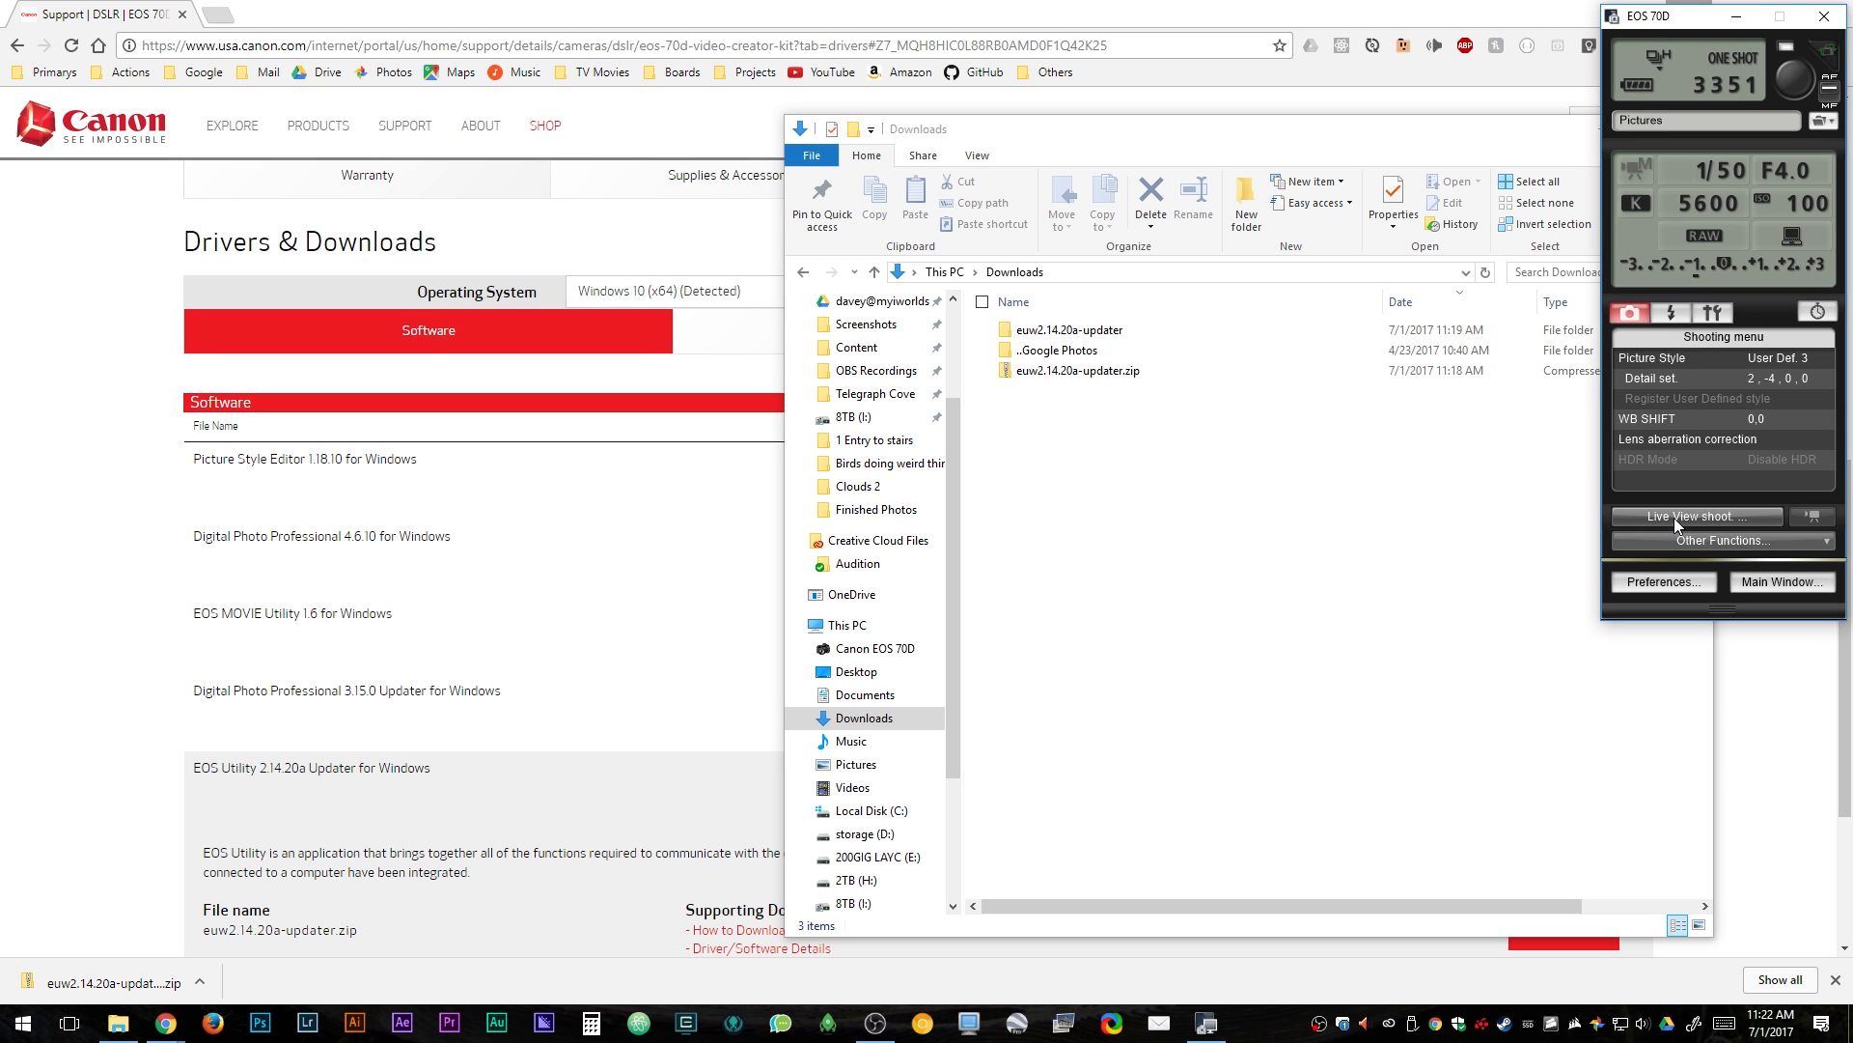
mouse_move(1285, 499)
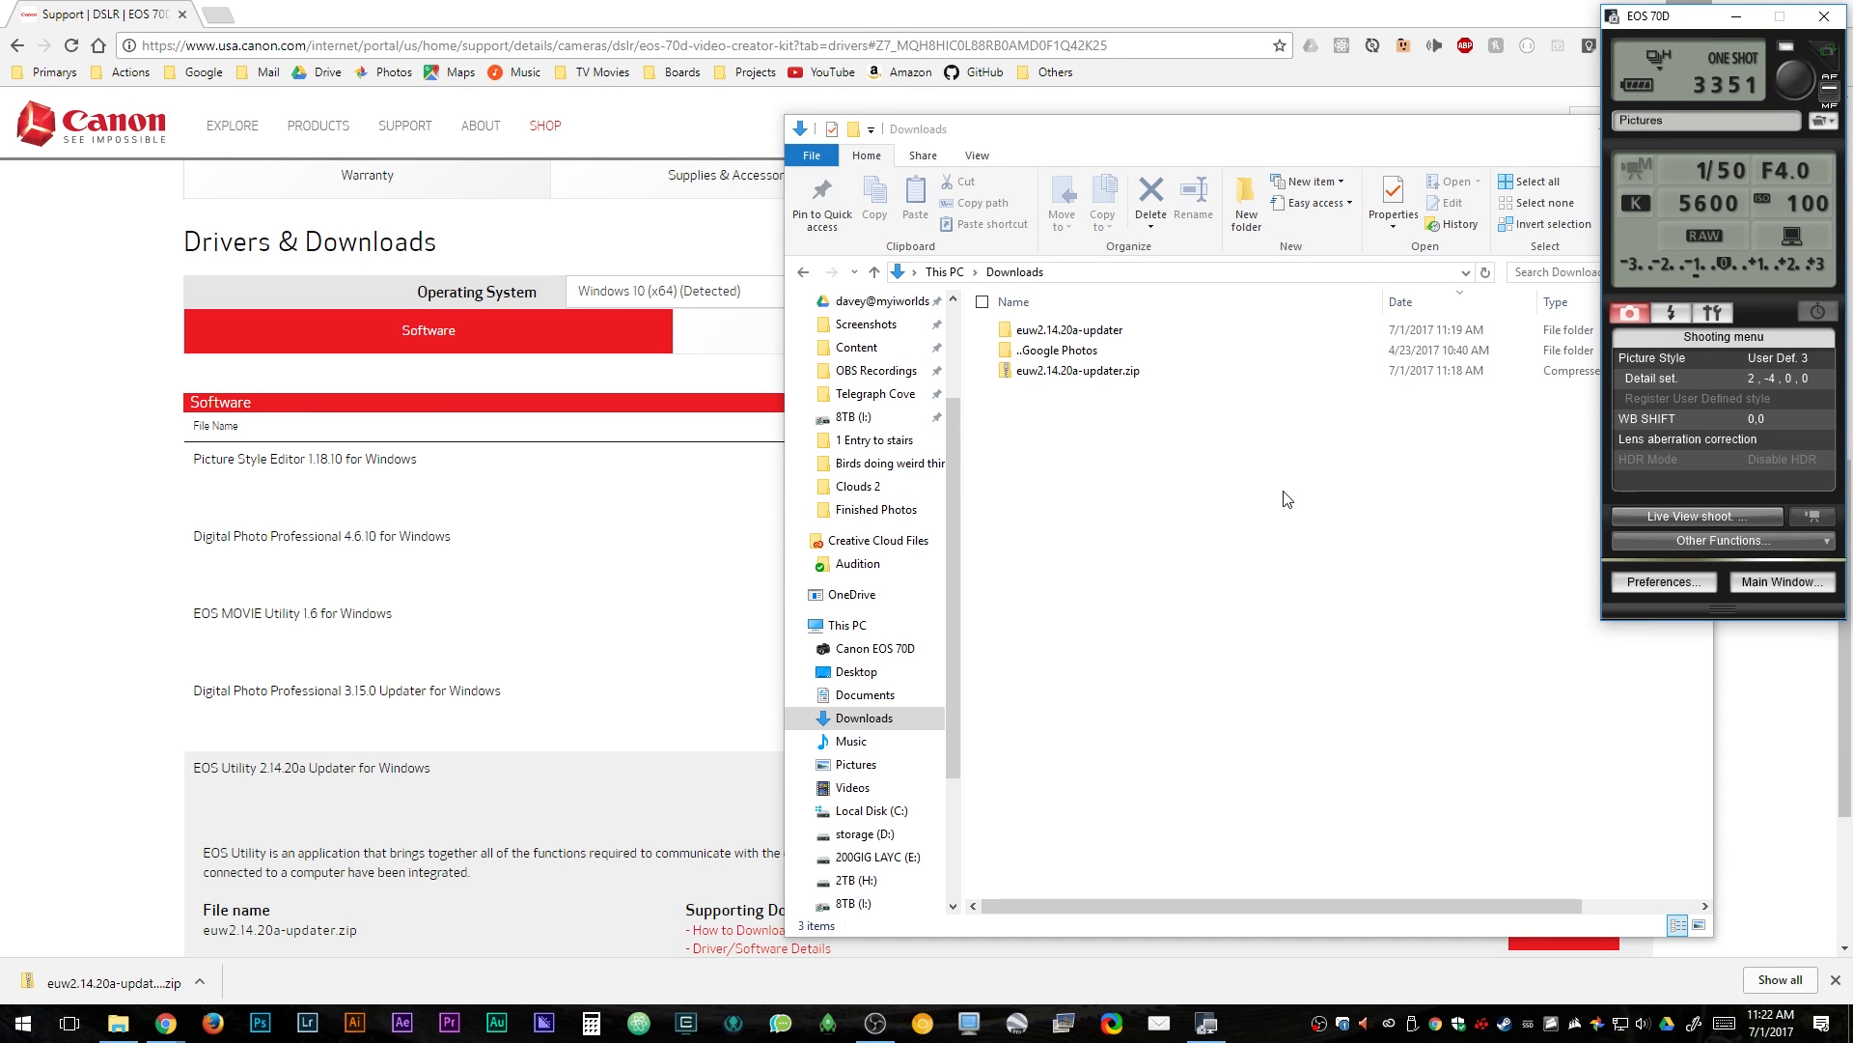